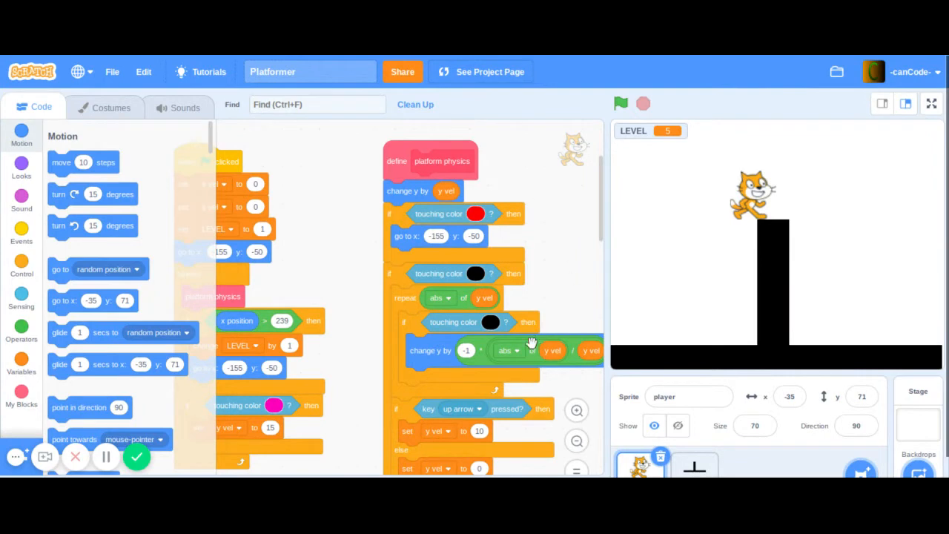
mouse_move(110, 127)
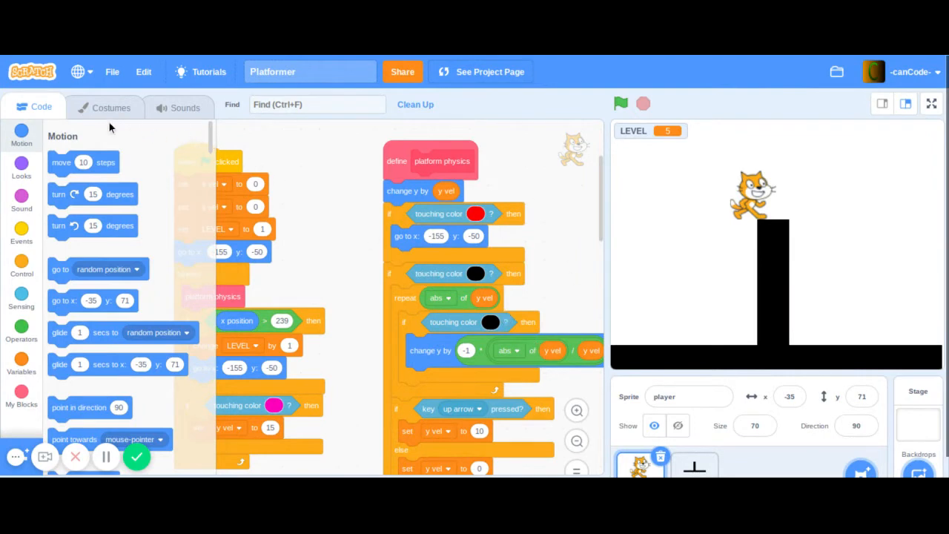
Step: Erase the player's cat costume to a blank bitmap with black fill selected
left_click(110, 107)
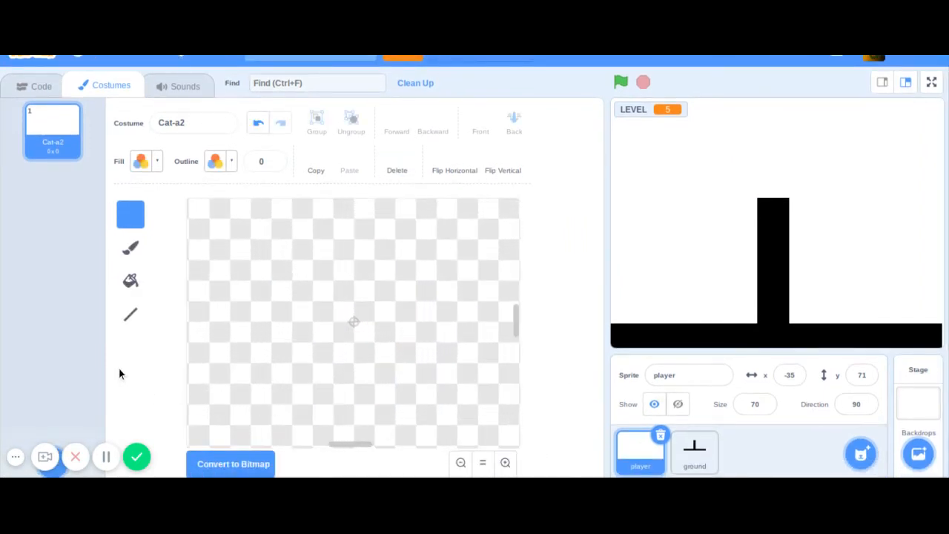
left_click(141, 160)
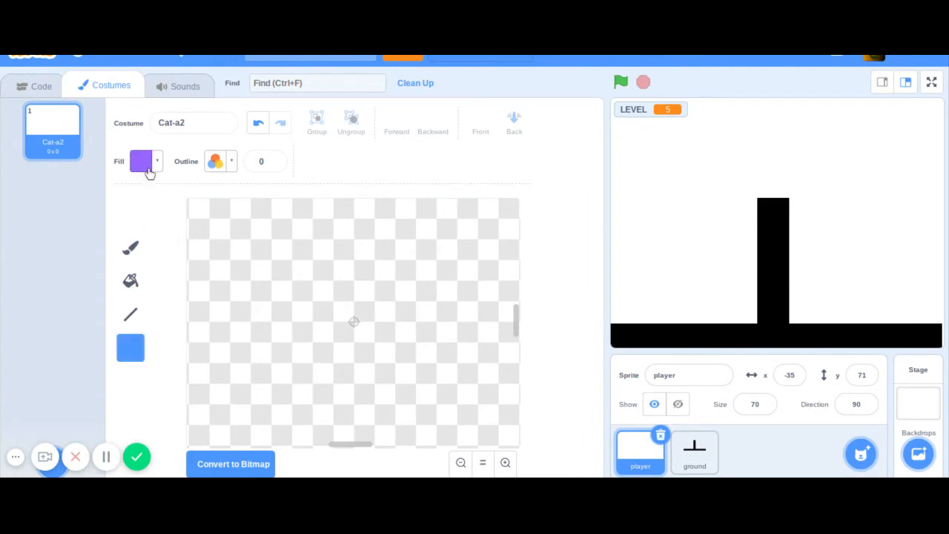
left_click(139, 160)
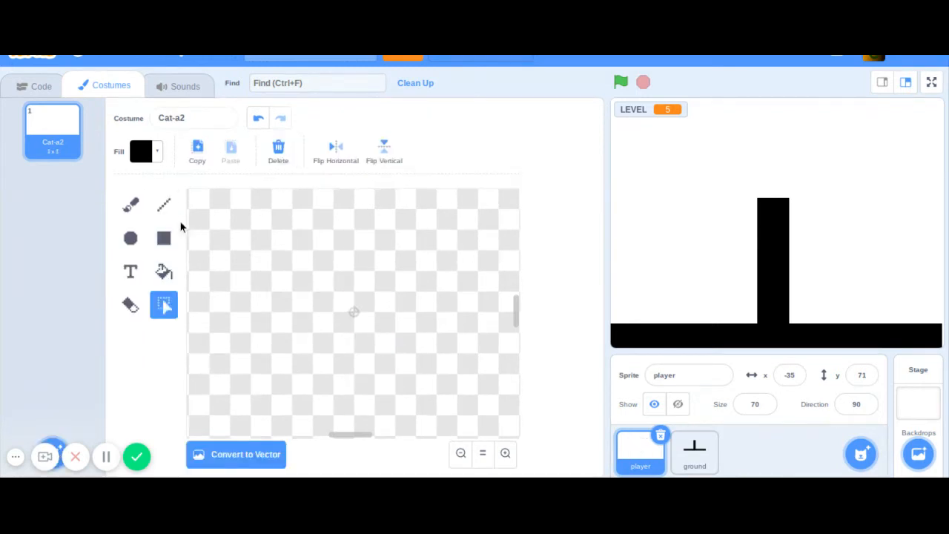
Step: Draw the square body's left and bottom edges with the Line tool at width 4
left_click(164, 205)
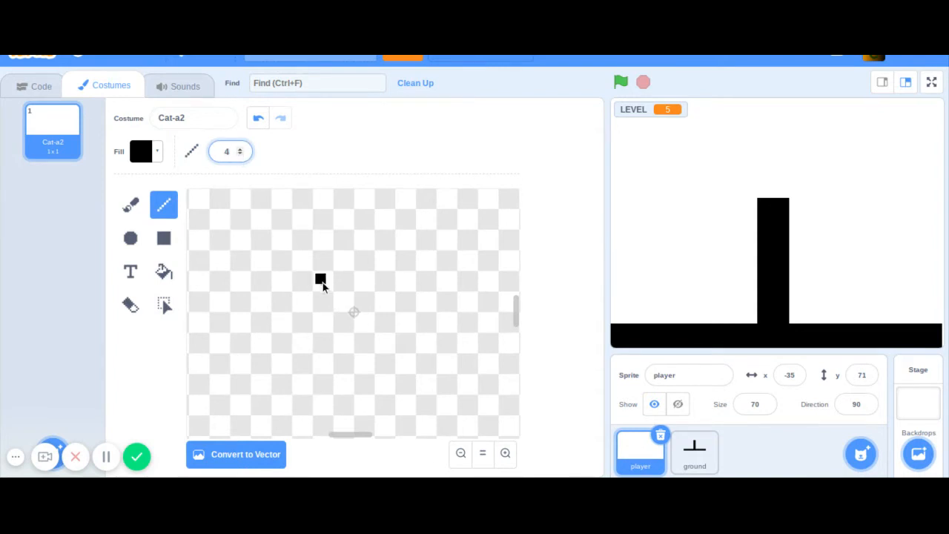
left_click_drag(321, 282, 328, 341)
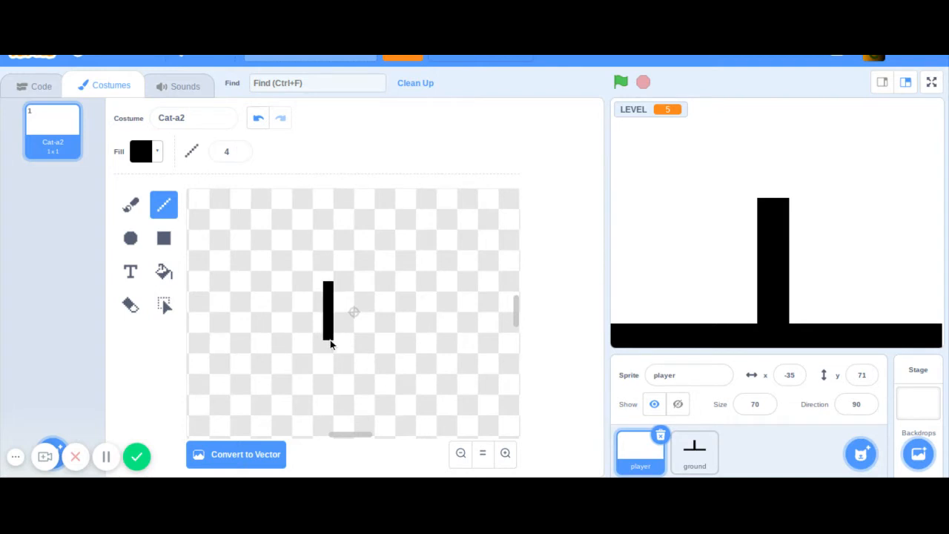
left_click_drag(329, 340, 340, 340)
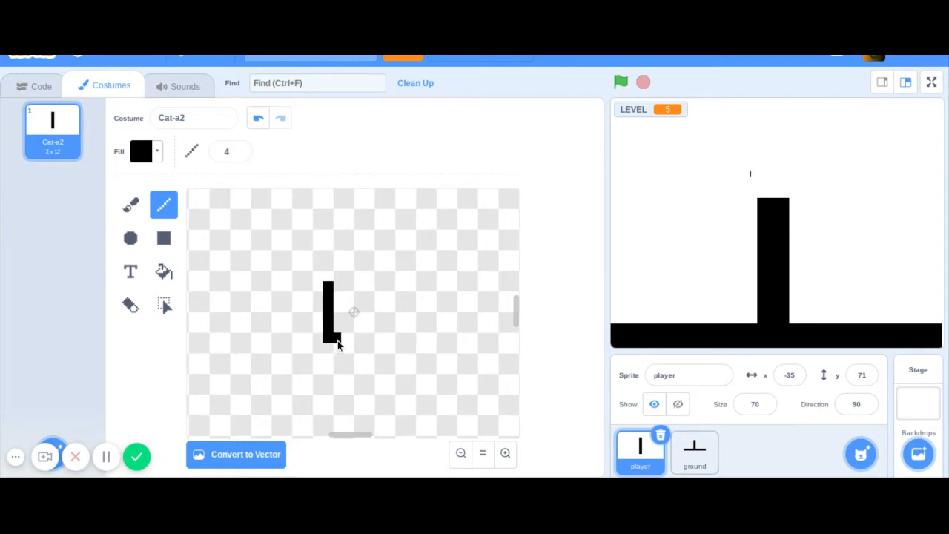
left_click_drag(329, 345, 383, 344)
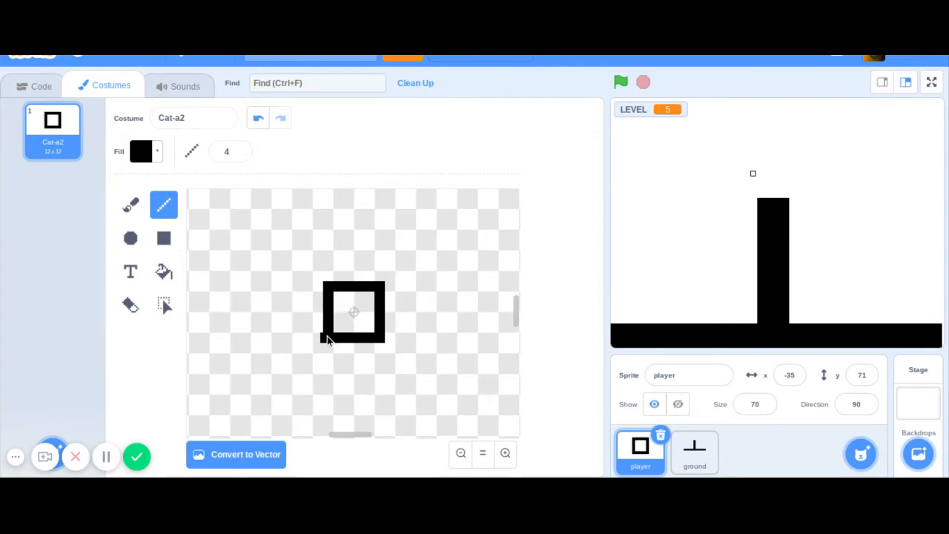
mouse_move(329, 297)
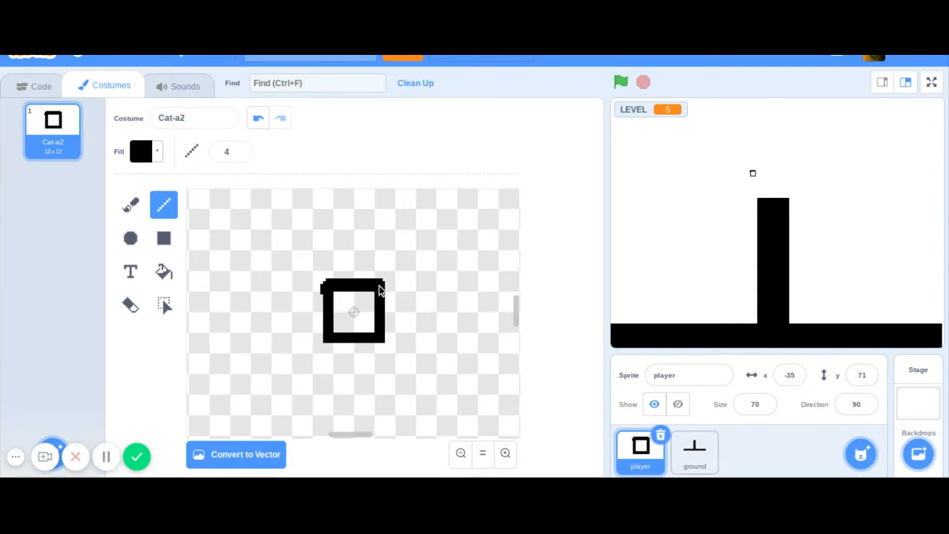
mouse_move(386, 310)
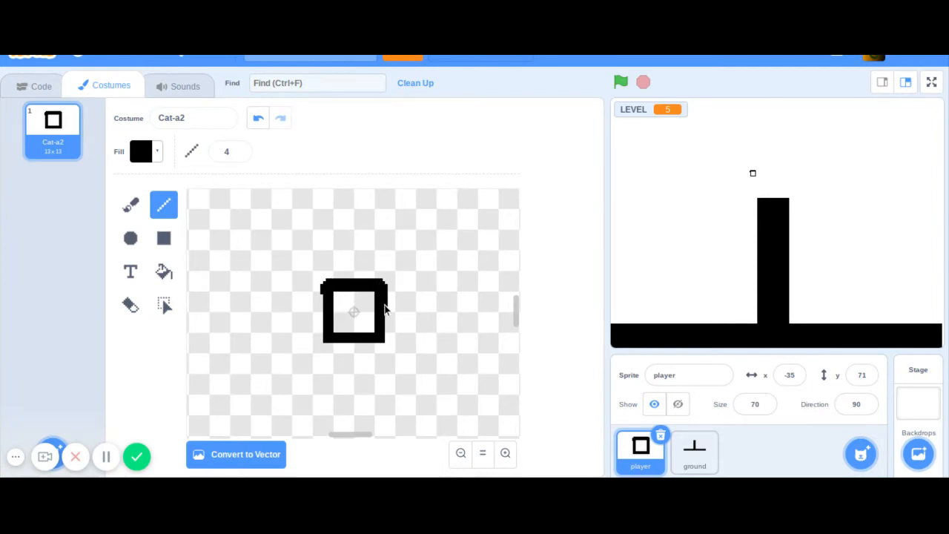
mouse_move(393, 343)
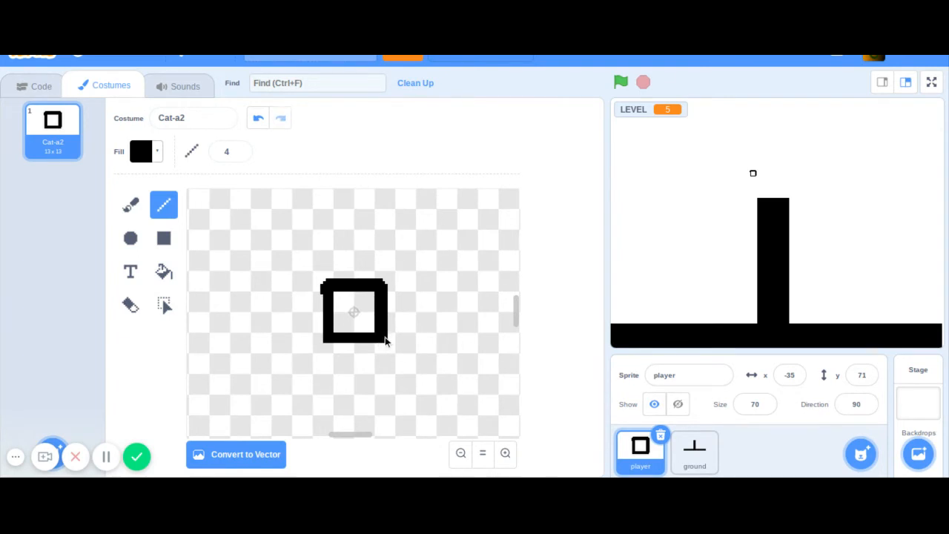
mouse_move(329, 311)
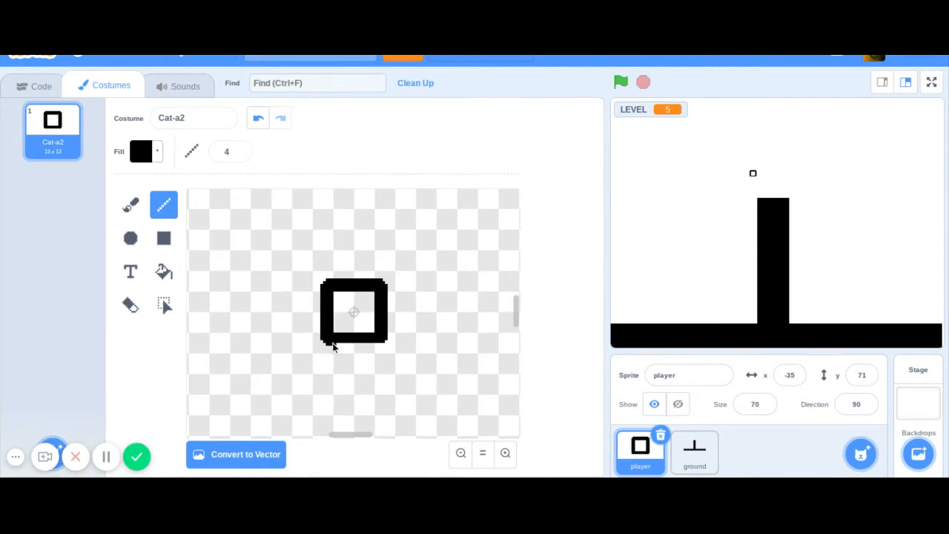
mouse_move(363, 348)
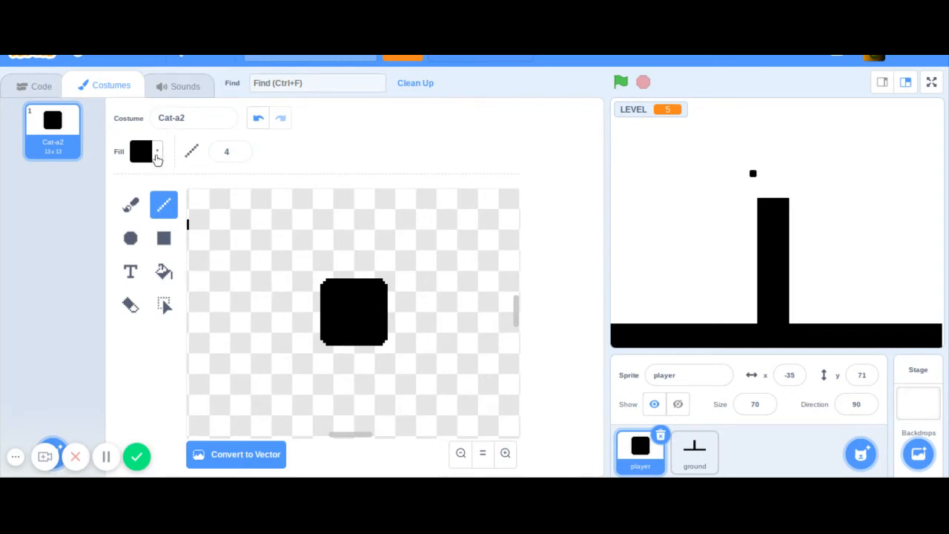
Step: Draw two white eyes on the square and set the player sprite's size to 250
left_click(141, 151)
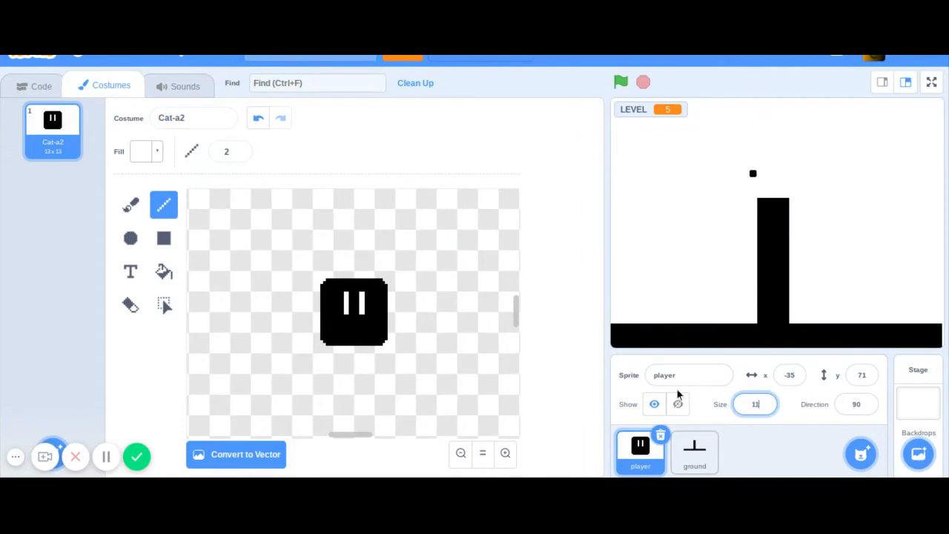
type("110")
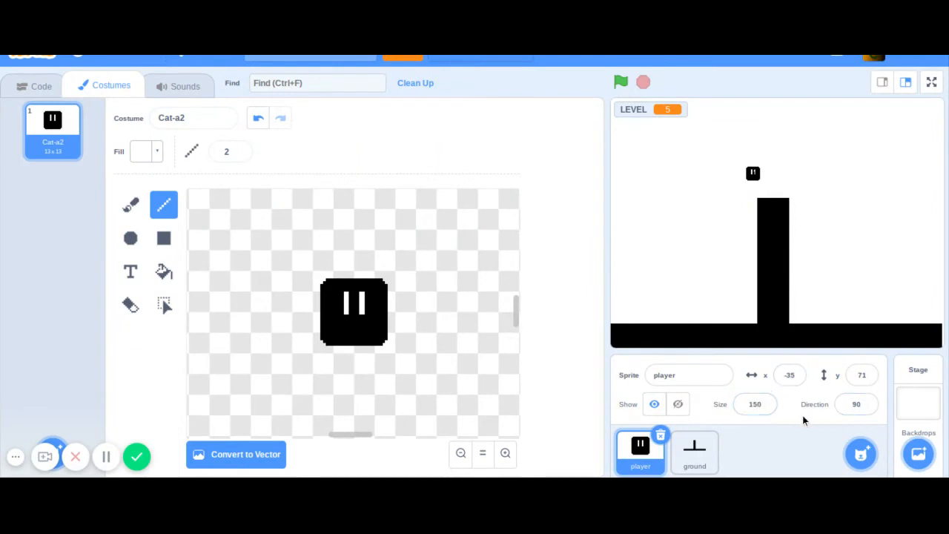
left_click(755, 404)
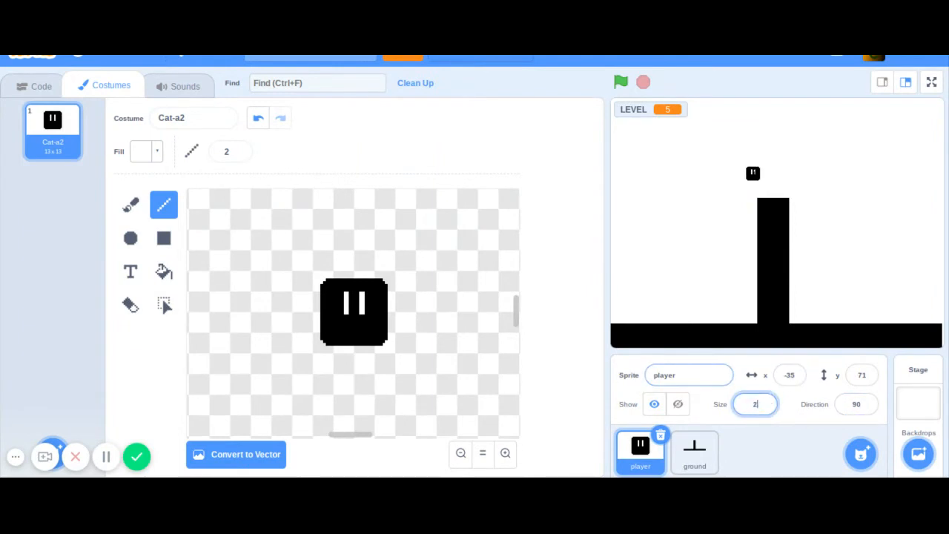
type("2500")
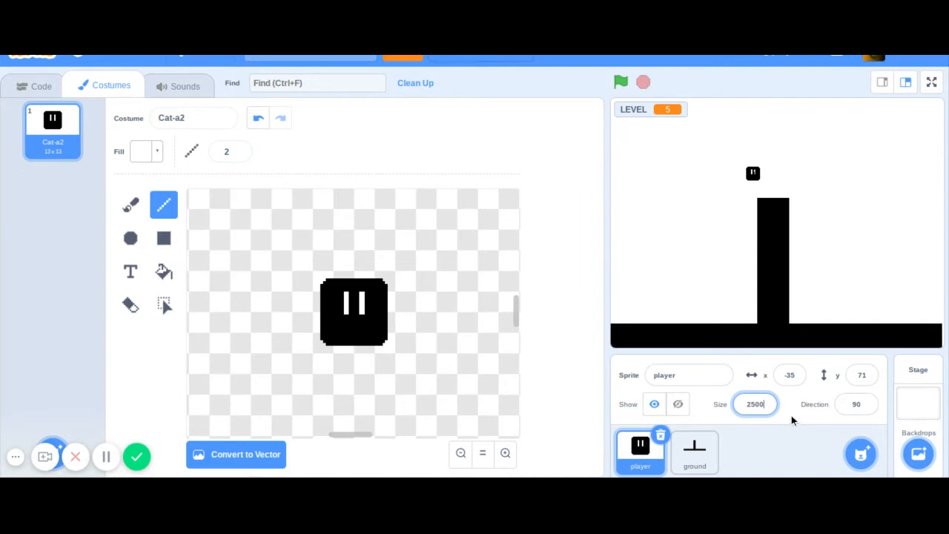
type("250")
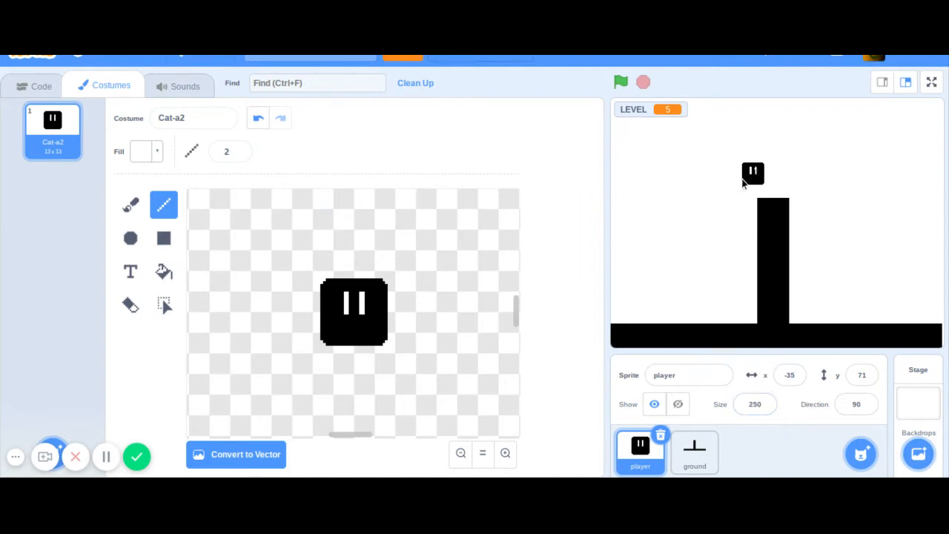
mouse_move(418, 335)
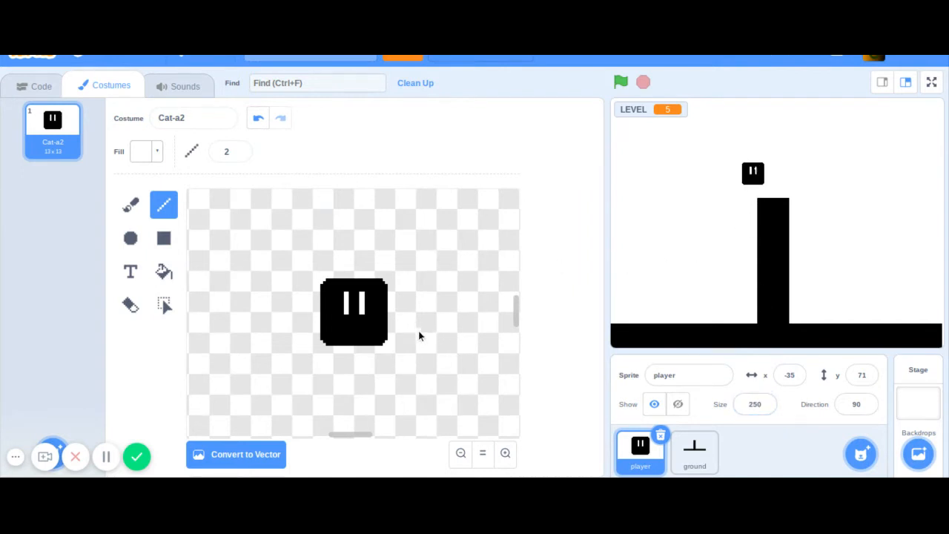
mouse_move(443, 345)
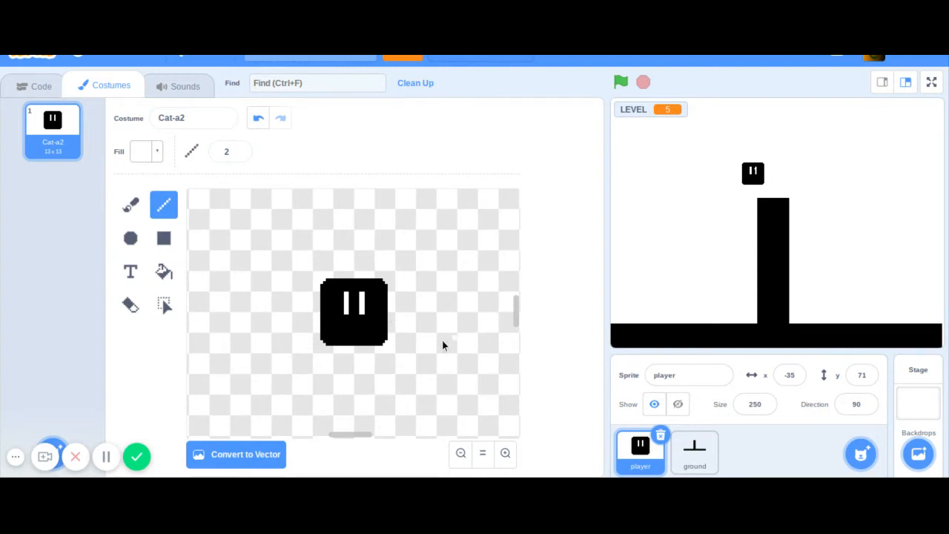
mouse_move(718, 218)
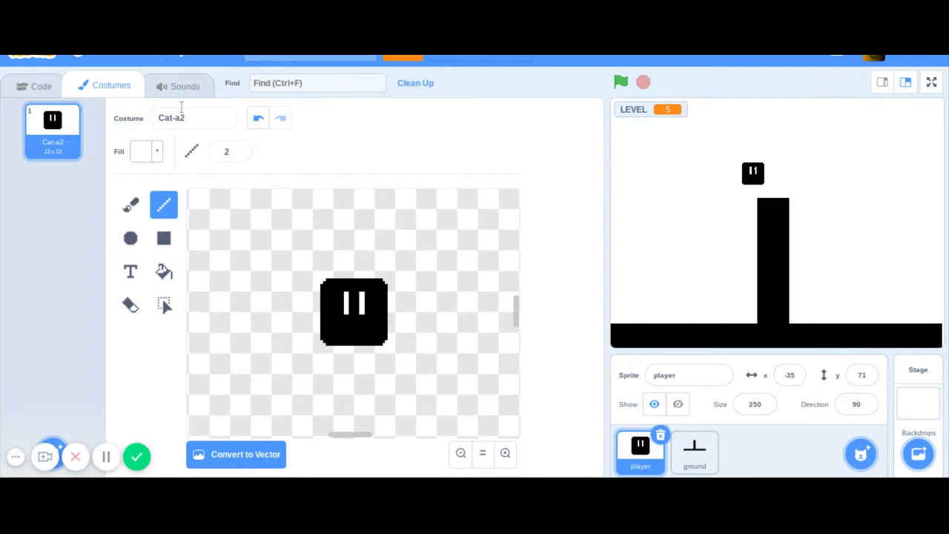
Step: Rename the costume 'standing' and duplicate it into extra costumes
left_click(193, 118)
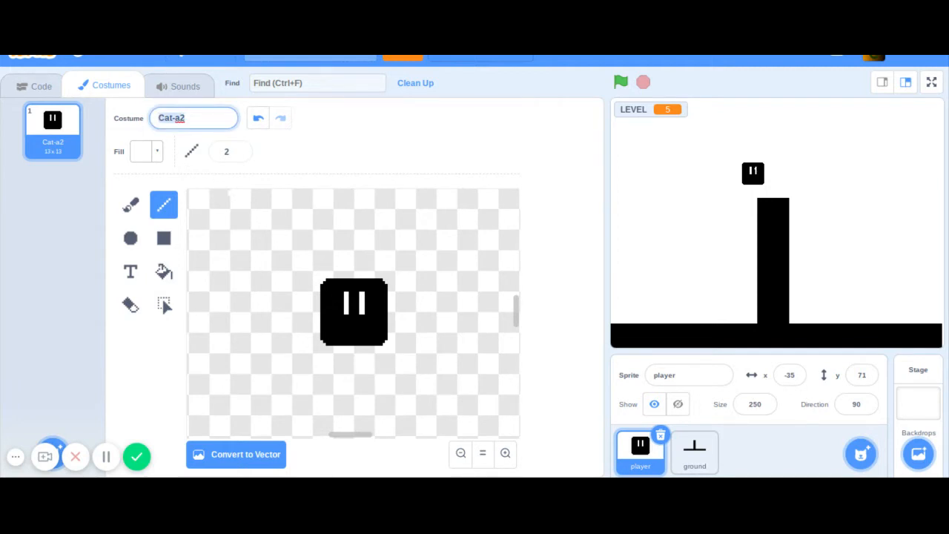
type("standing")
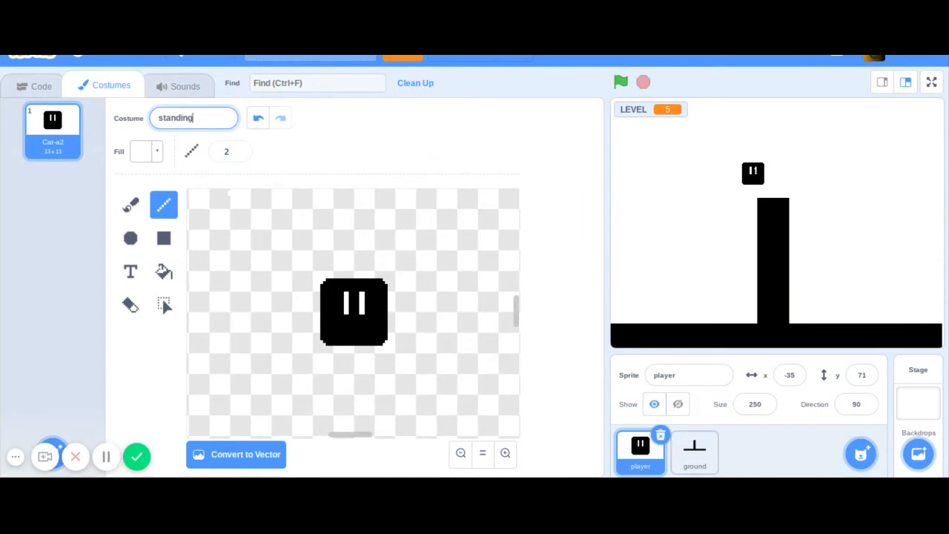
mouse_move(112, 252)
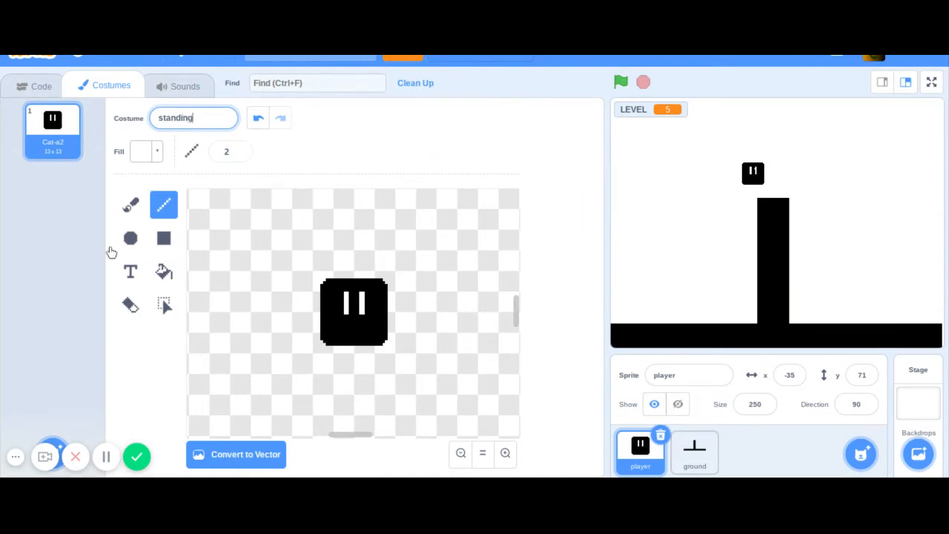
right_click(54, 130)
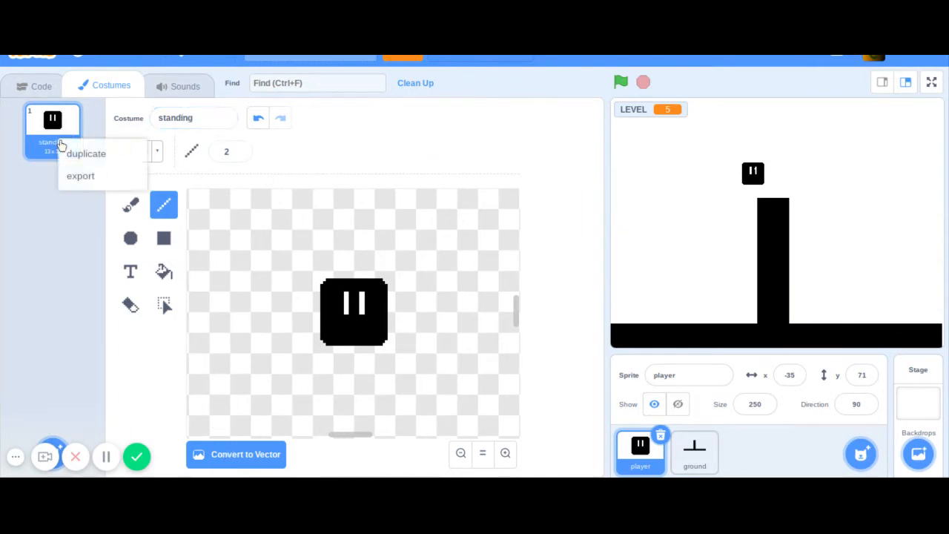
left_click(86, 152)
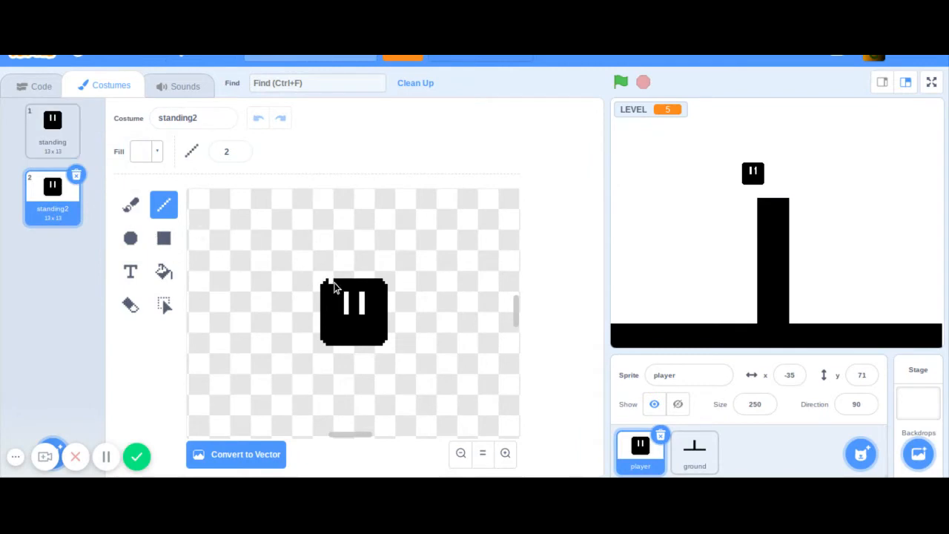
mouse_move(374, 300)
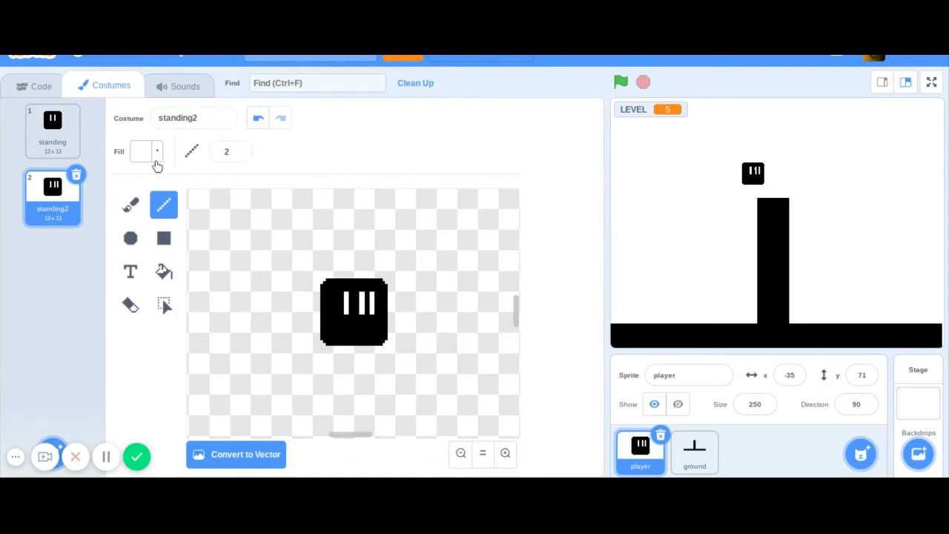
Step: Paint over the copy's eyes and prepare white line drawing to redraw them
left_click(142, 151)
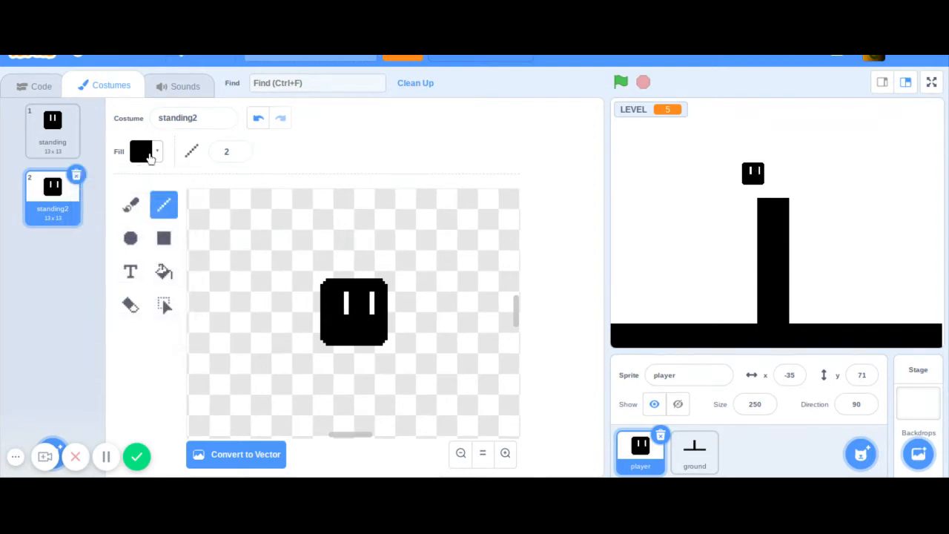
left_click(141, 152)
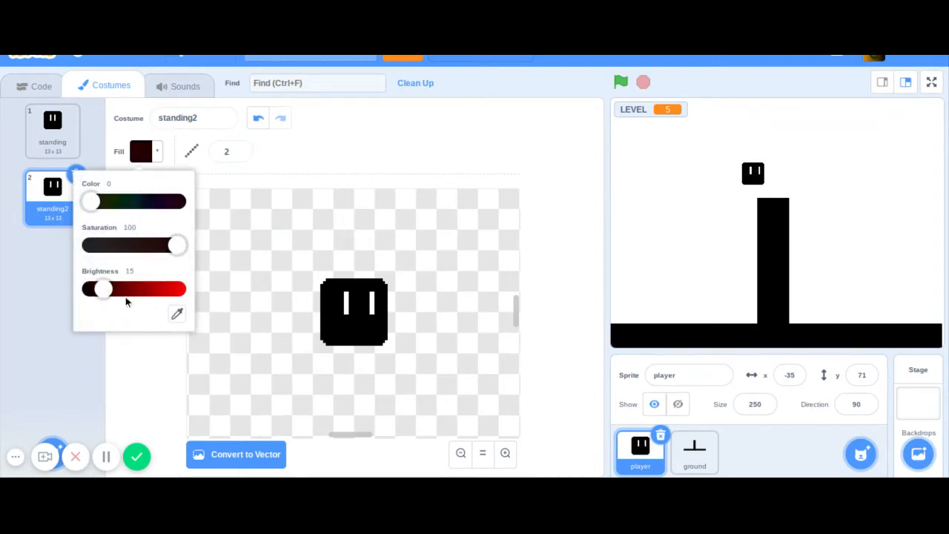
left_click_drag(89, 288, 178, 288)
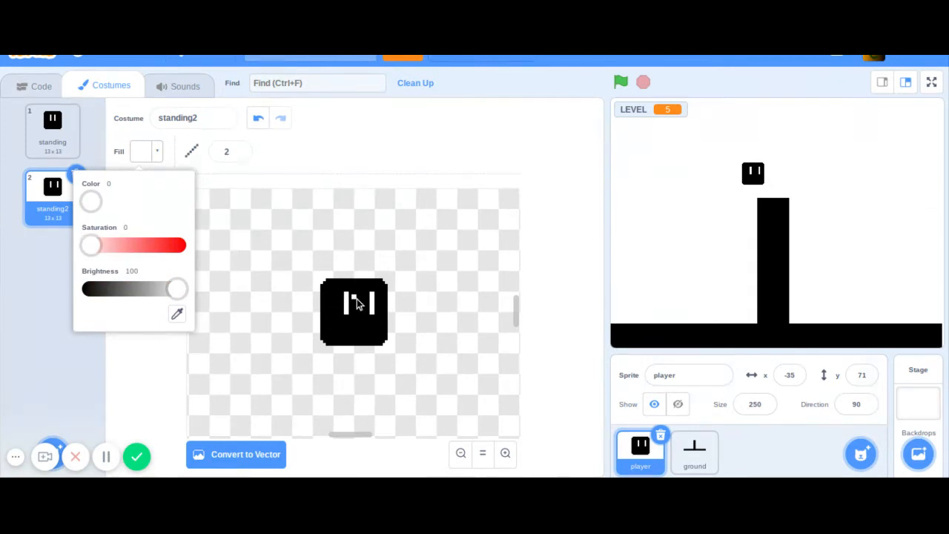
left_click(356, 304)
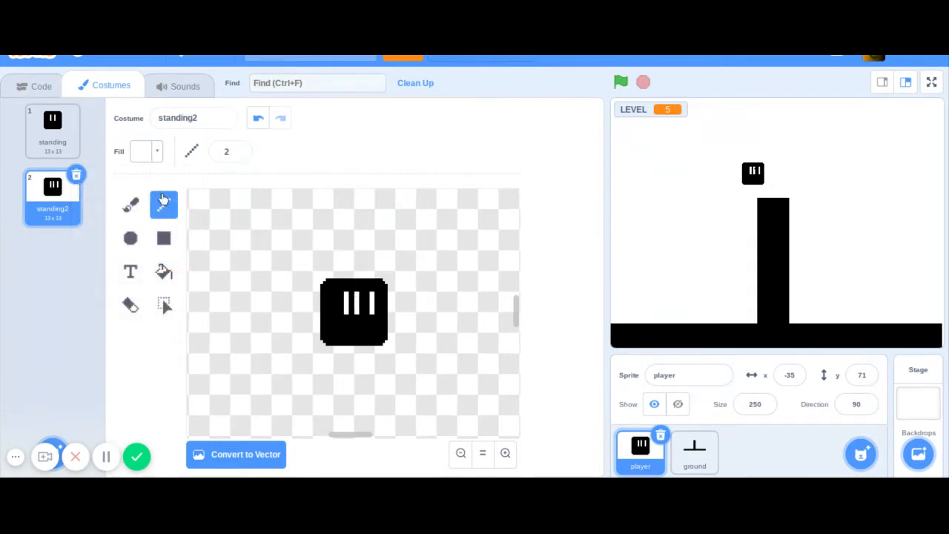
left_click(141, 152)
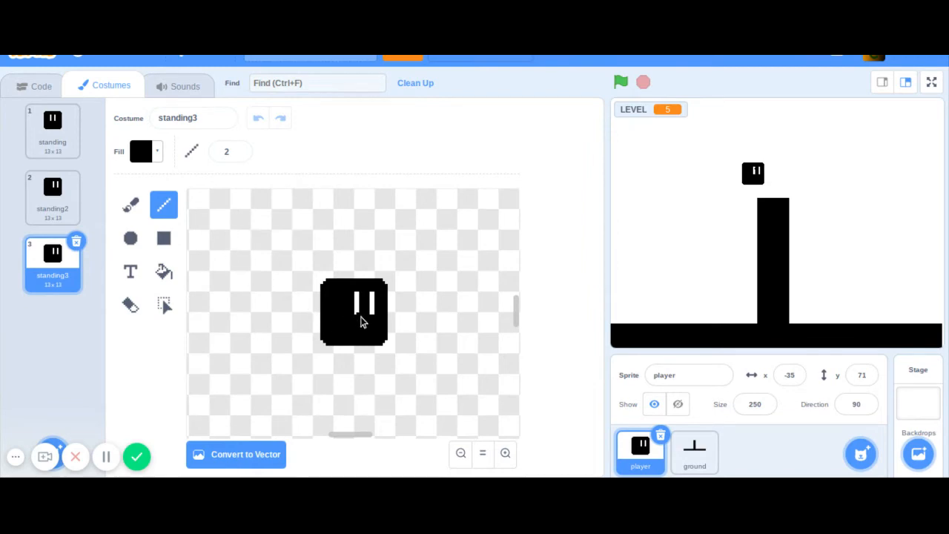
mouse_move(170, 230)
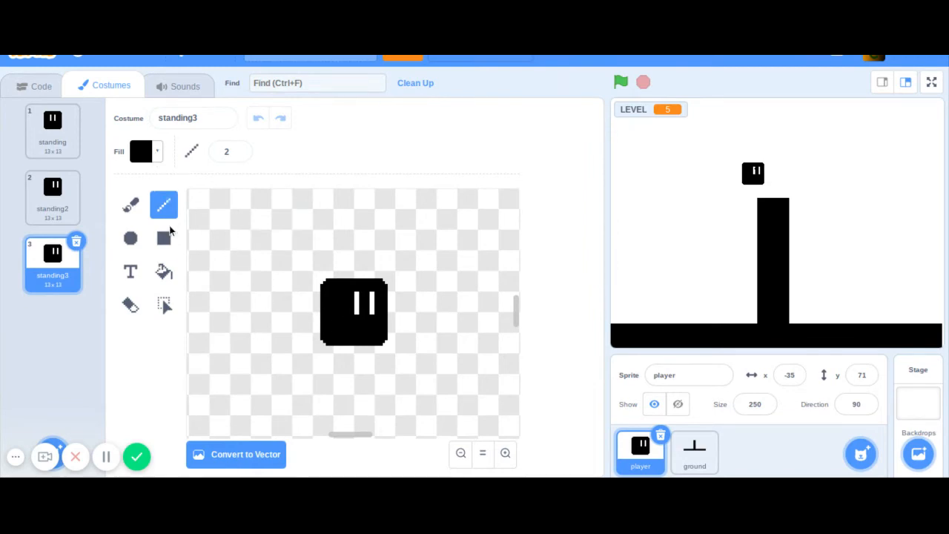
Step: Redraw standing3's white eyes shifted toward the left side of the face
left_click(141, 151)
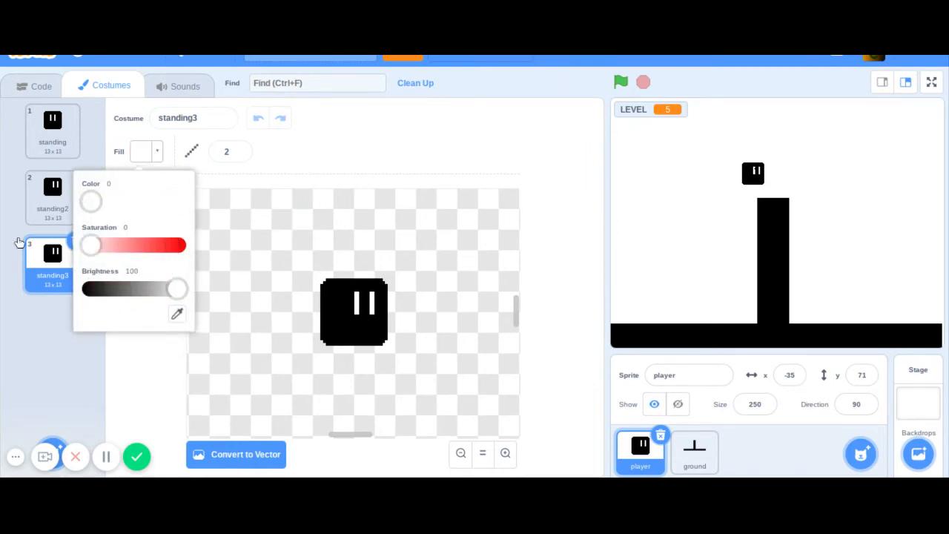
mouse_move(146, 356)
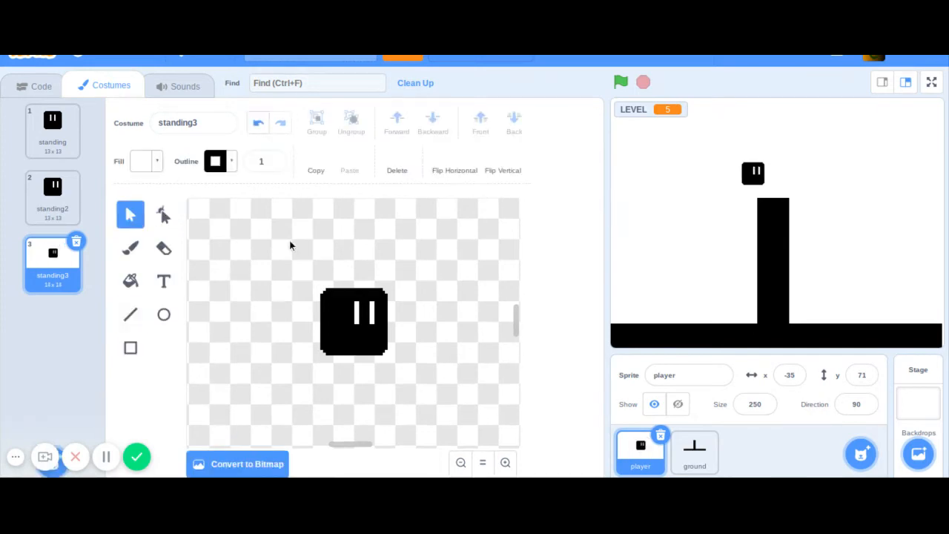
left_click(353, 320)
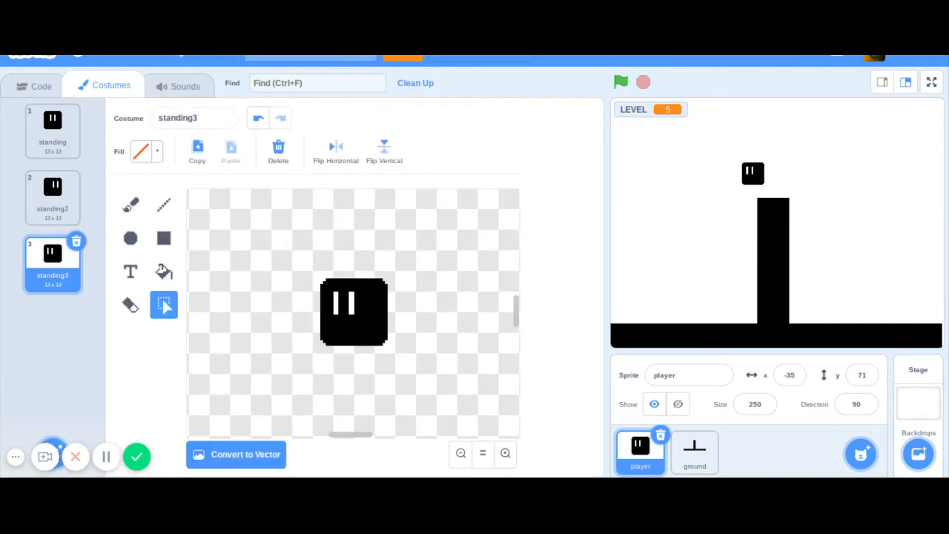
mouse_move(442, 410)
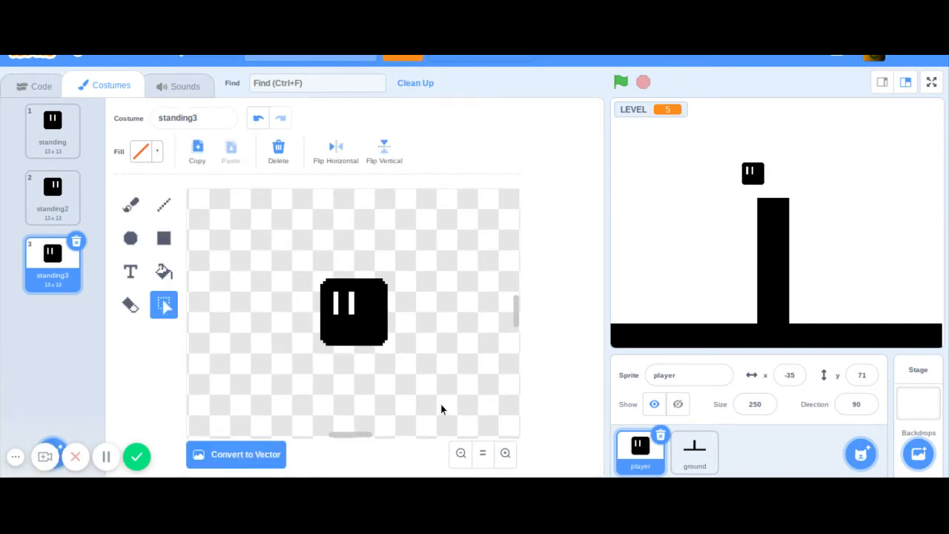
mouse_move(419, 416)
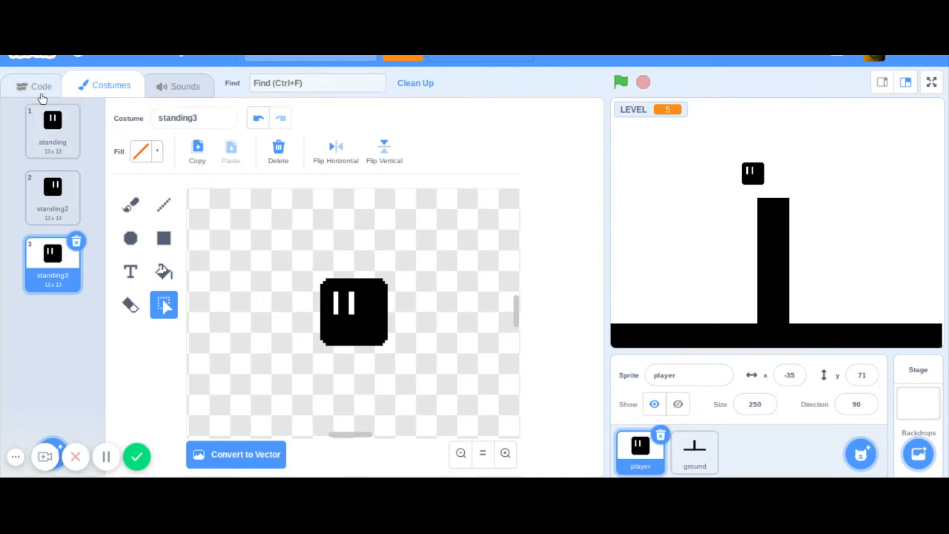
Step: Add 'switch costume to standing' under 'go to x y' in the green-flag script
left_click(42, 86)
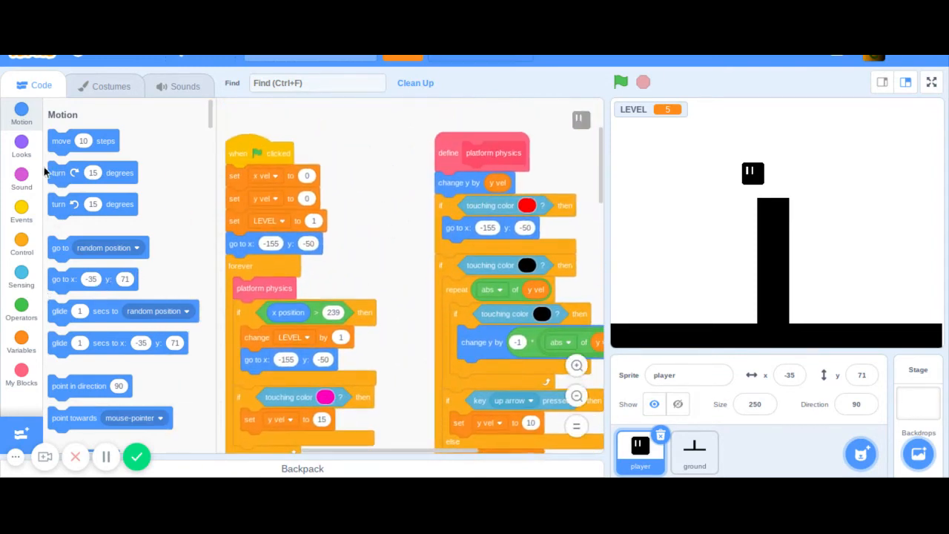
left_click(20, 145)
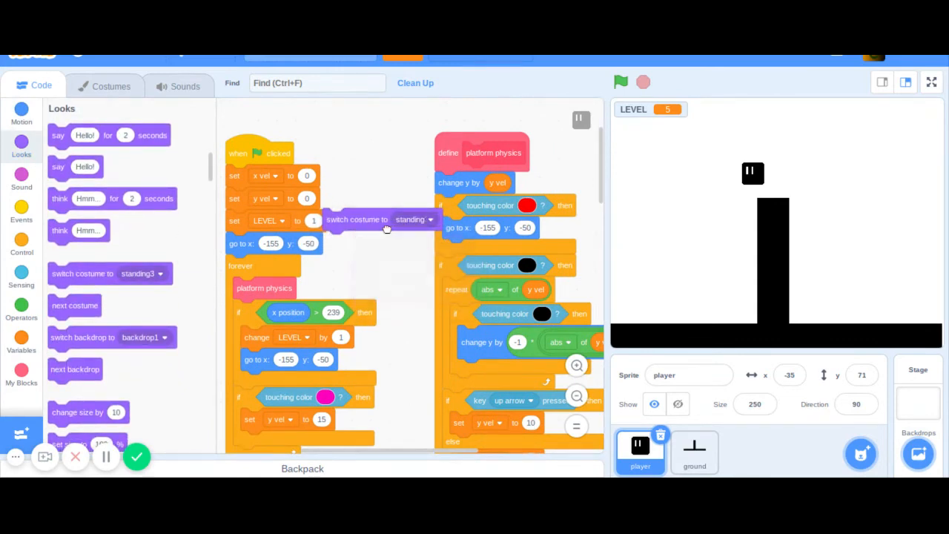
left_click_drag(386, 220, 259, 265)
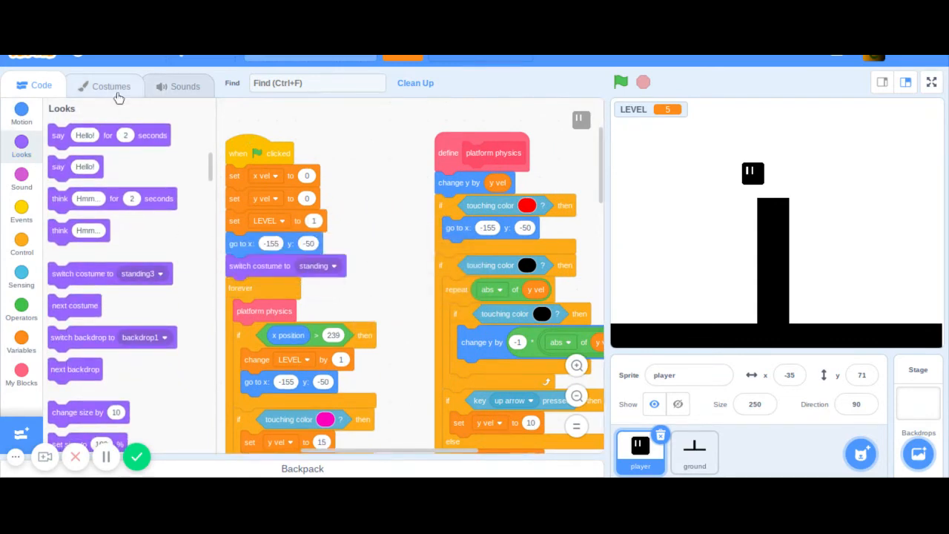
Step: Set the right-arrow block to switch costume to right and the left-arrow block to left
left_click(110, 84)
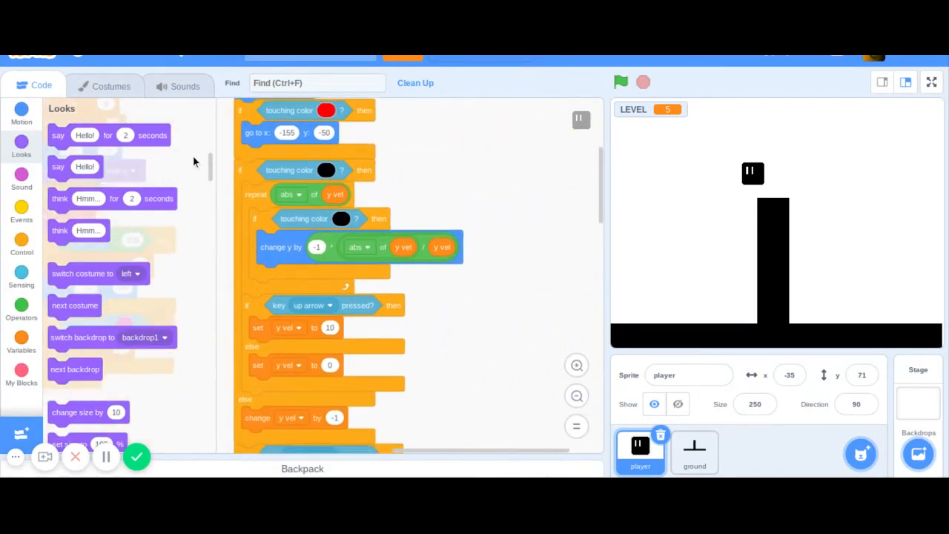
scroll("down", 3)
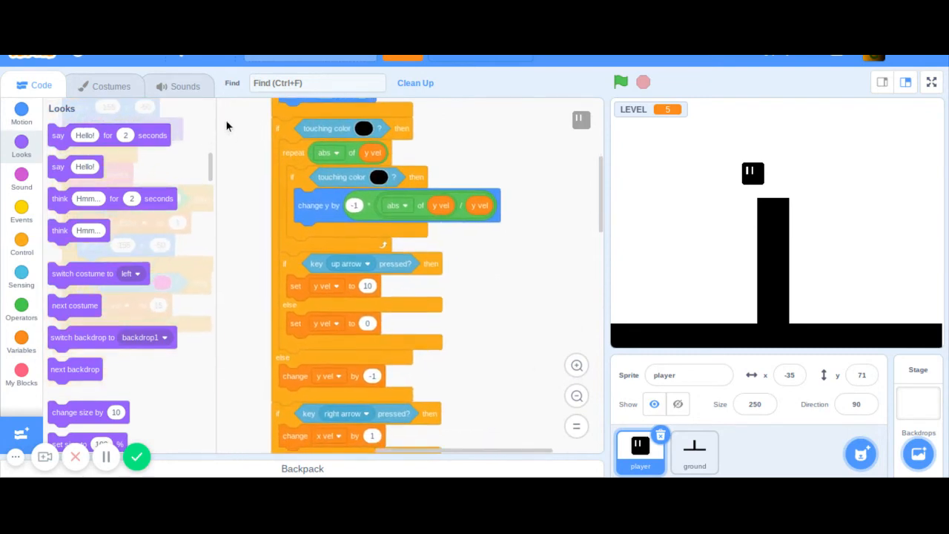
scroll("down", 3)
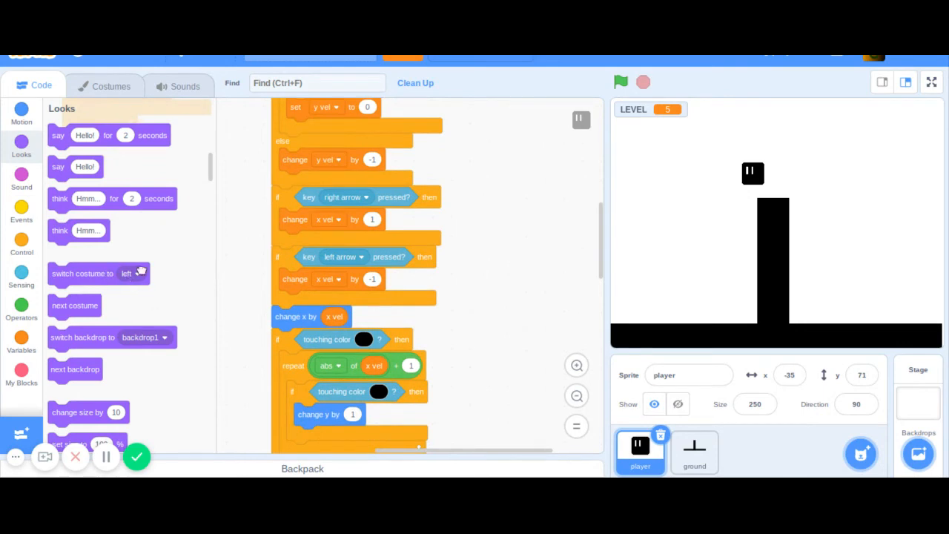
left_click(531, 166)
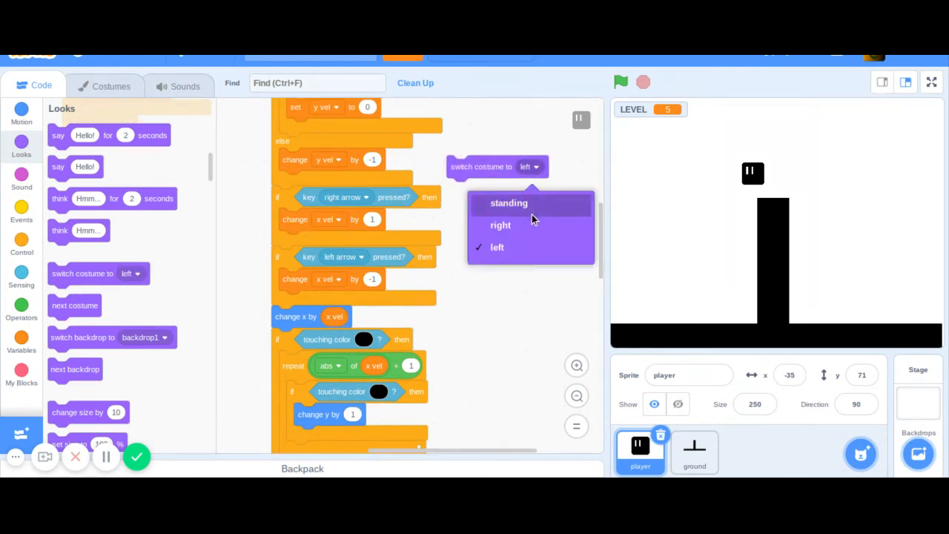
left_click(501, 226)
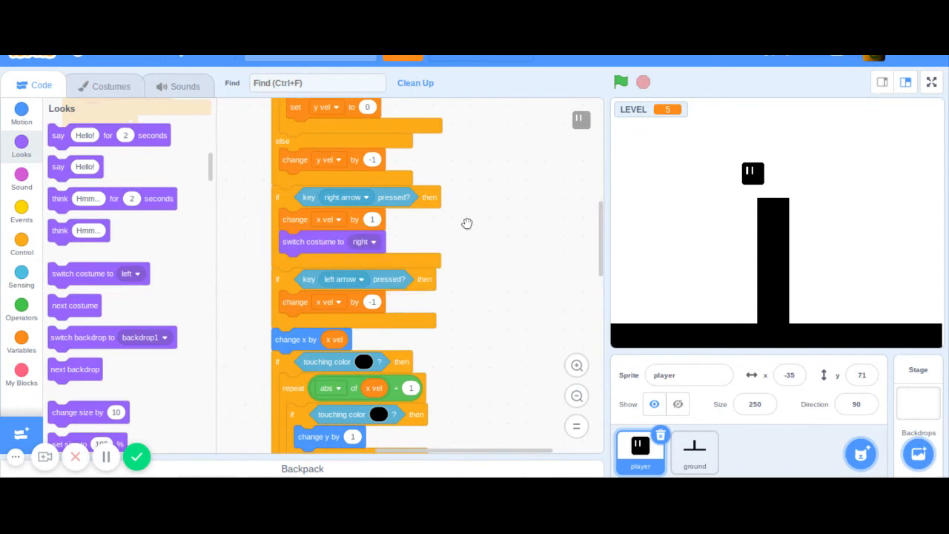
left_click(554, 222)
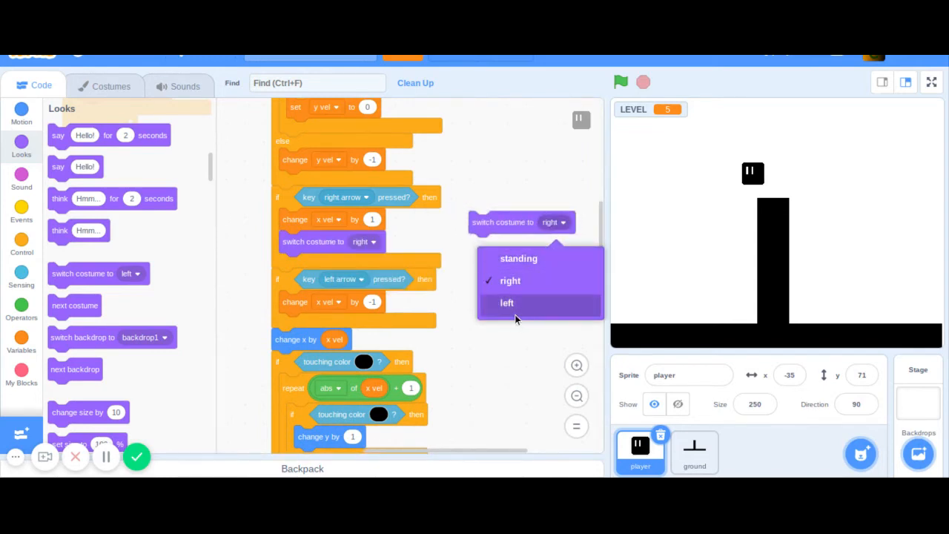
left_click(507, 303)
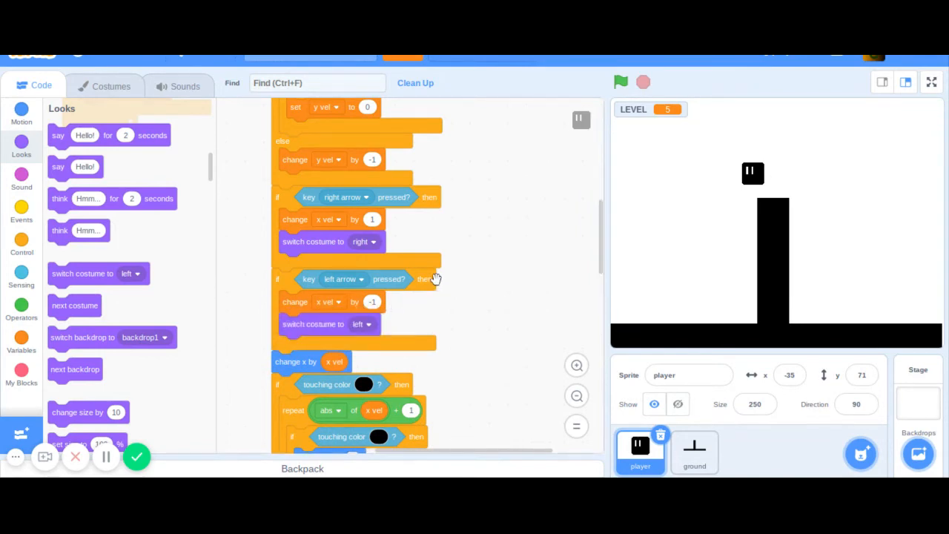
mouse_move(6, 295)
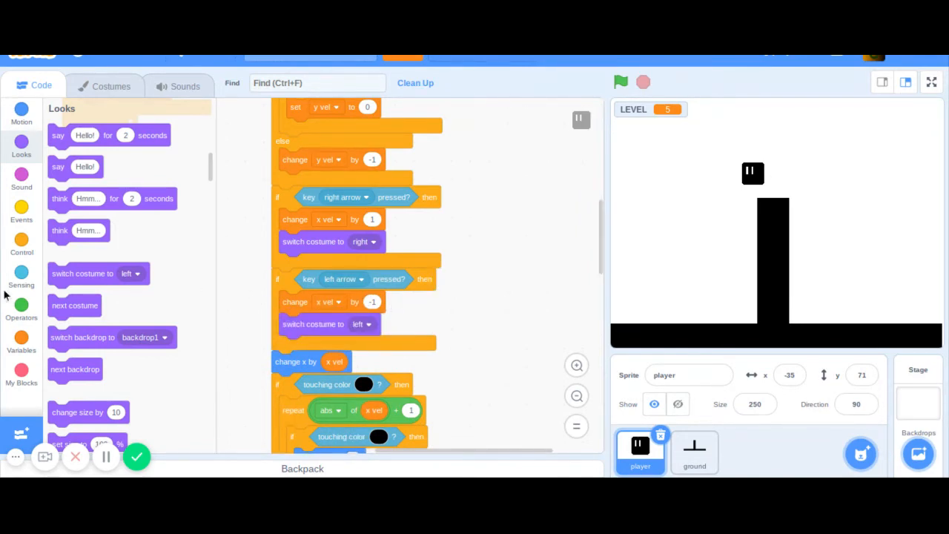
left_click(21, 245)
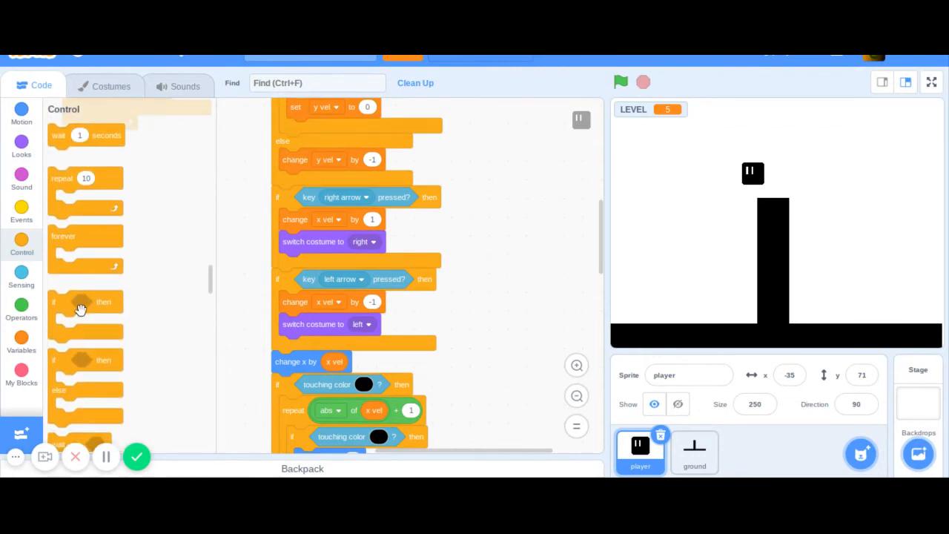
Step: Place a loose if block with a not/or operator testing neither arrow key pressed
left_click_drag(82, 304, 191, 295)
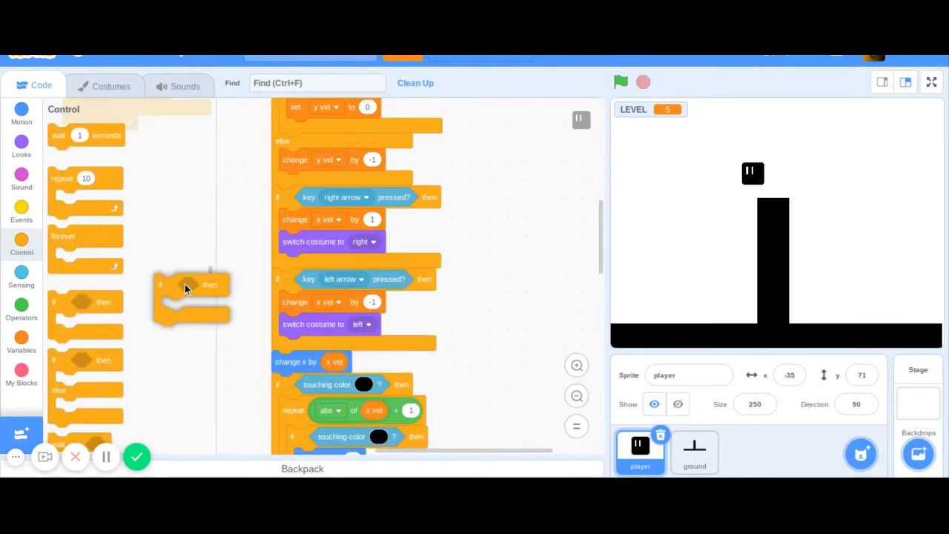
left_click_drag(190, 297, 489, 225)
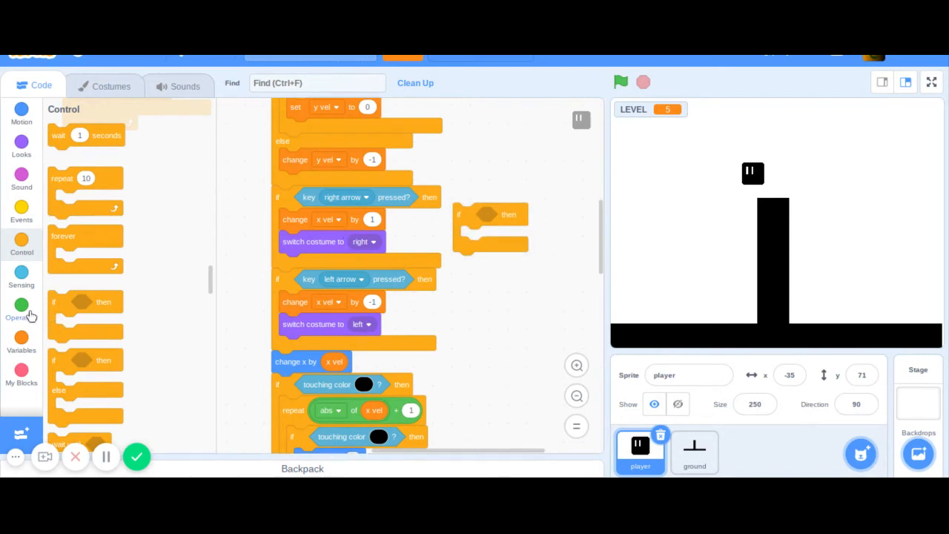
left_click(21, 304)
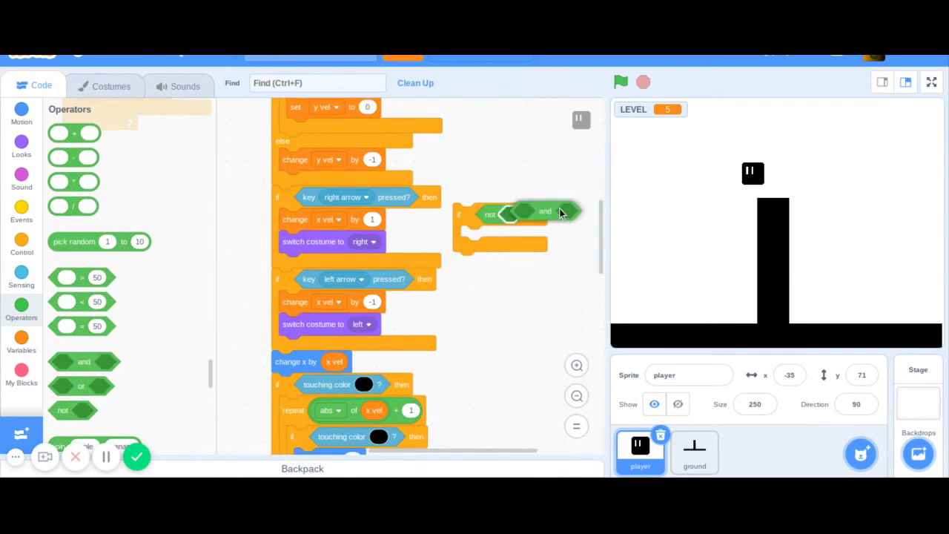
left_click_drag(546, 211, 194, 399)
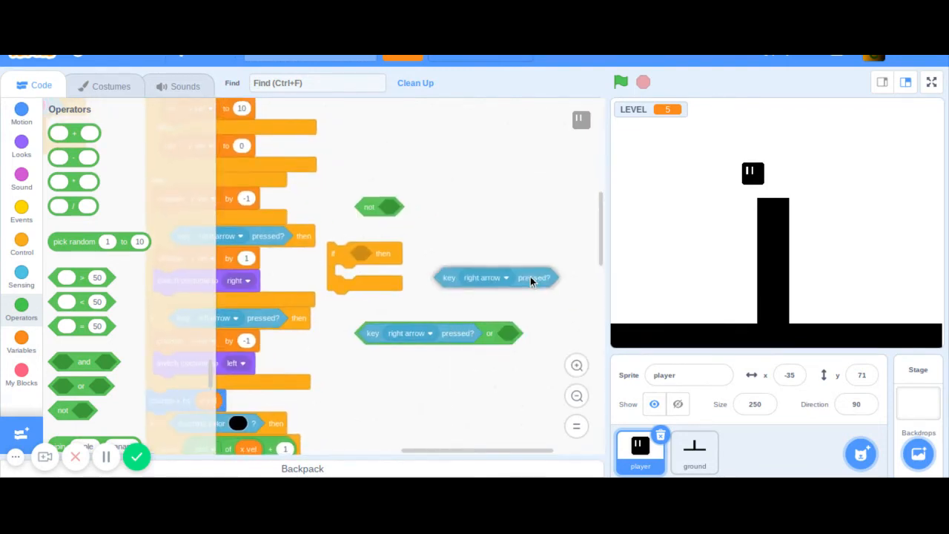
Step: Move 'switch costume to standing' into the movement script above the right-arrow check
left_click(483, 278)
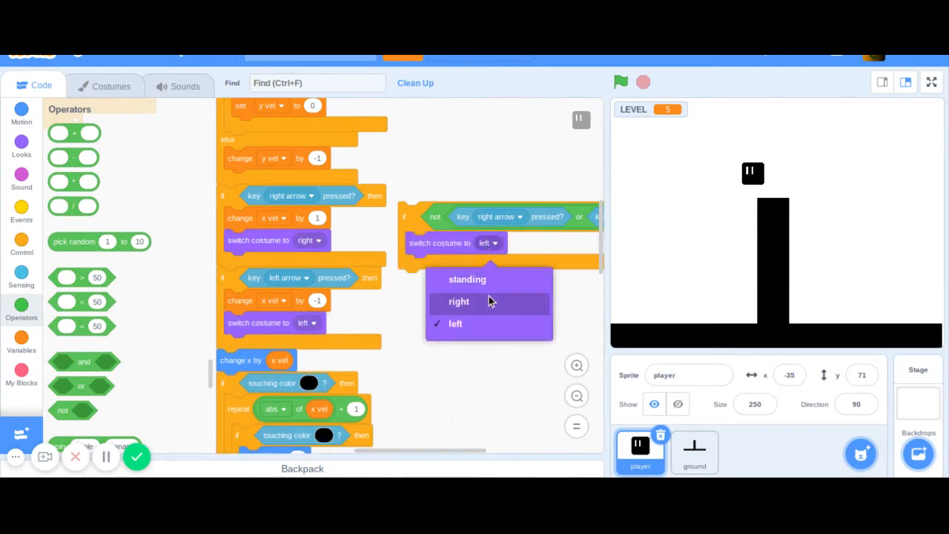
left_click(467, 279)
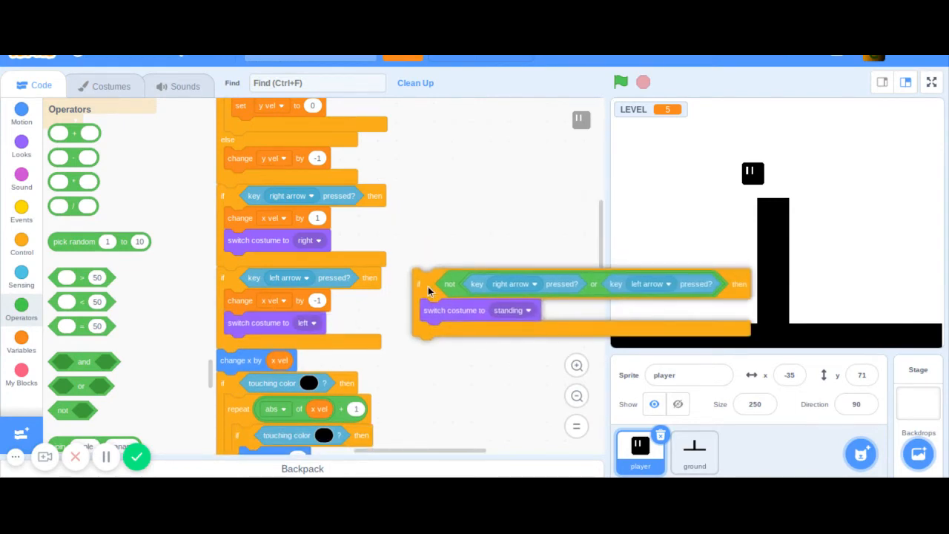
left_click_drag(427, 285, 418, 217)
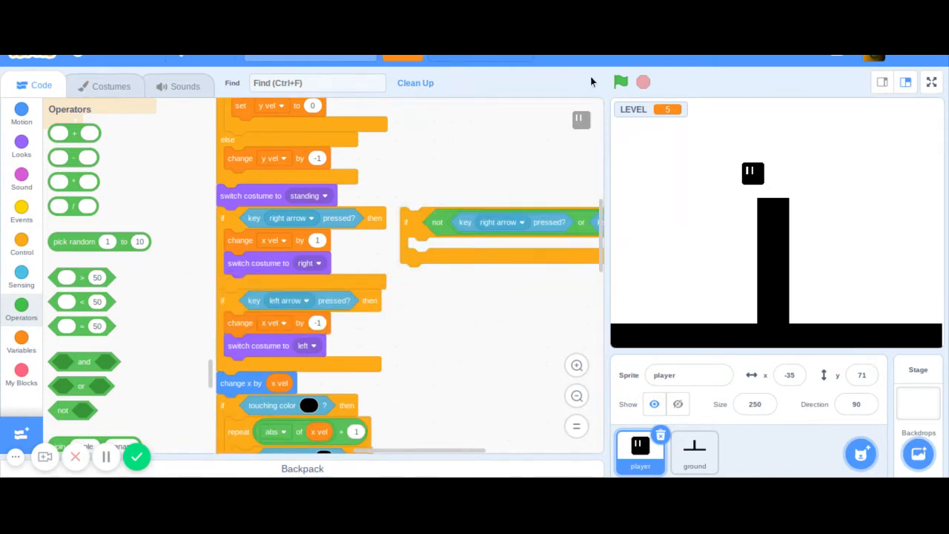
Step: Run the game with the green flag and test the player's movement on the ground
left_click(620, 82)
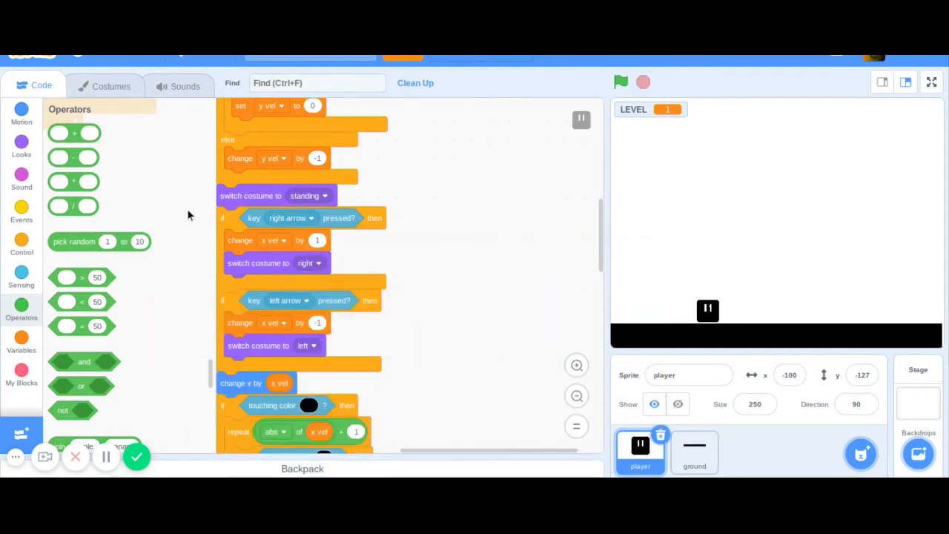
mouse_move(323, 195)
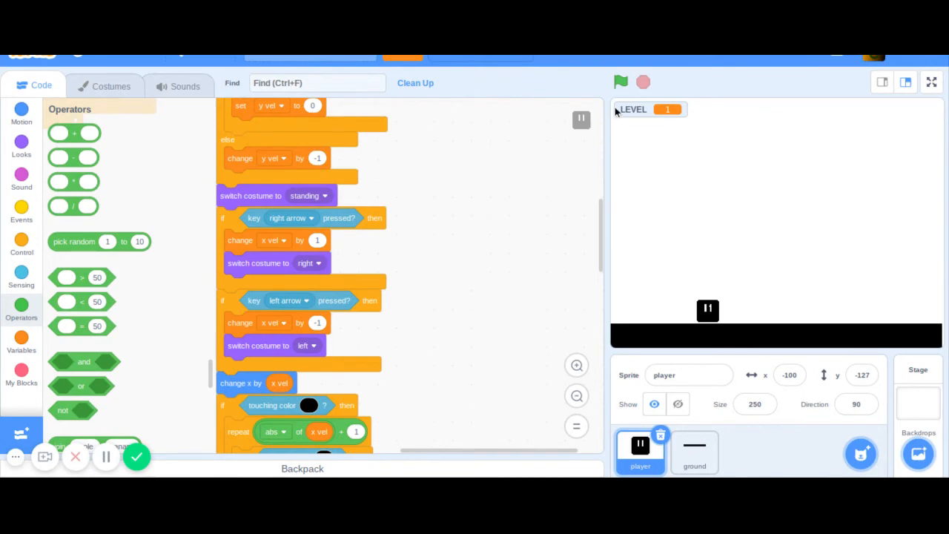
left_click(620, 81)
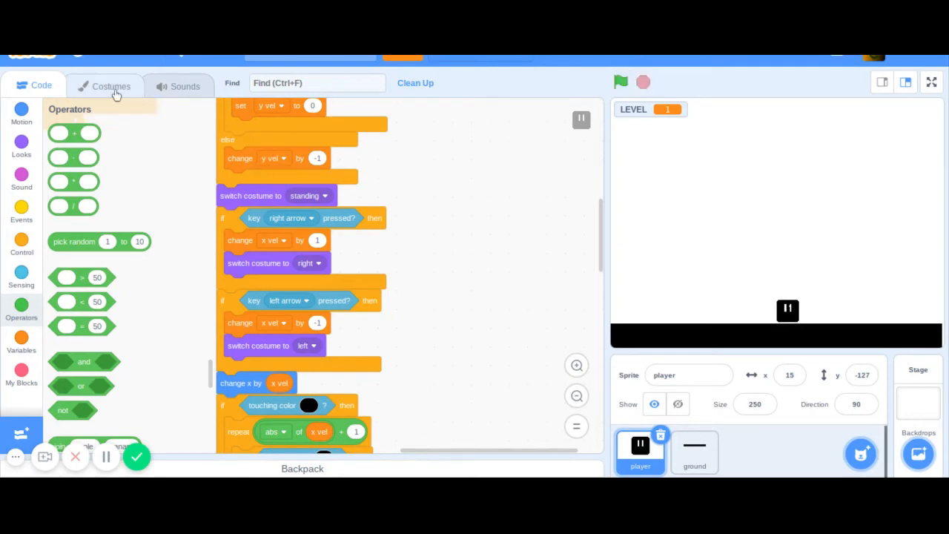
Step: Duplicate the right costume and name the copy 'right down'
left_click(111, 86)
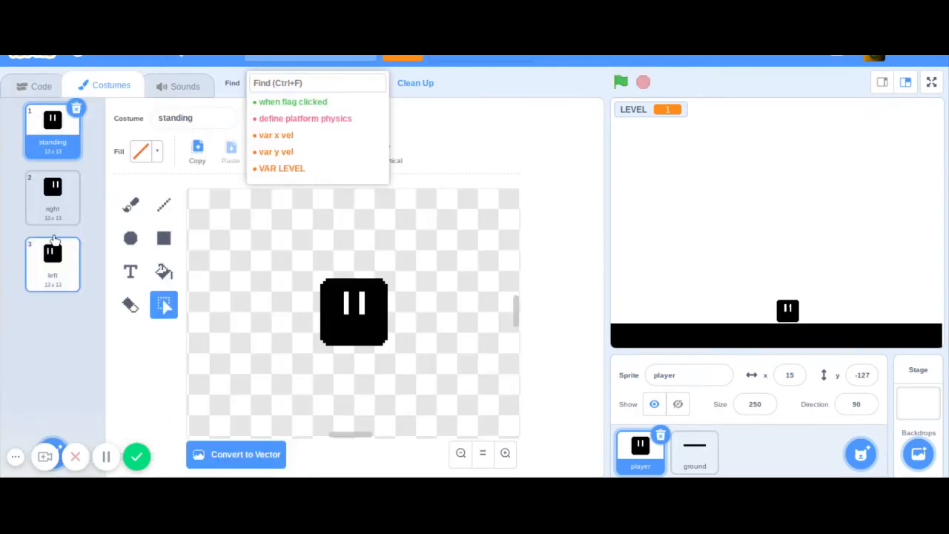
left_click(54, 130)
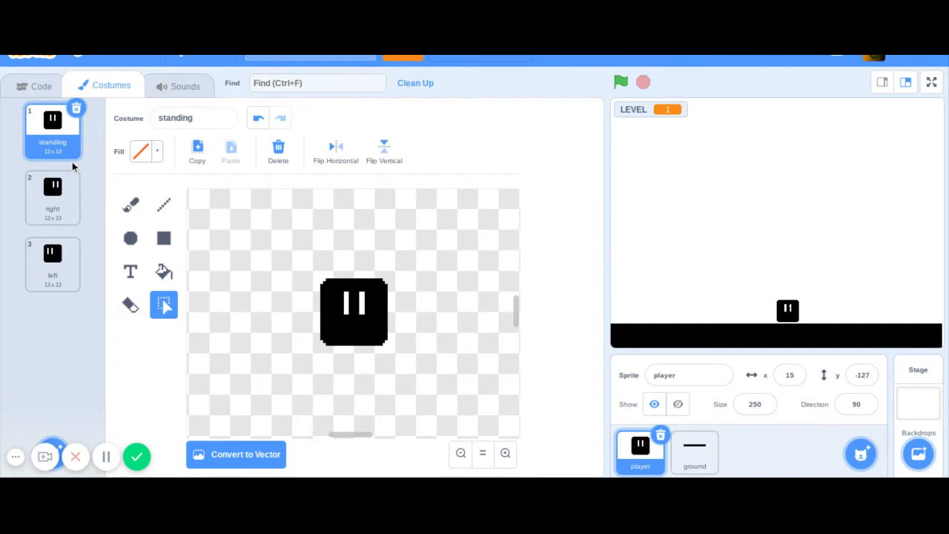
left_click(52, 195)
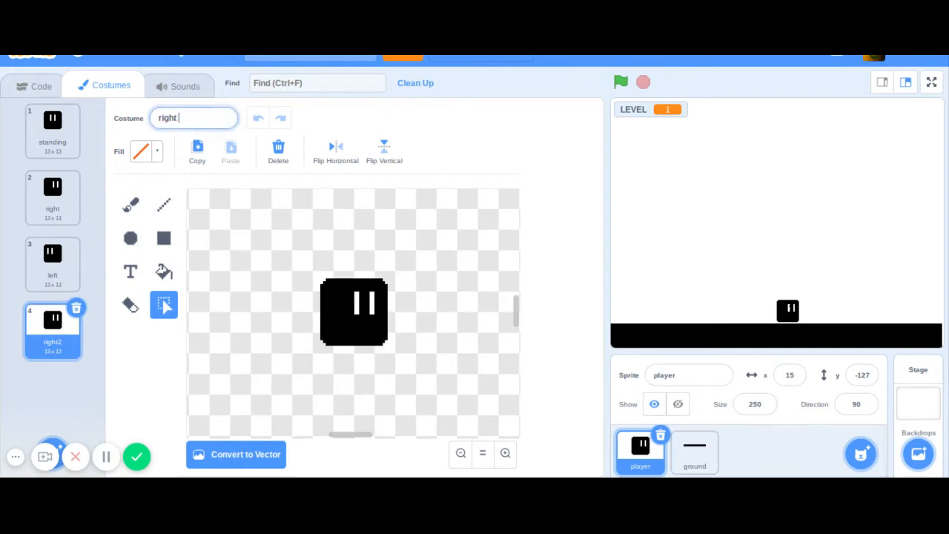
type("down")
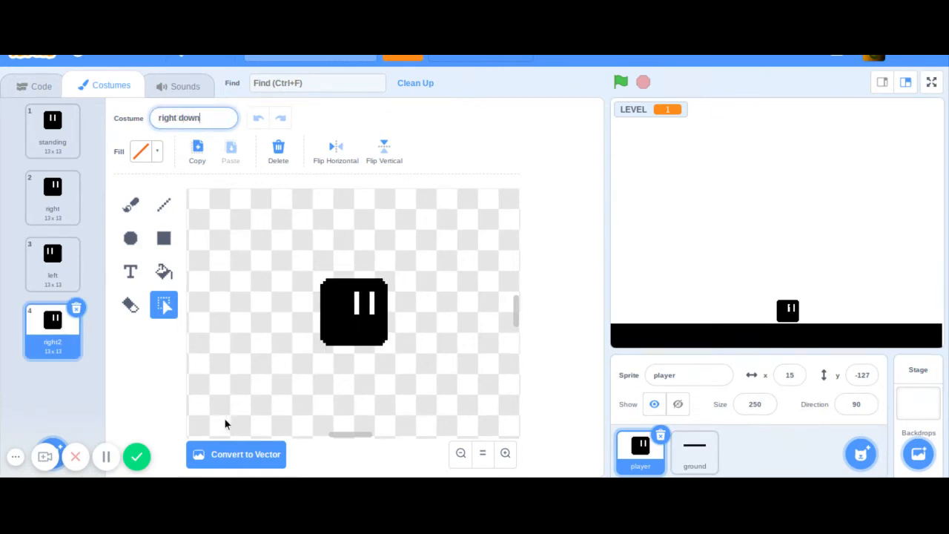
Step: Paint over the old eyes and redraw them lower in black on 'right down'
left_click(163, 205)
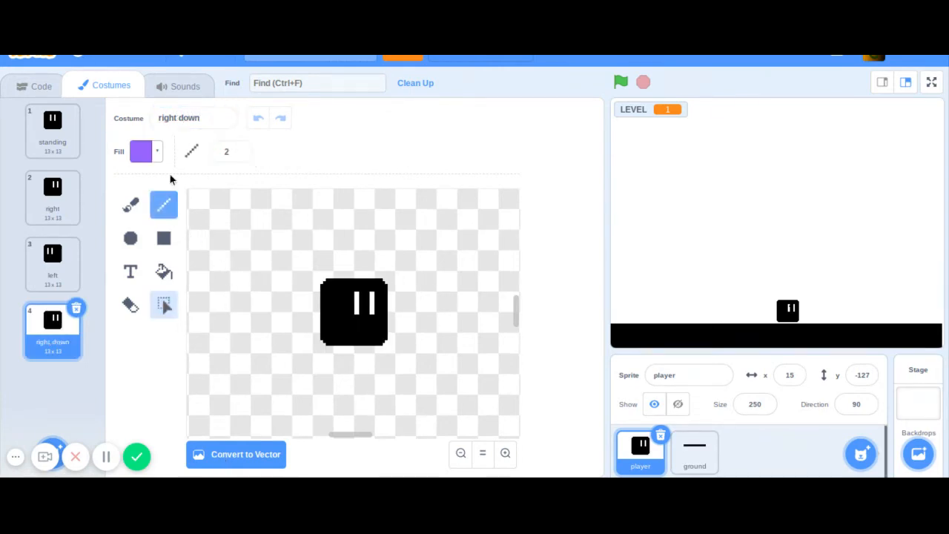
left_click(141, 151)
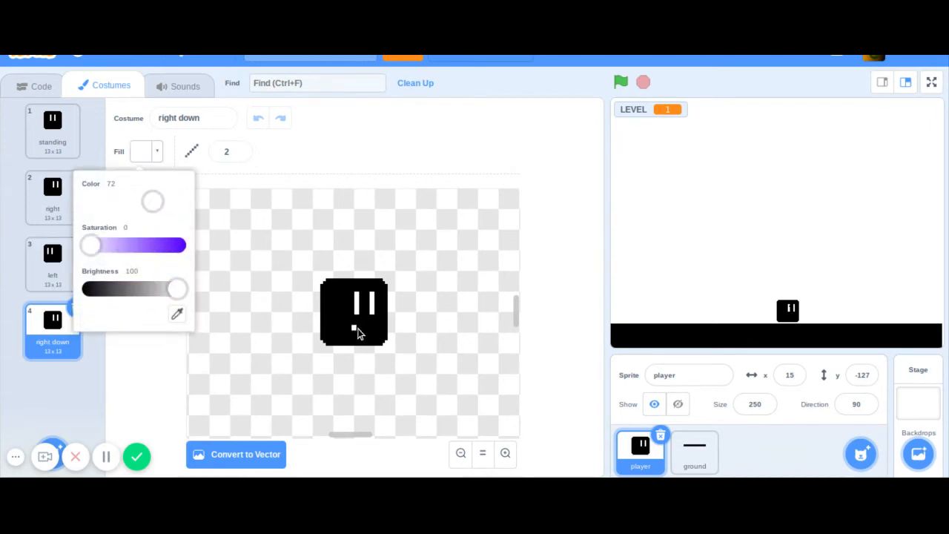
left_click(364, 326)
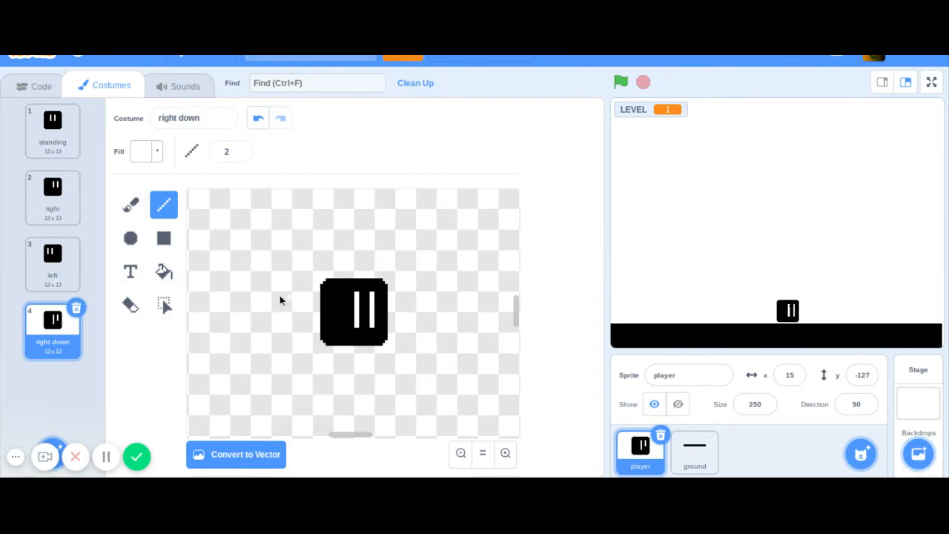
left_click(141, 152)
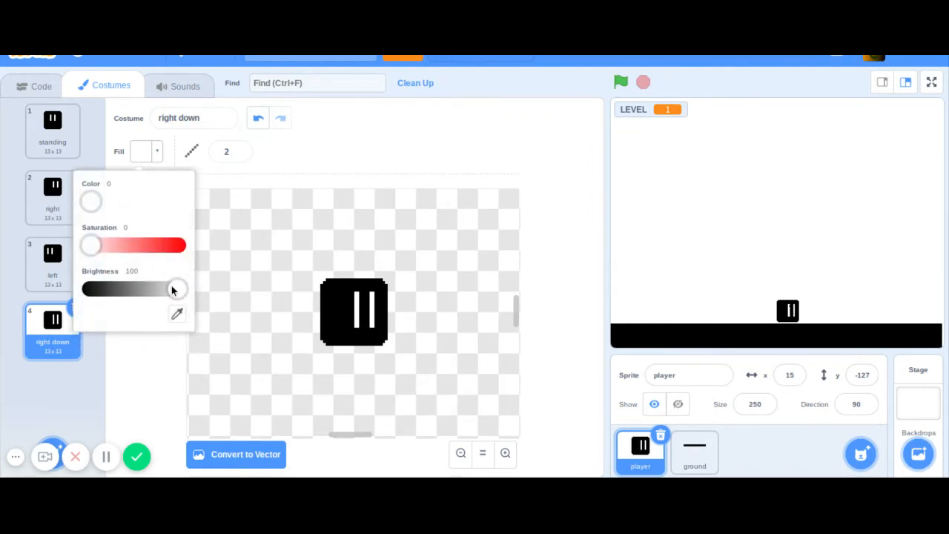
left_click_drag(177, 288, 89, 288)
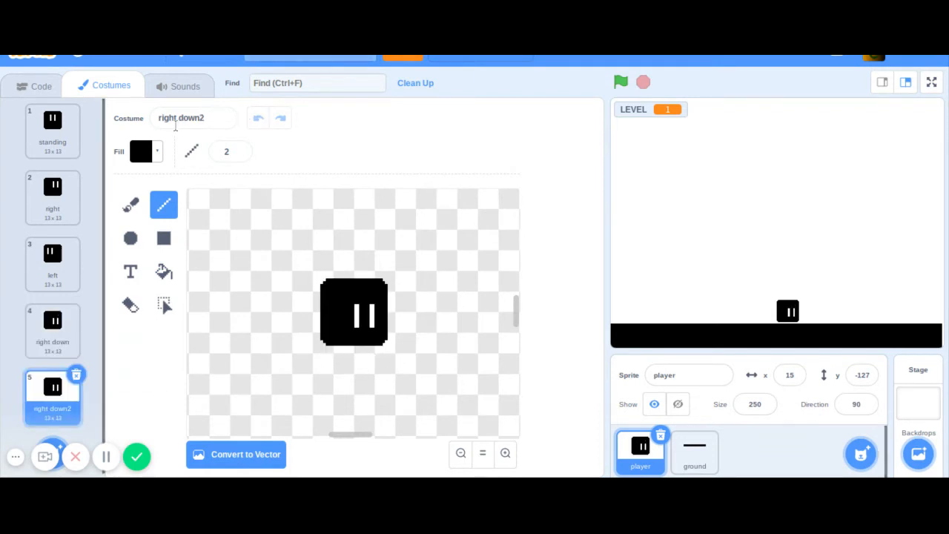
Step: Duplicate the costume and rename the copy 'left down'
type("left down2")
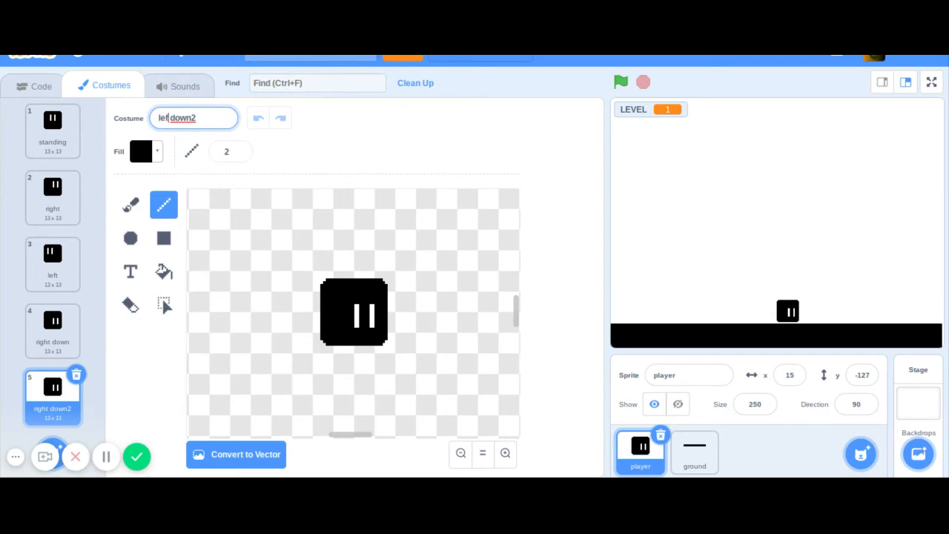
type("left down")
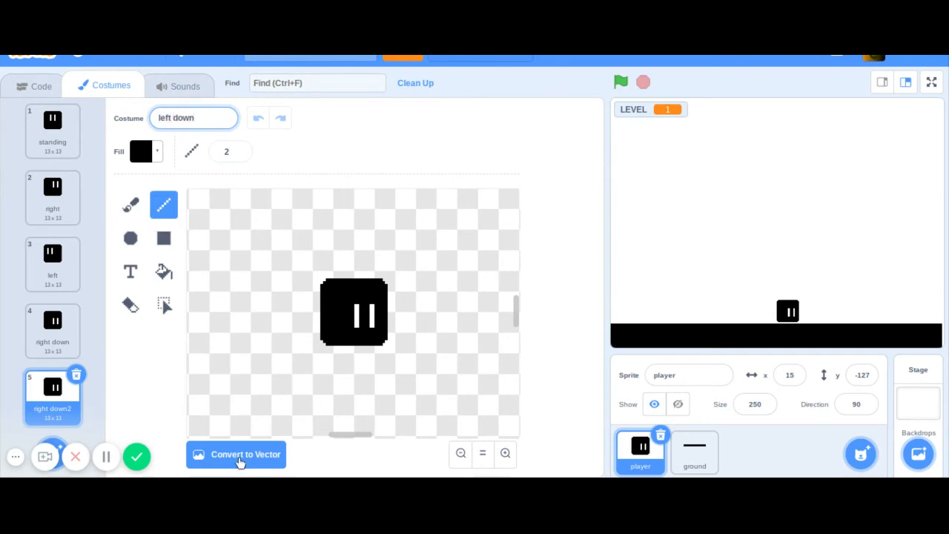
left_click(236, 453)
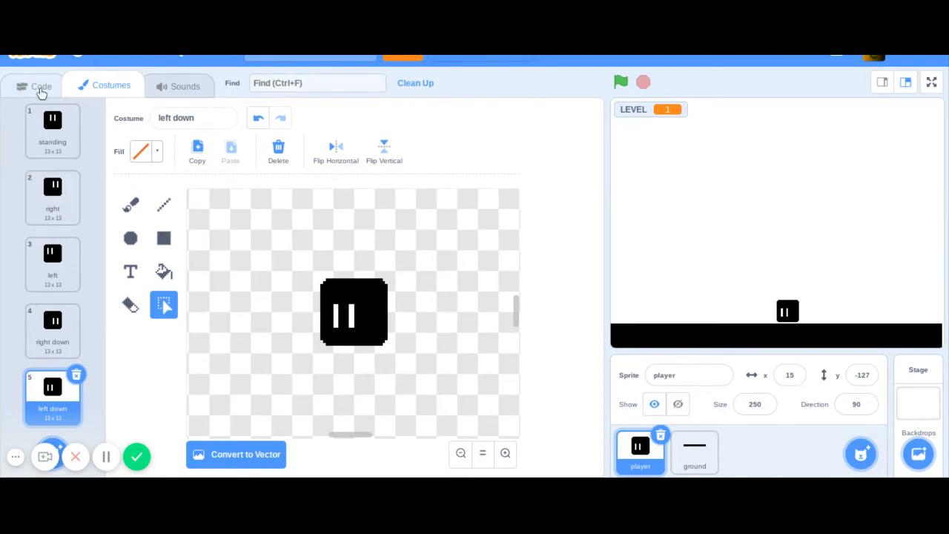
Step: Add an if y vel = 0 check at the end of the player script with an if-else nested inside
left_click(33, 86)
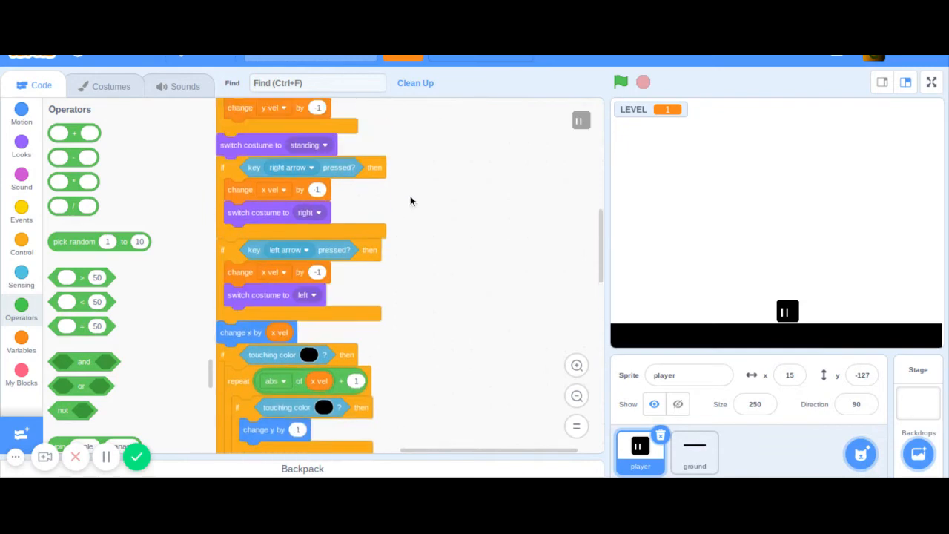
scroll("down", 3)
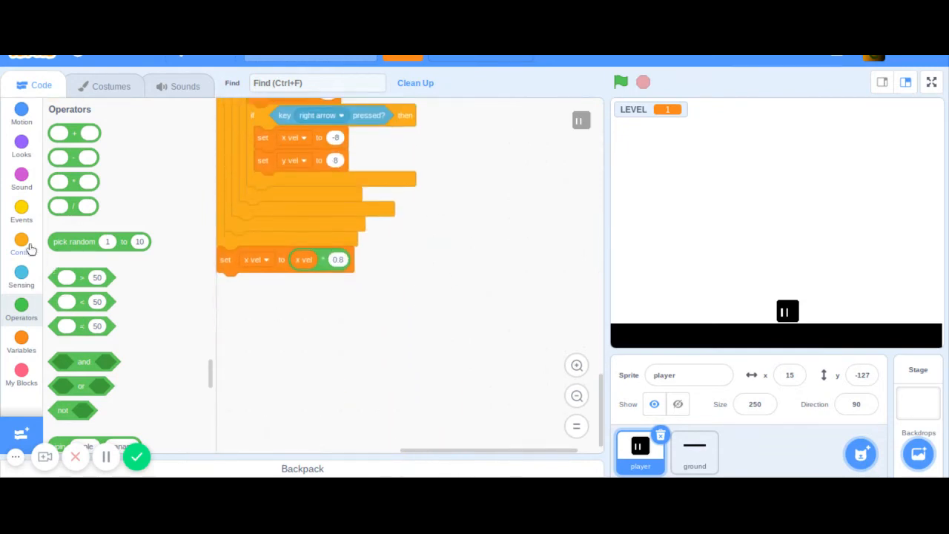
left_click(21, 245)
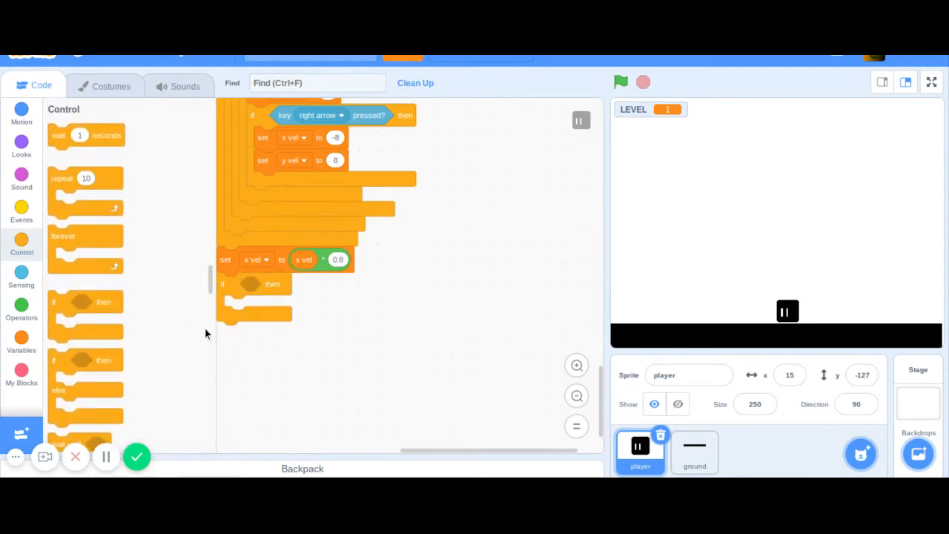
left_click(21, 304)
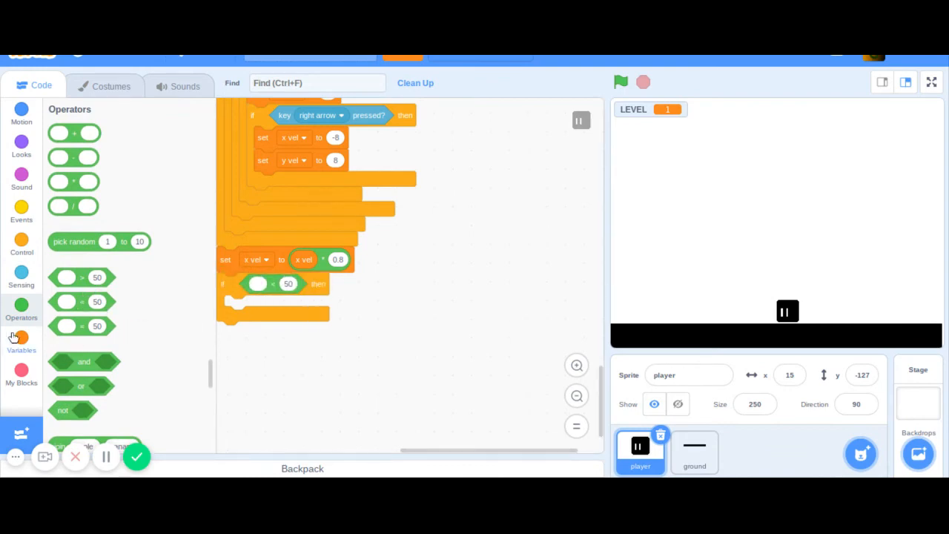
left_click(21, 341)
type("0")
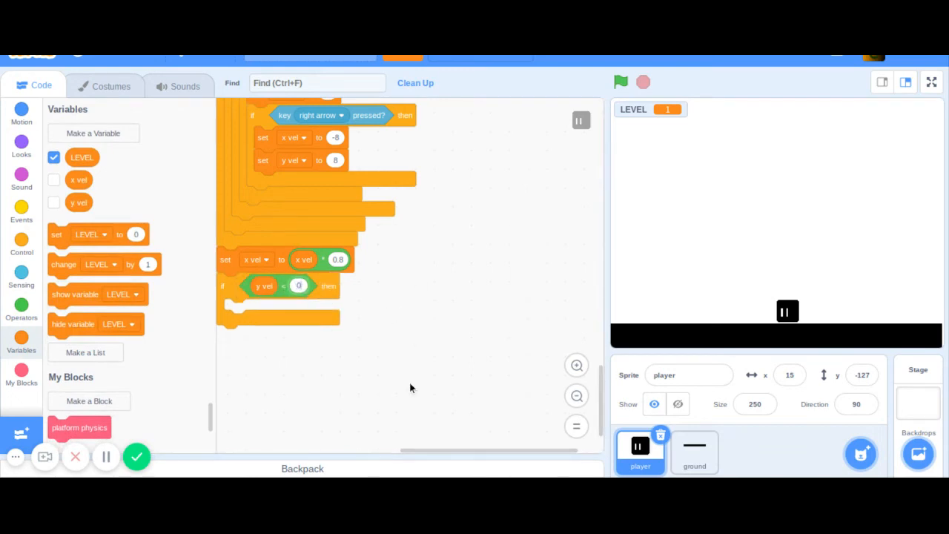
mouse_move(427, 247)
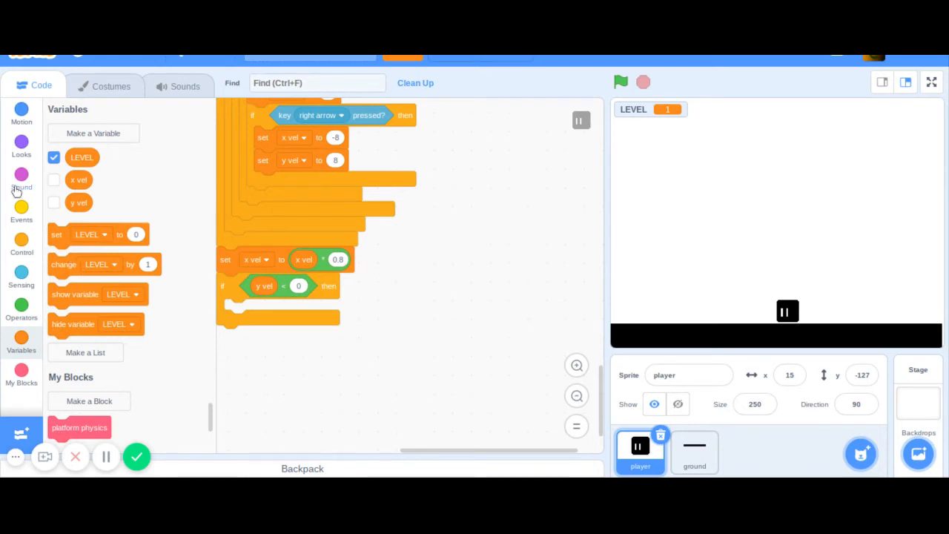
mouse_move(21, 245)
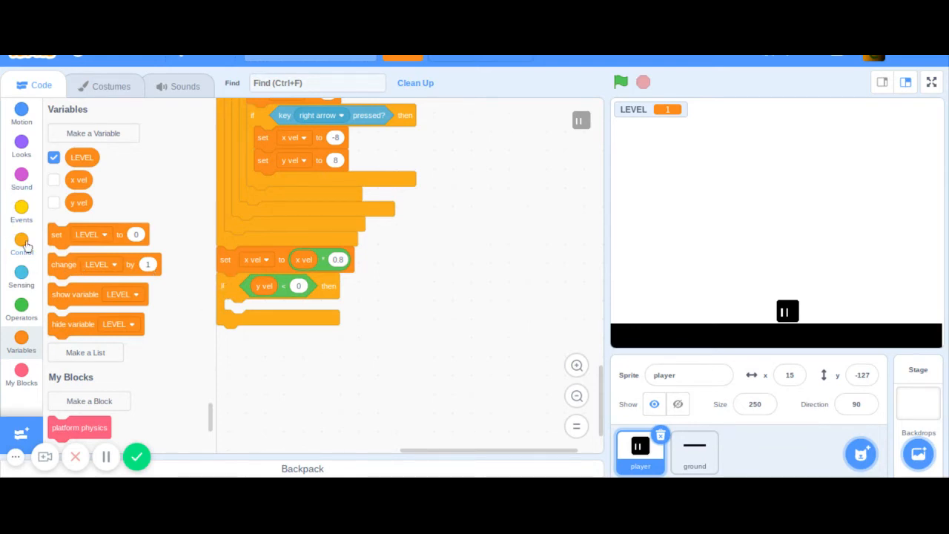
left_click(20, 243)
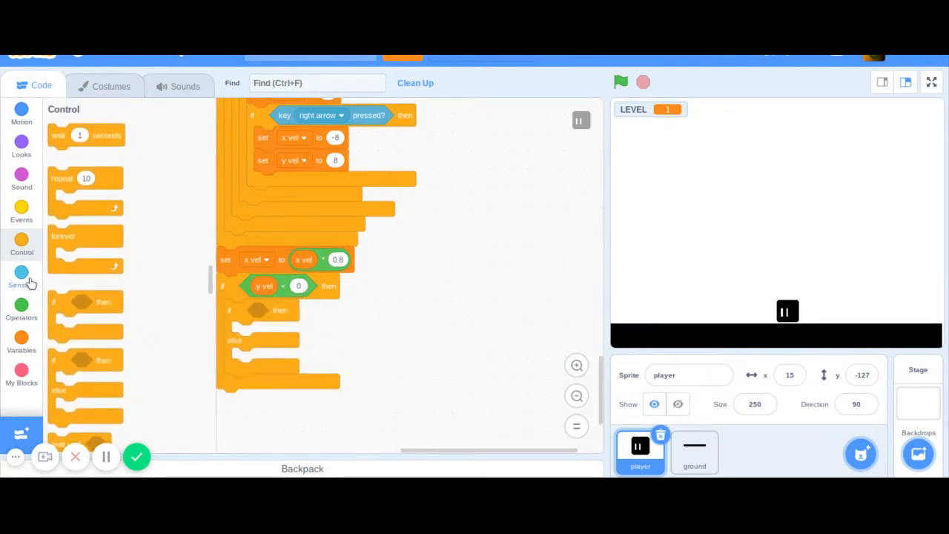
Step: Build a costume name = right comparison for the inner check
left_click(21, 141)
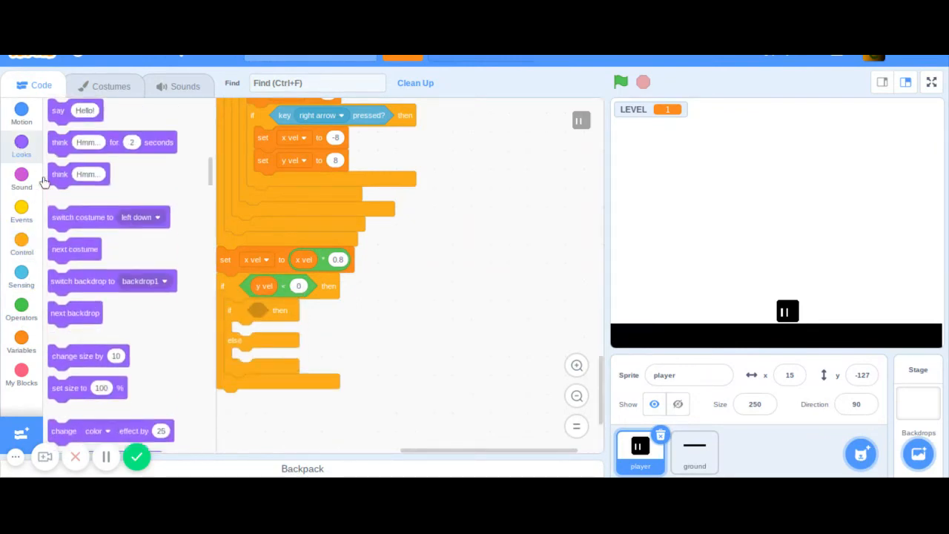
scroll("down", 3)
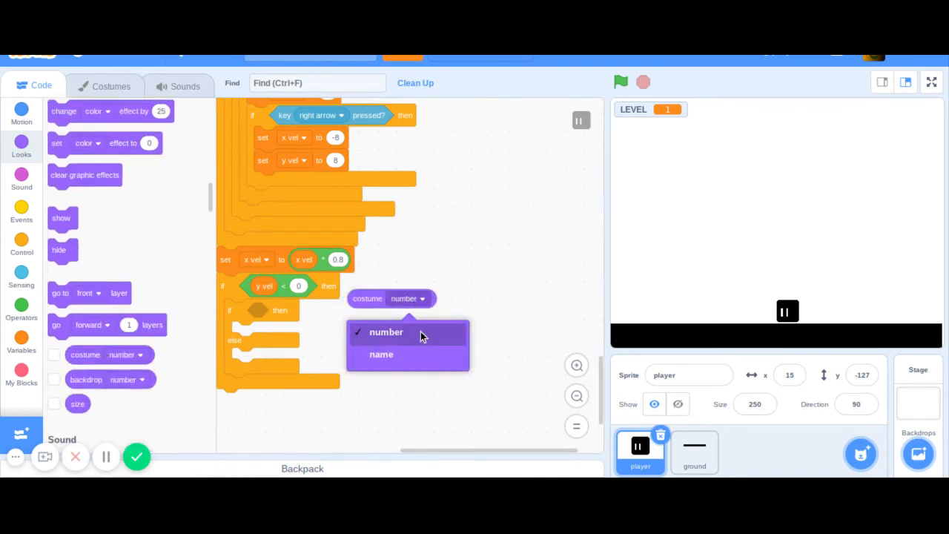
left_click(382, 353)
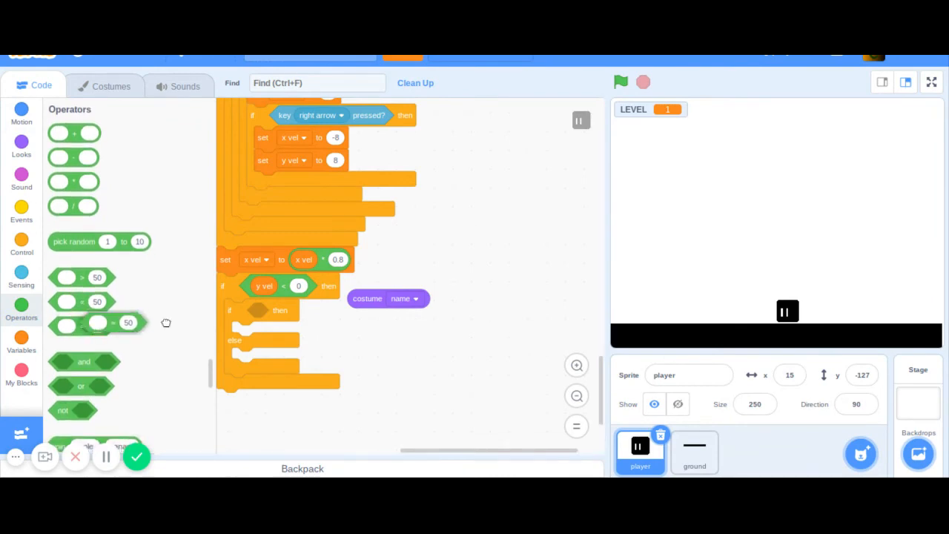
left_click_drag(389, 298, 297, 312)
type("right")
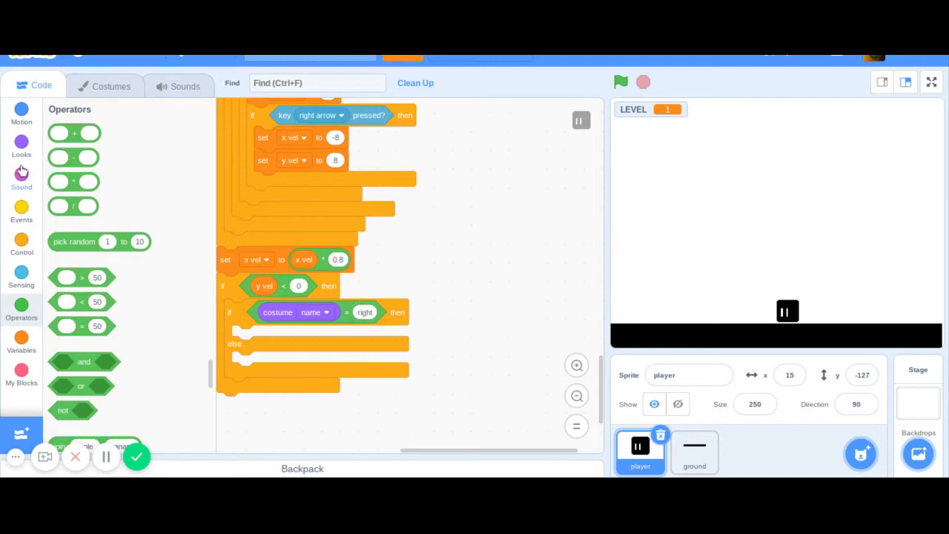
left_click(21, 145)
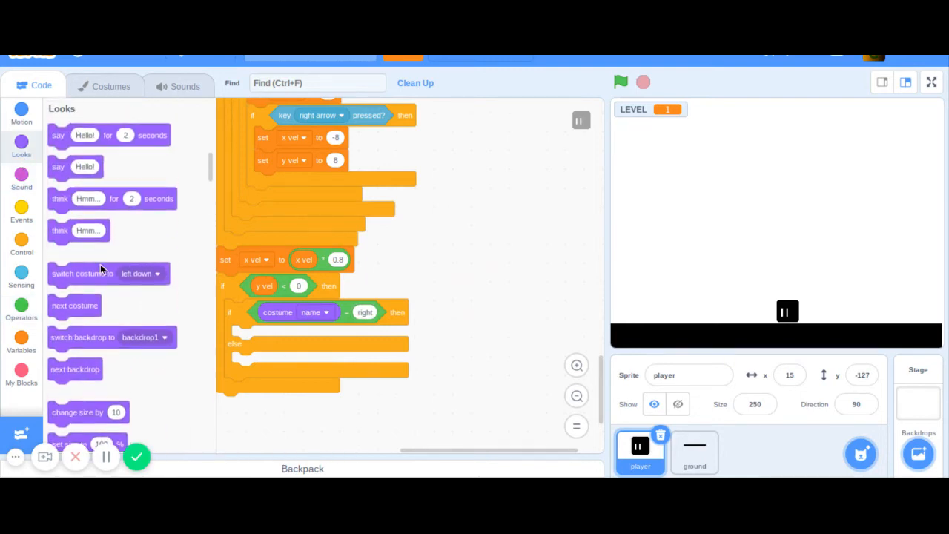
Step: Switch to right down when the costume is right, and set up a left check switching to left down
left_click_drag(81, 273, 282, 337)
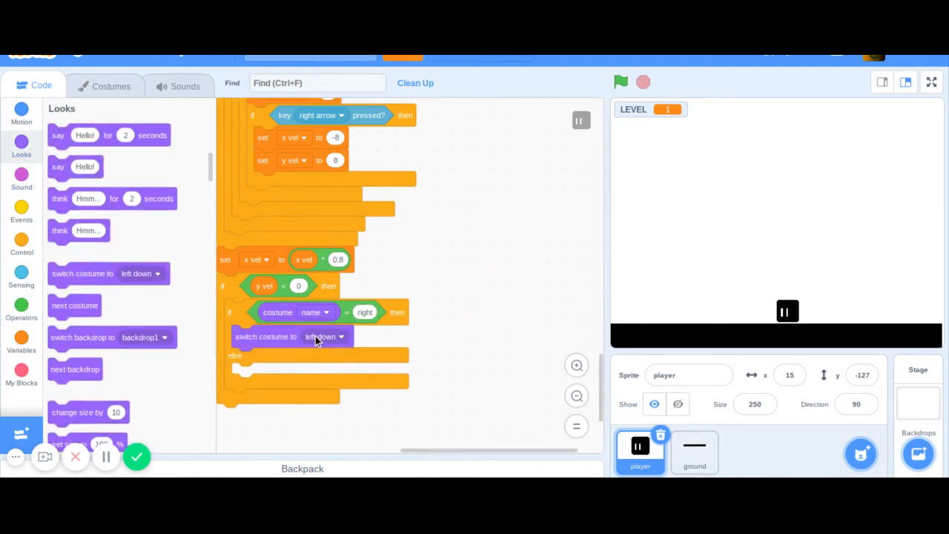
left_click(324, 335)
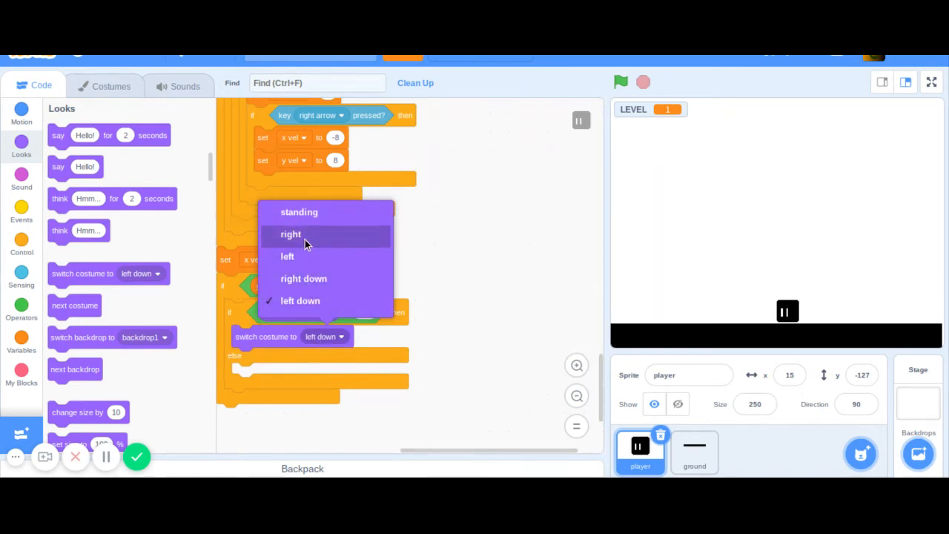
left_click(291, 234)
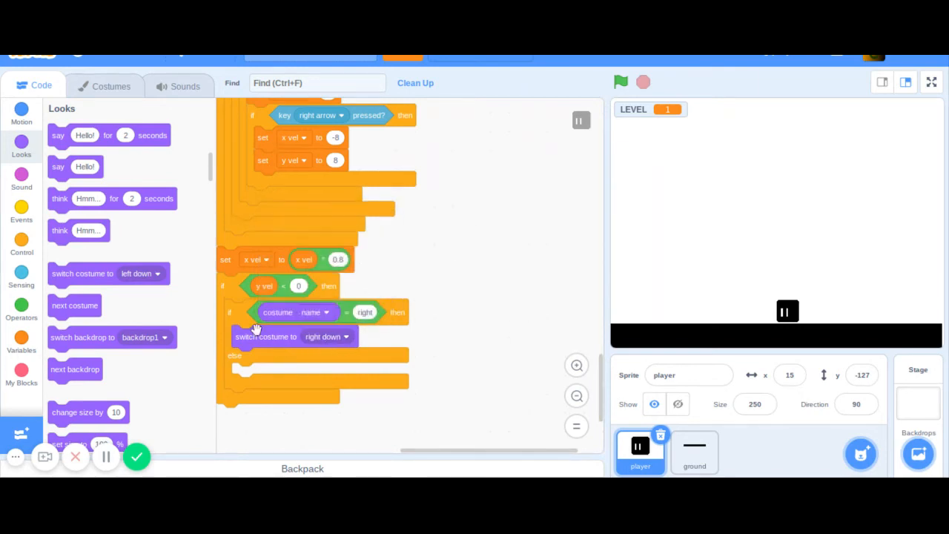
mouse_move(389, 307)
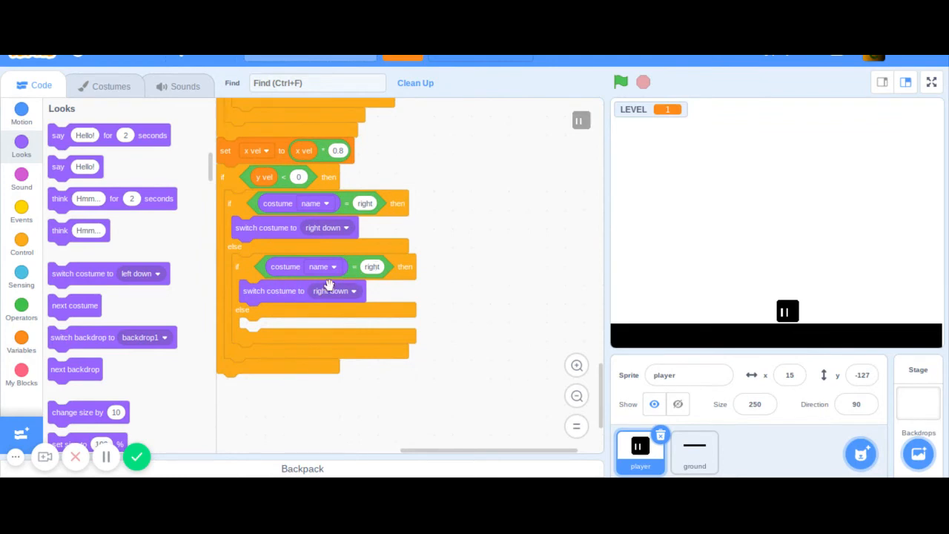
left_click(371, 267)
type("left")
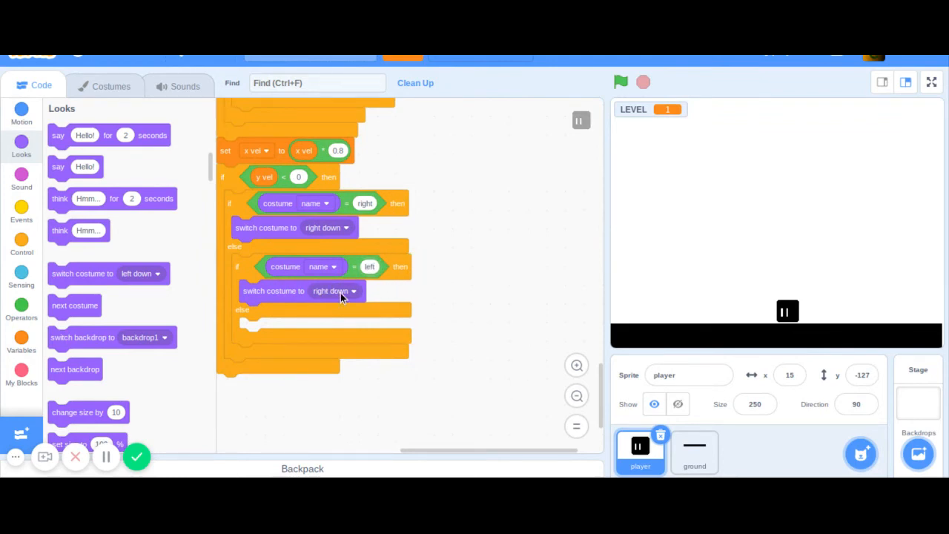
left_click(332, 291)
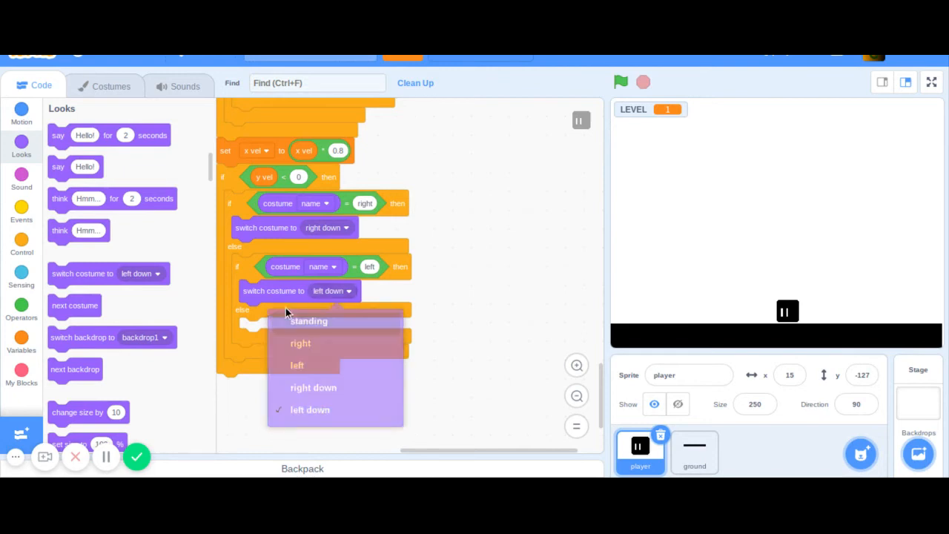
Step: Add a costume name = standing check in the else branch, keeping left down for the left case
left_click(21, 244)
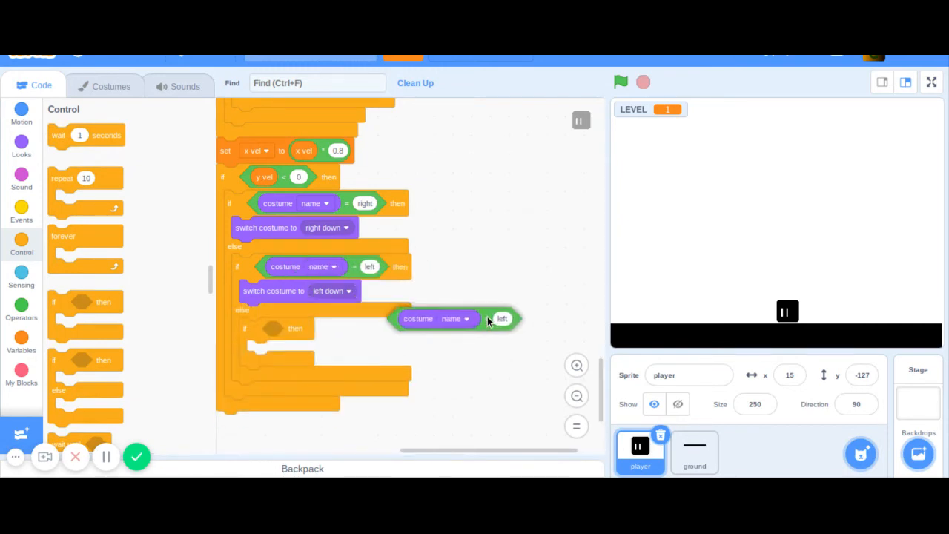
left_click_drag(454, 319, 319, 329)
type("standing")
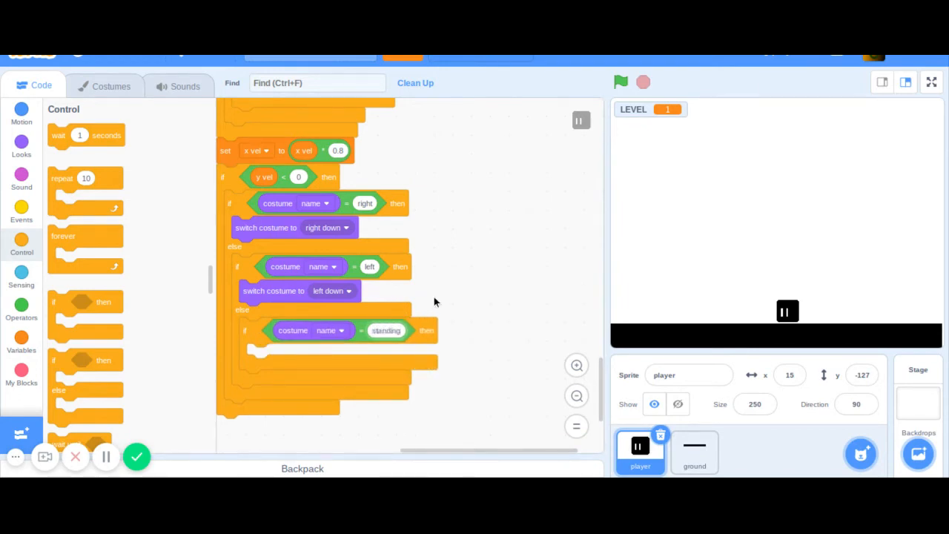
left_click(110, 84)
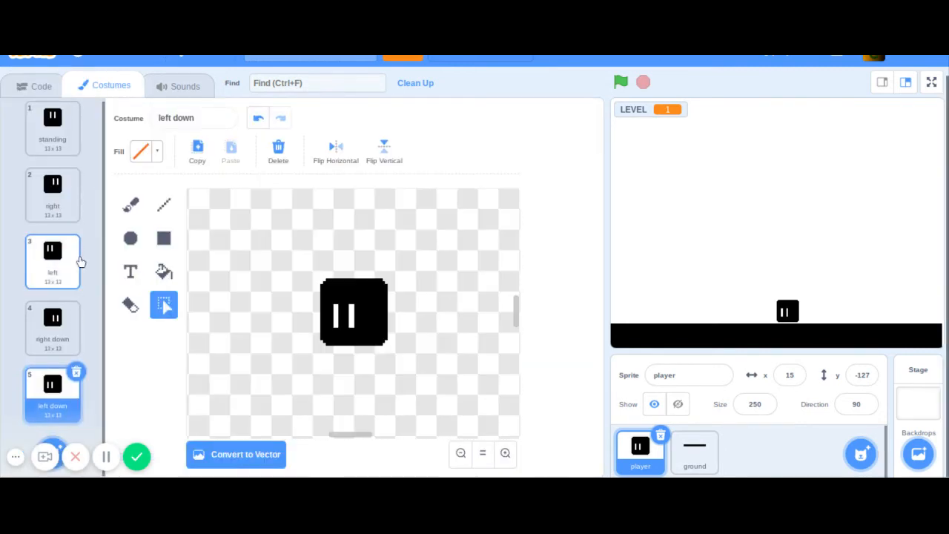
Step: Start a left down2 costume from the left down costume and adjust the fill colour
left_click(51, 126)
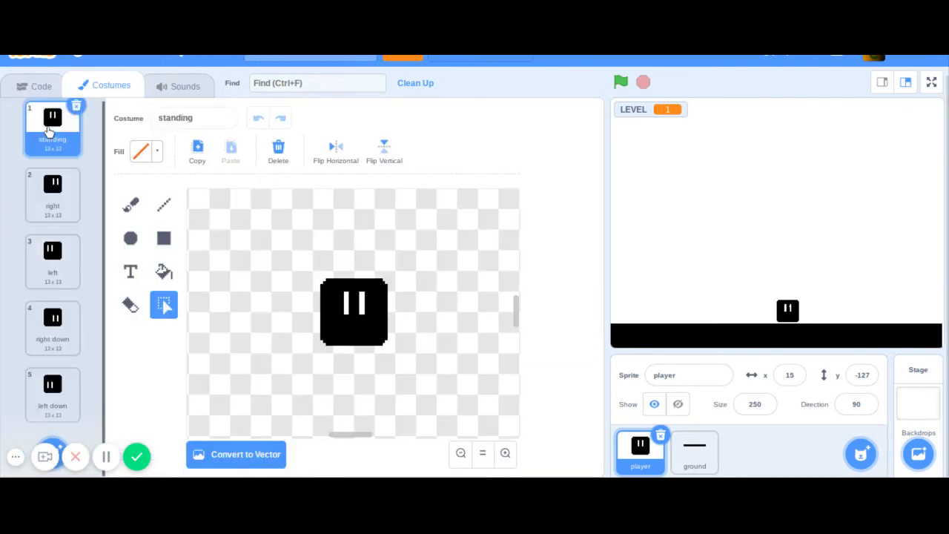
mouse_move(52, 385)
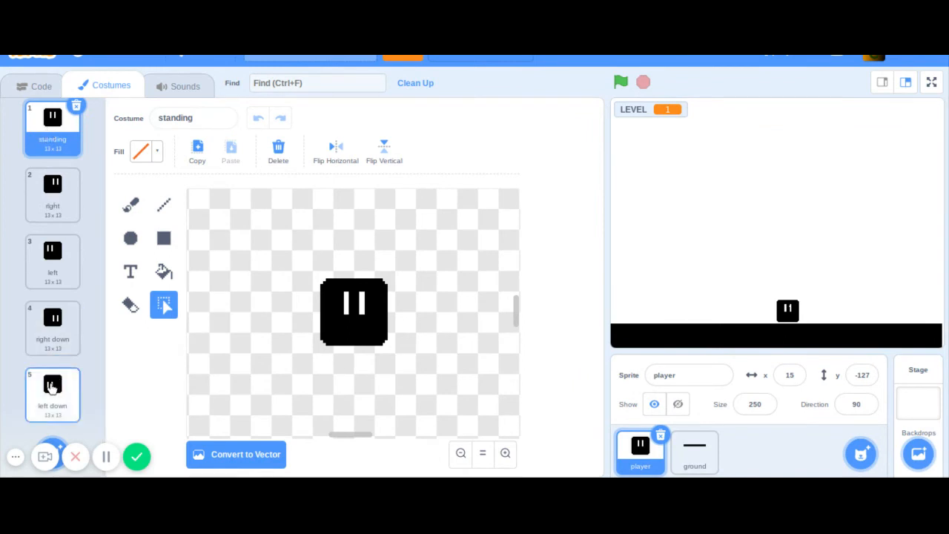
left_click(52, 394)
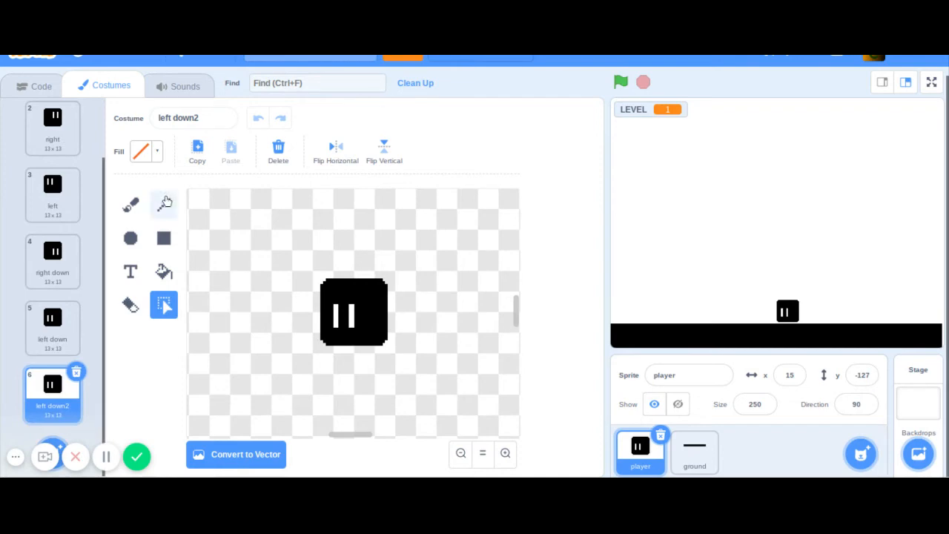
left_click(141, 151)
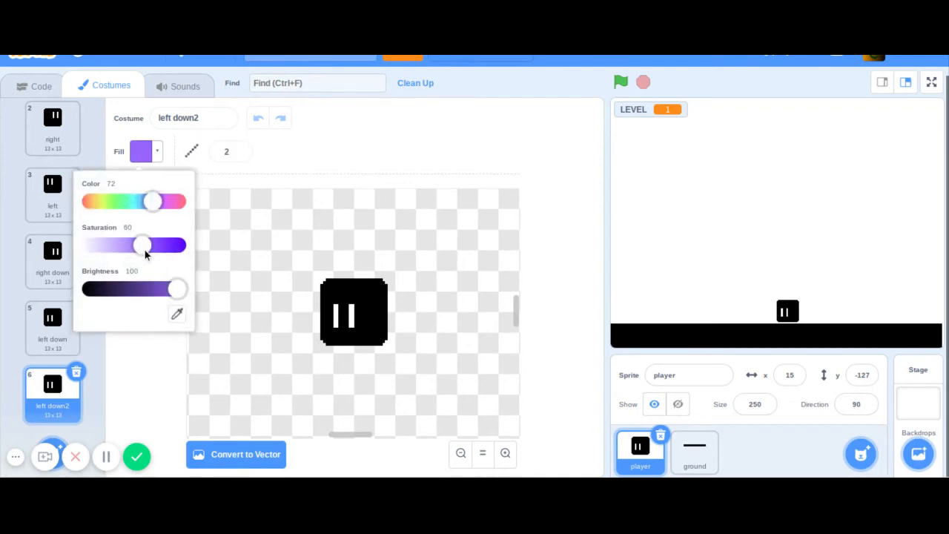
left_click_drag(143, 245, 89, 245)
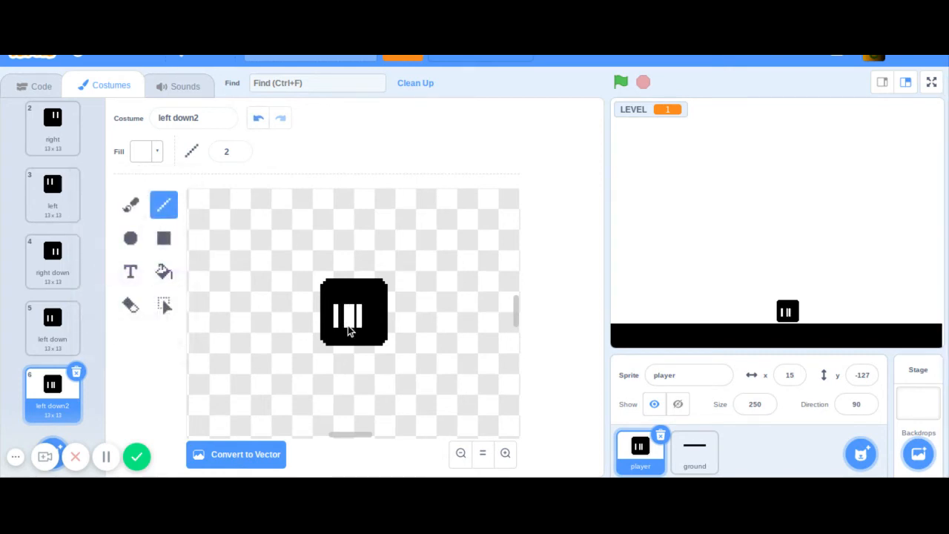
Step: Set the fill to black and paint over the old eyes so they can be redrawn lower
left_click(143, 151)
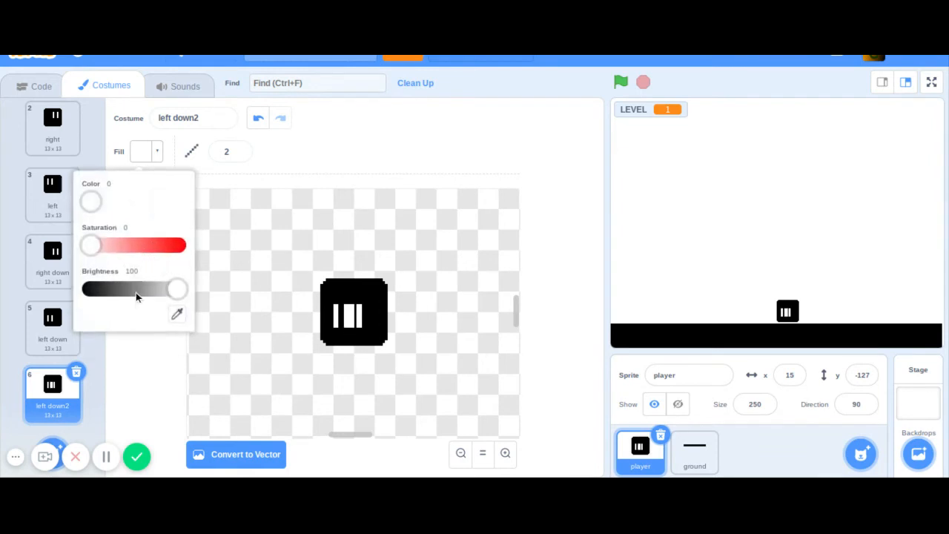
left_click_drag(176, 290, 89, 289)
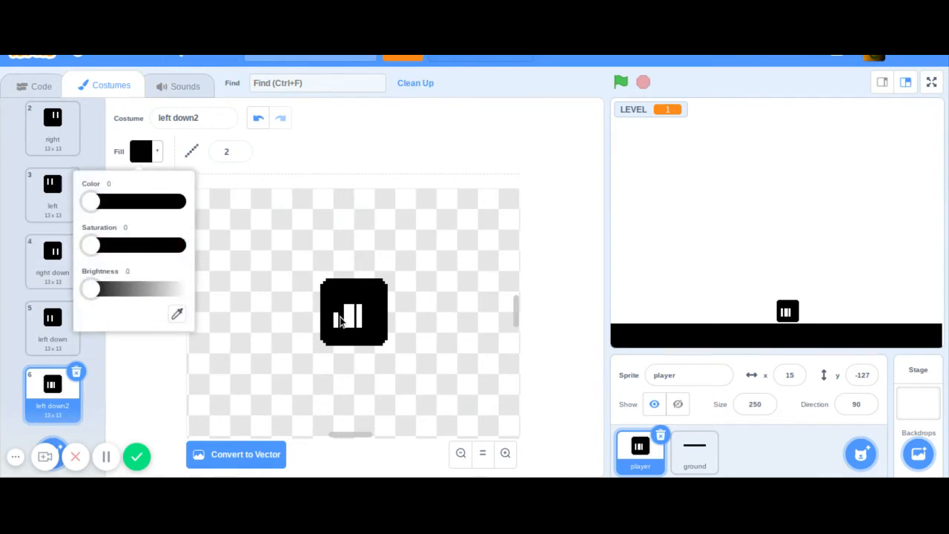
left_click(353, 312)
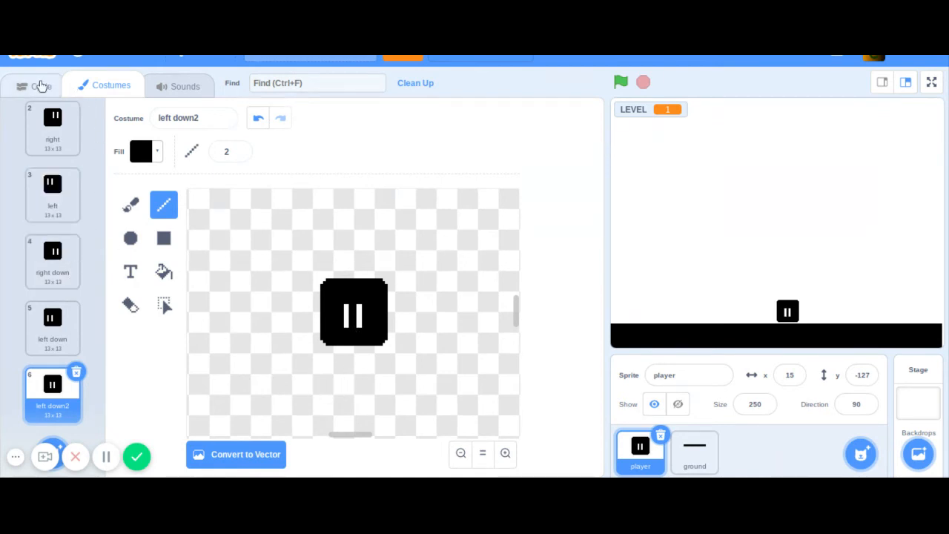
Step: Duplicate a switch costume block into the standing check, set to standing
left_click(32, 84)
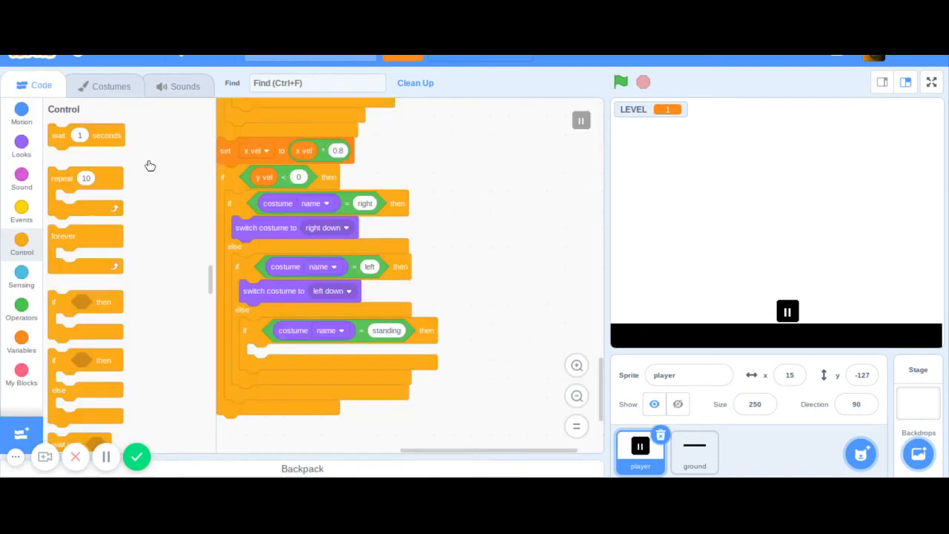
right_click(273, 290)
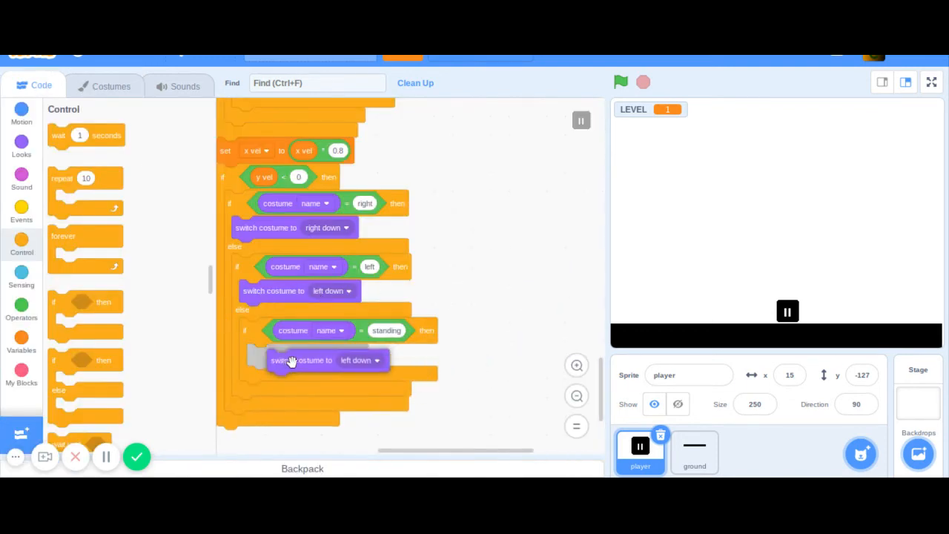
left_click(359, 360)
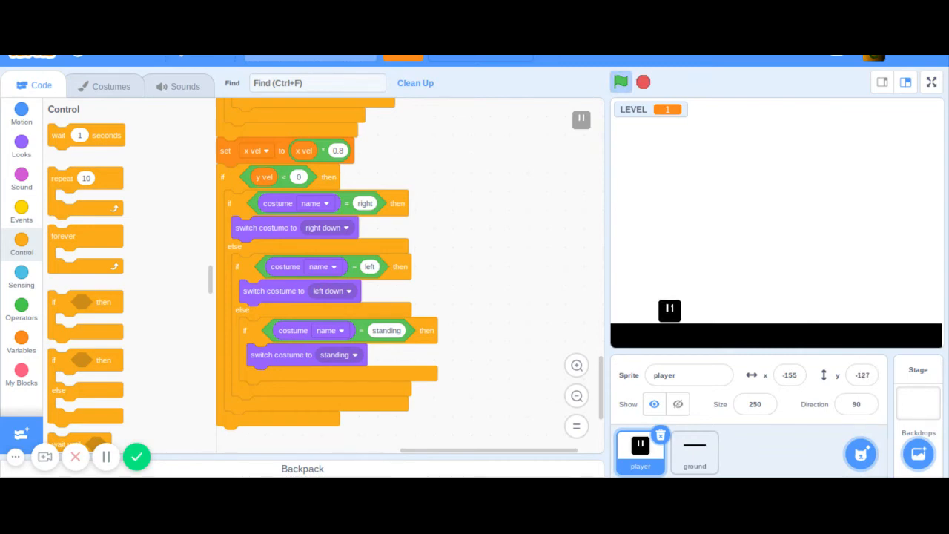
mouse_move(503, 170)
type("-1")
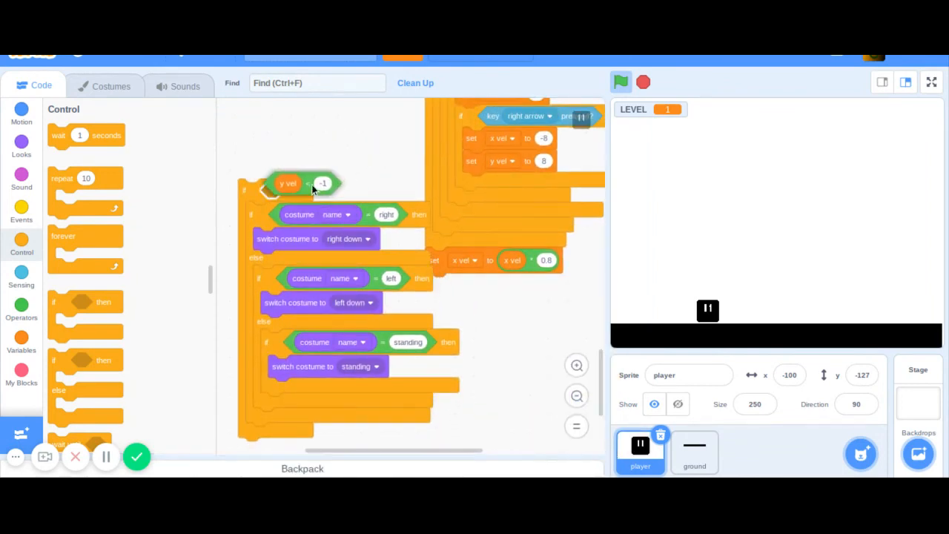
Step: Change the falling check to y vel = -1 and attach it inside the main platform physics loop
left_click_drag(289, 184, 323, 156)
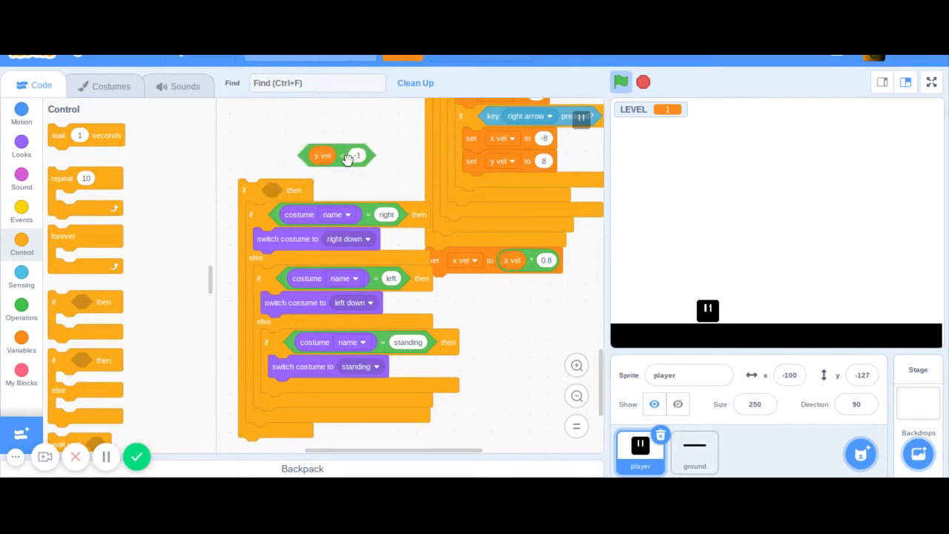
left_click(338, 156)
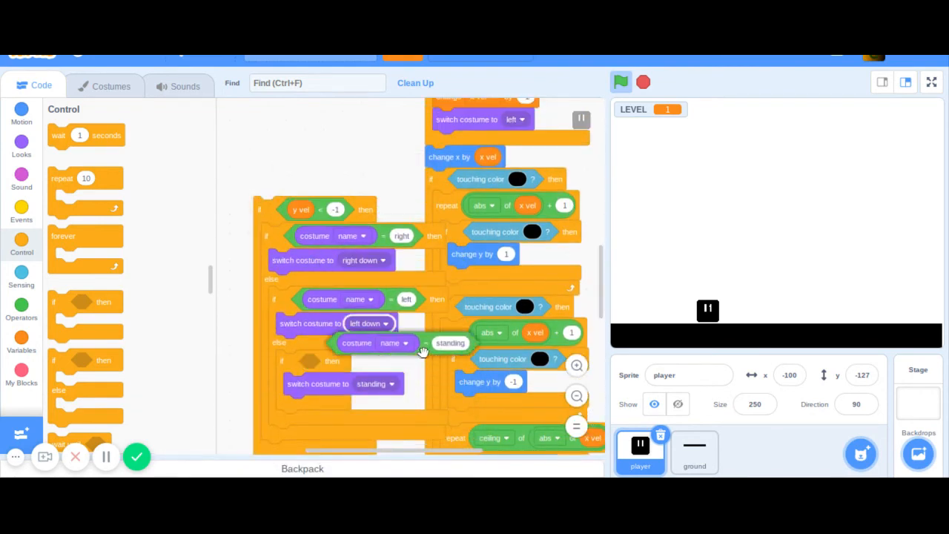
left_click(377, 388)
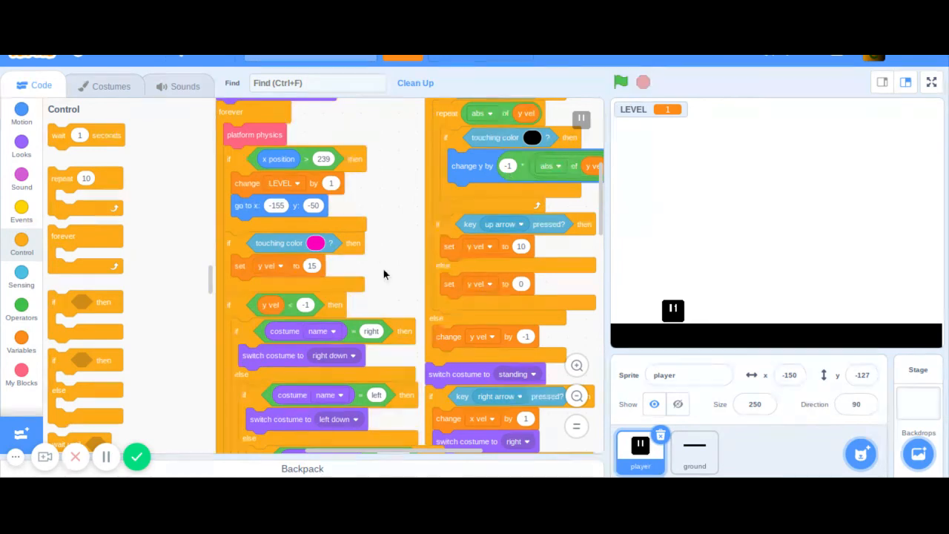
Step: Switch standing falls to left down2, add create clone of myself, and start a when I start as a clone script
scroll("down", 3)
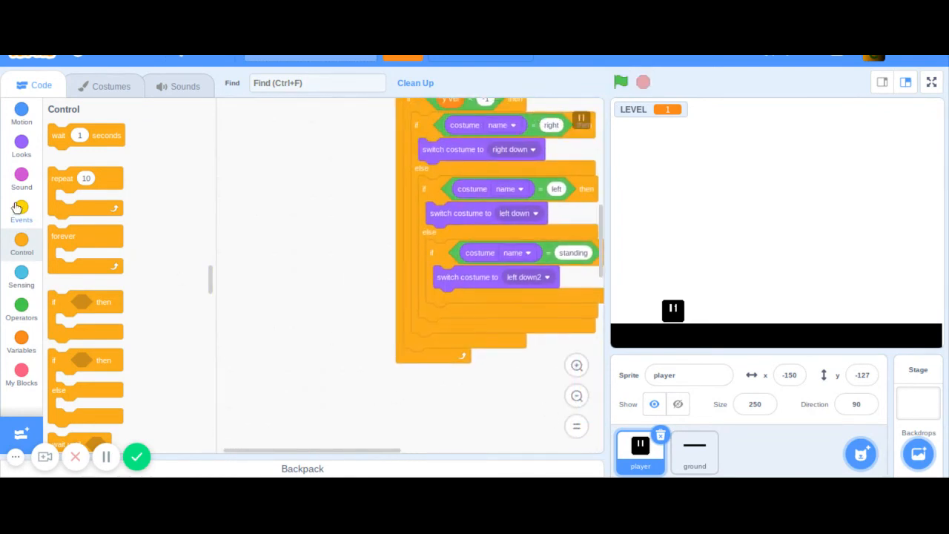
left_click(20, 214)
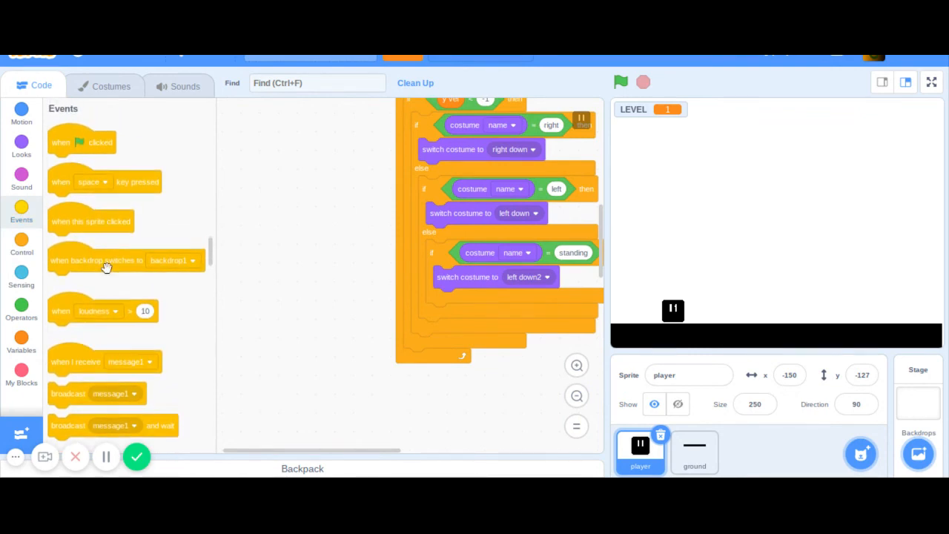
left_click(21, 244)
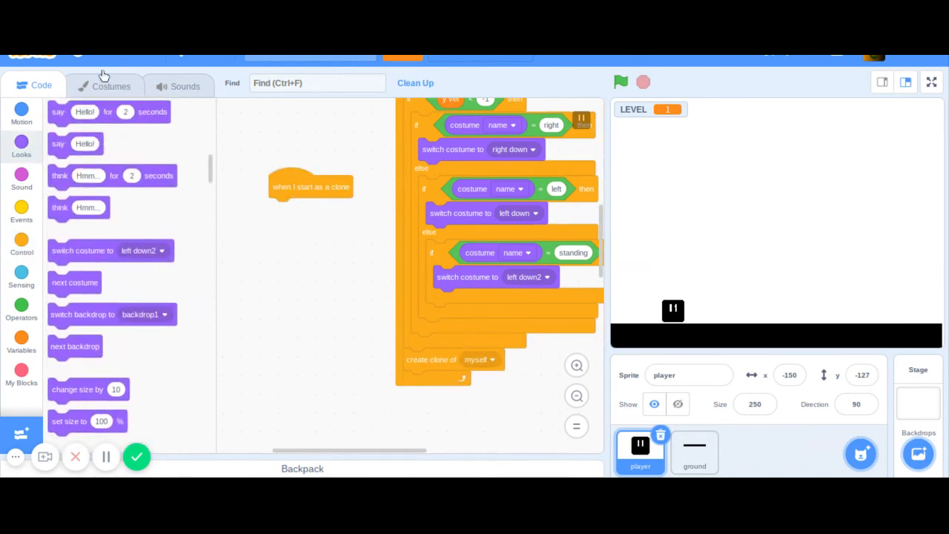
Step: Duplicate left down2 as a seventh costume and paint its eyes out in black
left_click(111, 86)
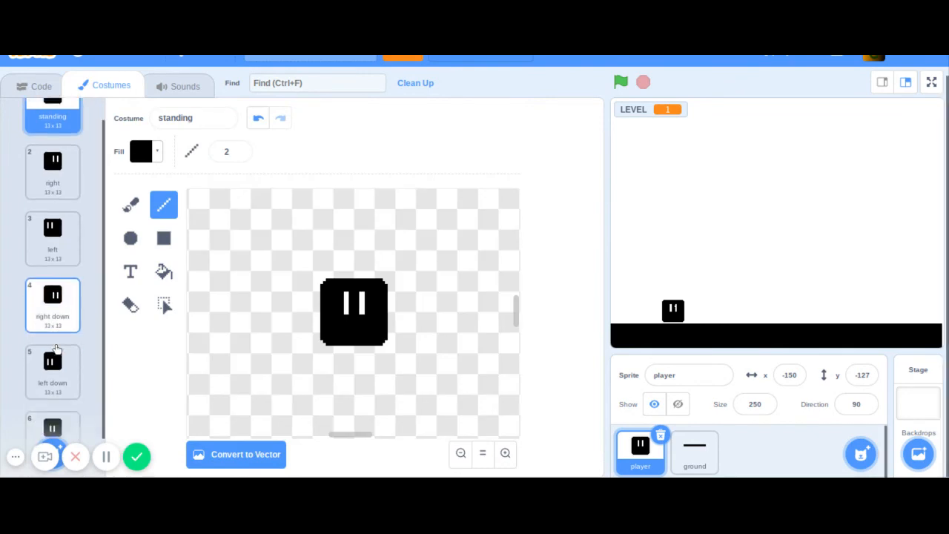
right_click(52, 383)
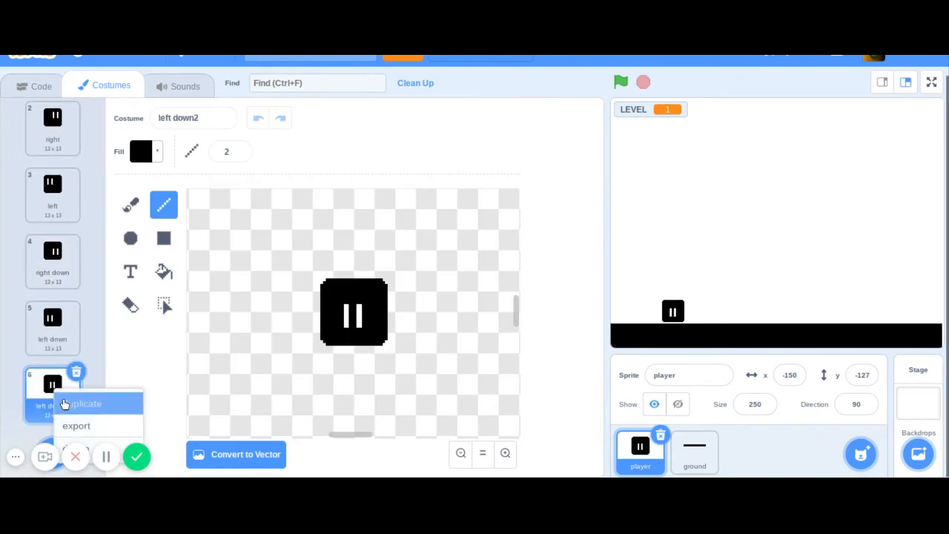
left_click(86, 404)
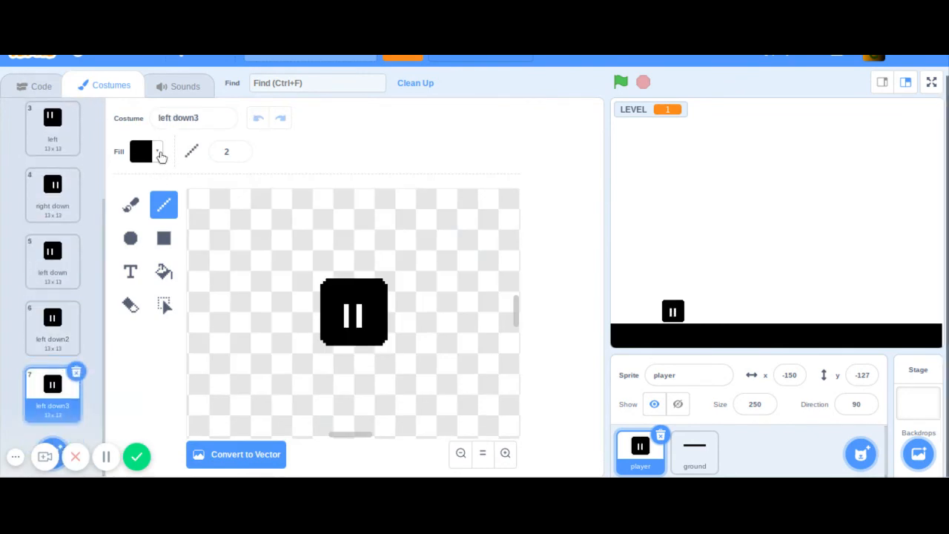
left_click(142, 151)
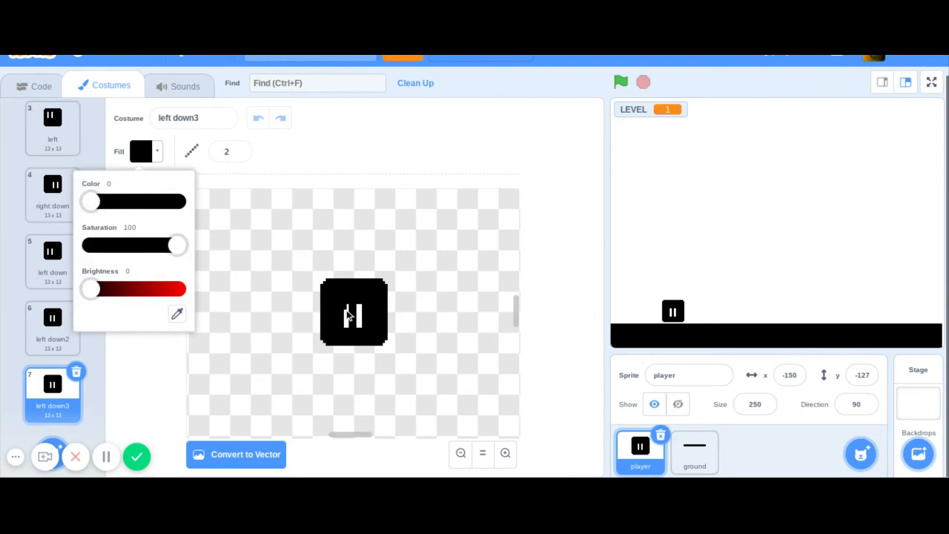
left_click(349, 333)
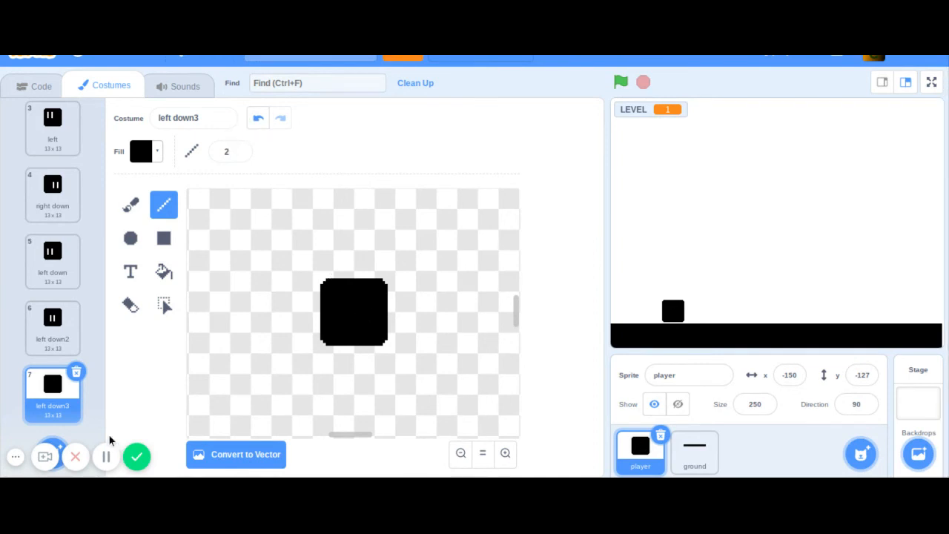
Step: Rename left down2 to standing down and the eyeless costume to clone
left_click(53, 317)
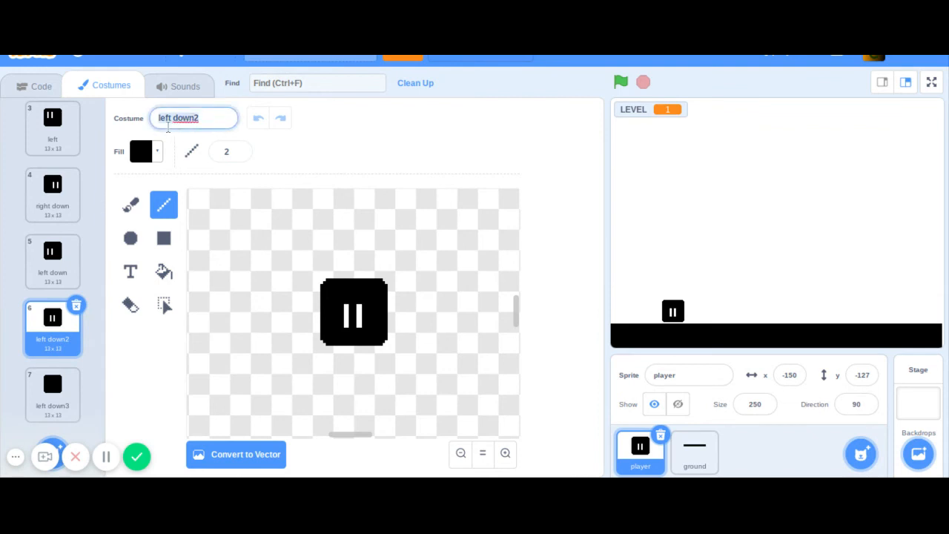
type("stain")
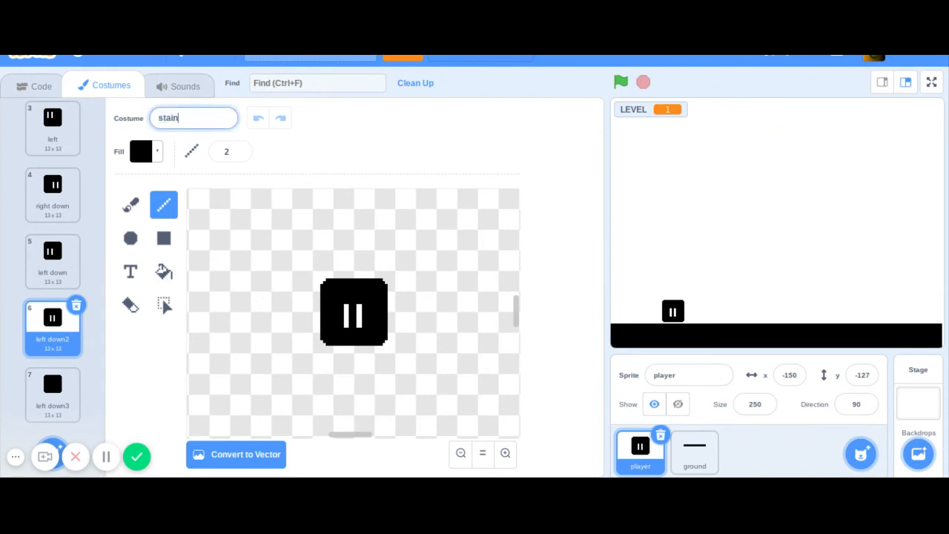
key("Backspace")
type("nding down")
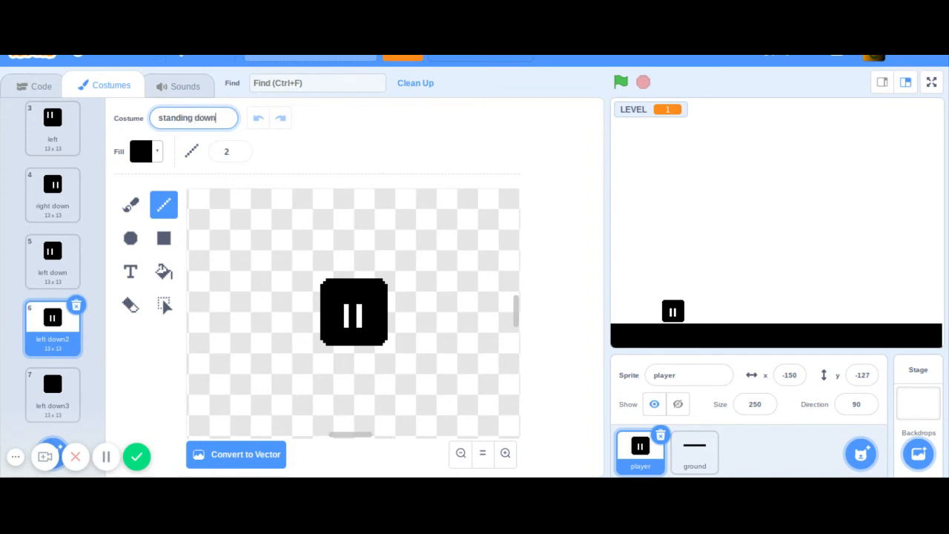
left_click(52, 383)
type("clone")
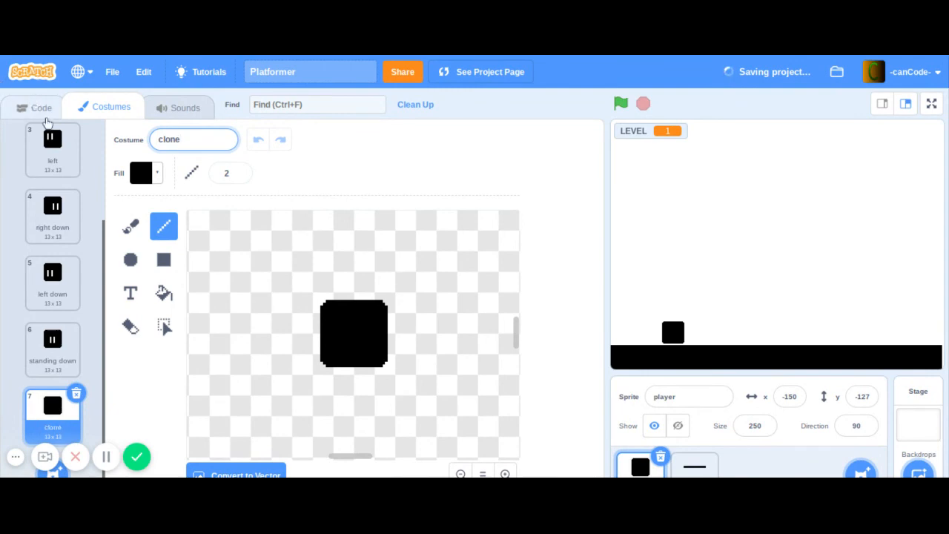
mouse_move(98, 132)
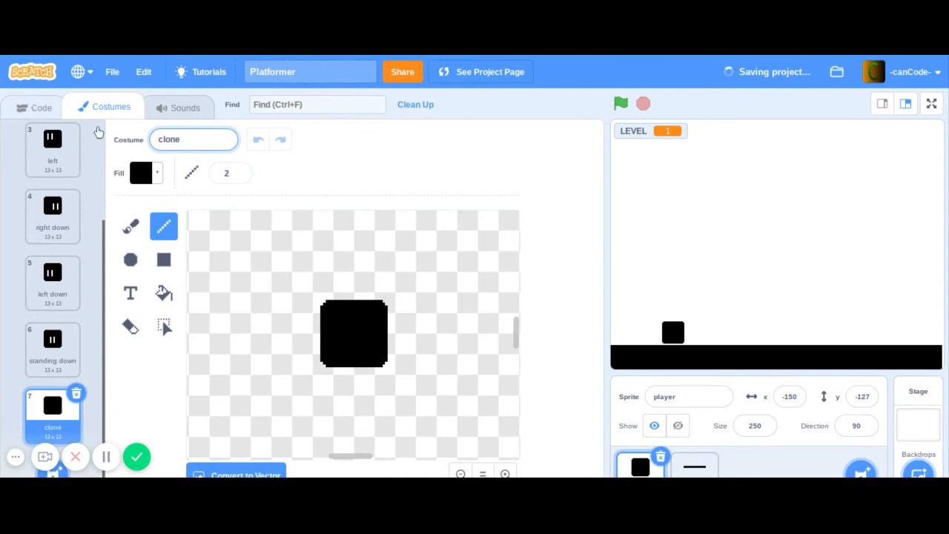
Step: Have the clone script switch to the clone costume and add a repeat 20 loop
left_click(41, 107)
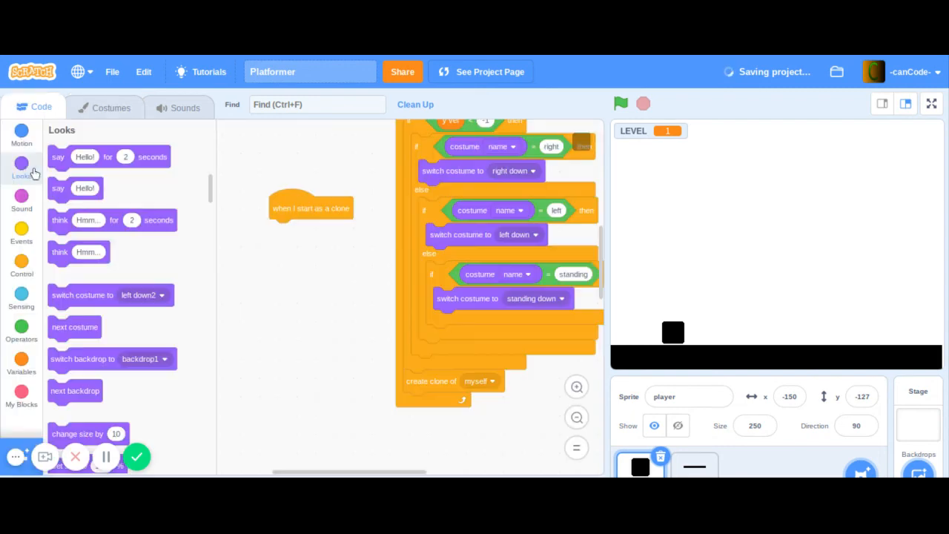
mouse_move(311, 234)
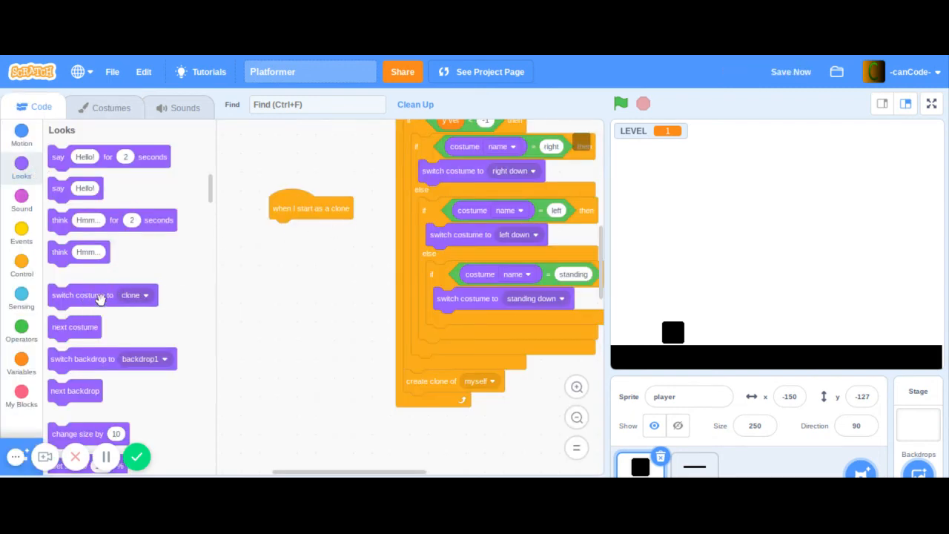
left_click_drag(81, 294, 304, 230)
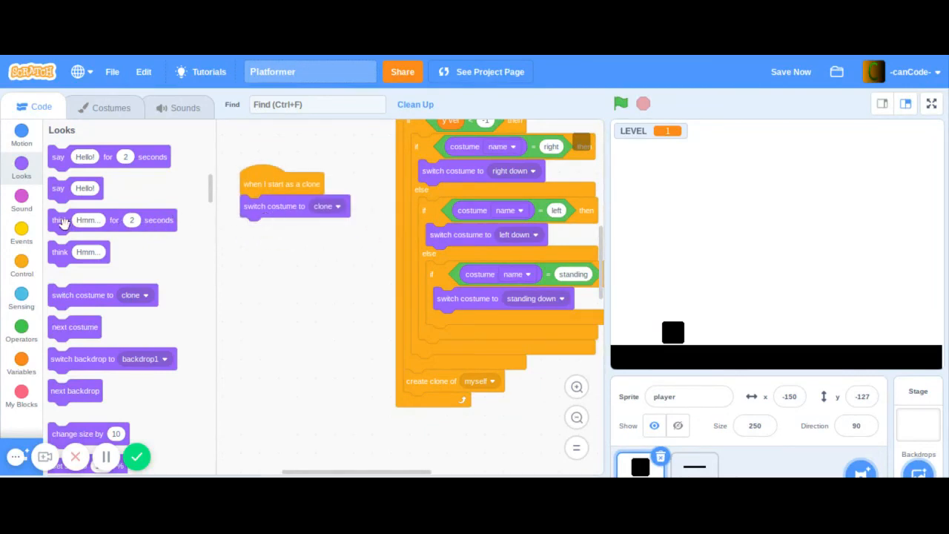
left_click(21, 269)
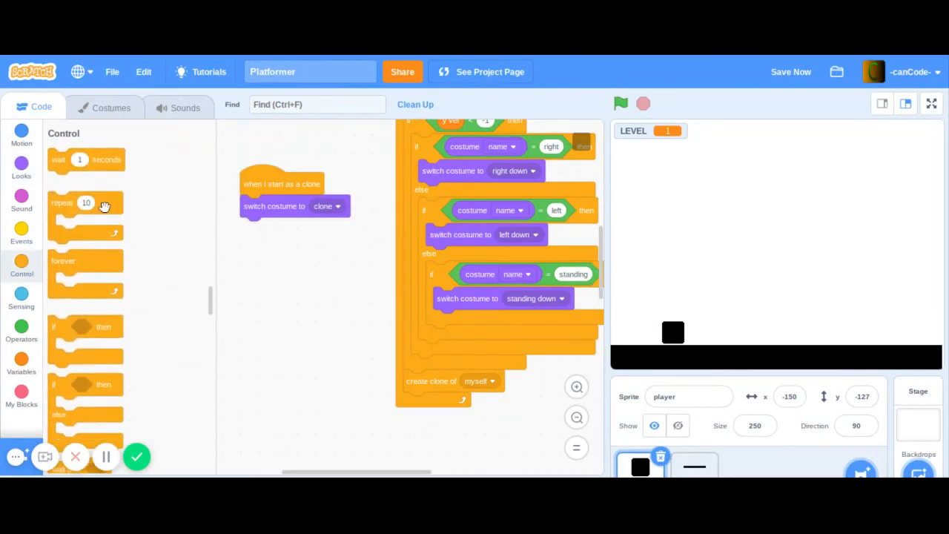
left_click_drag(86, 205, 279, 228)
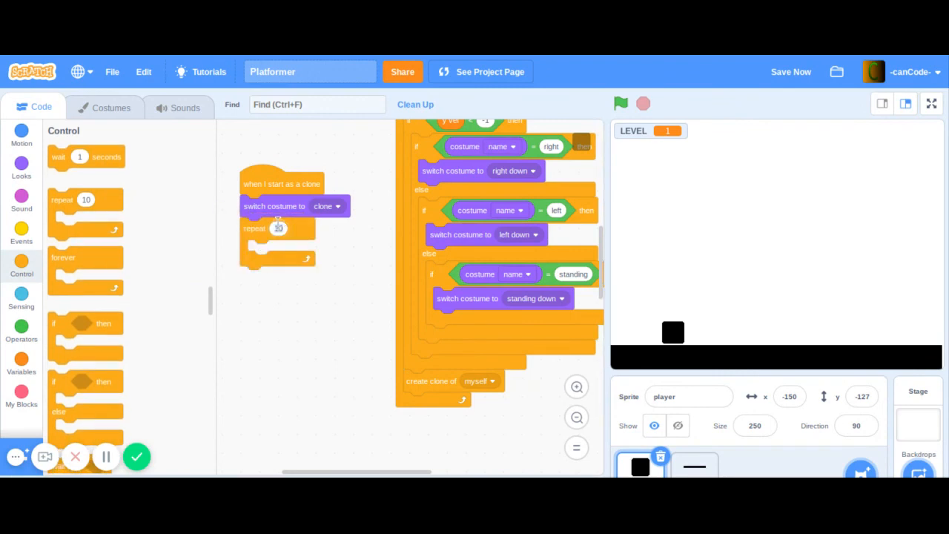
left_click(21, 166)
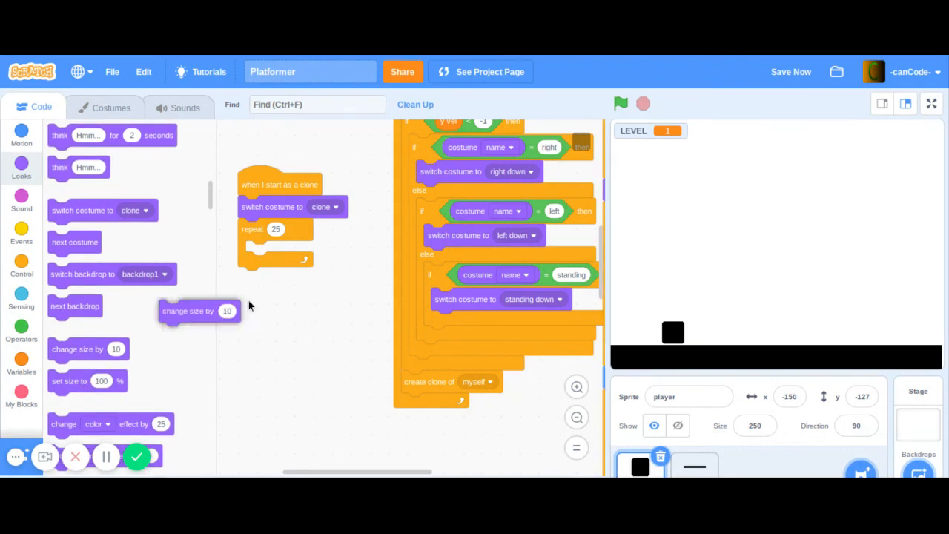
Step: Inside the loop change size by -5 and ghost effect by 5, then delete the clone, and test the trail
left_click_drag(187, 311, 274, 252)
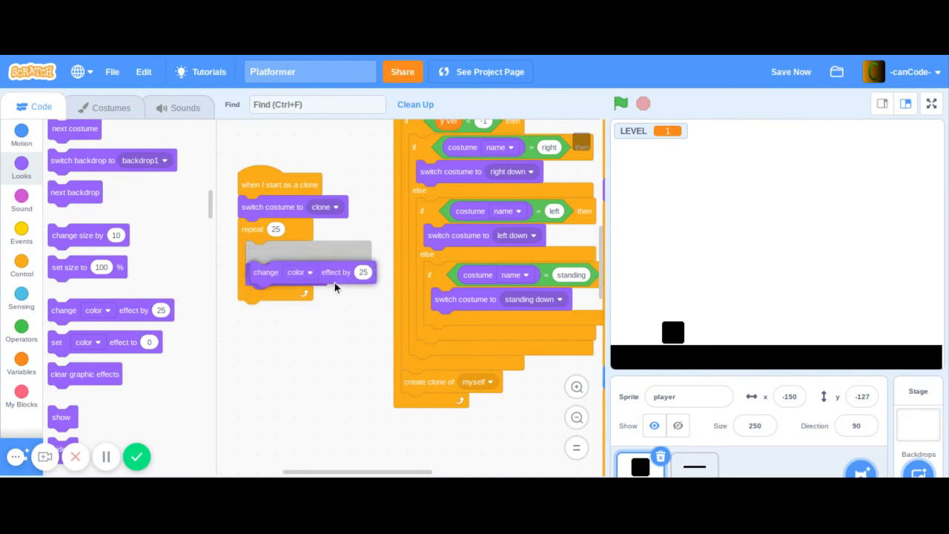
left_click(300, 273)
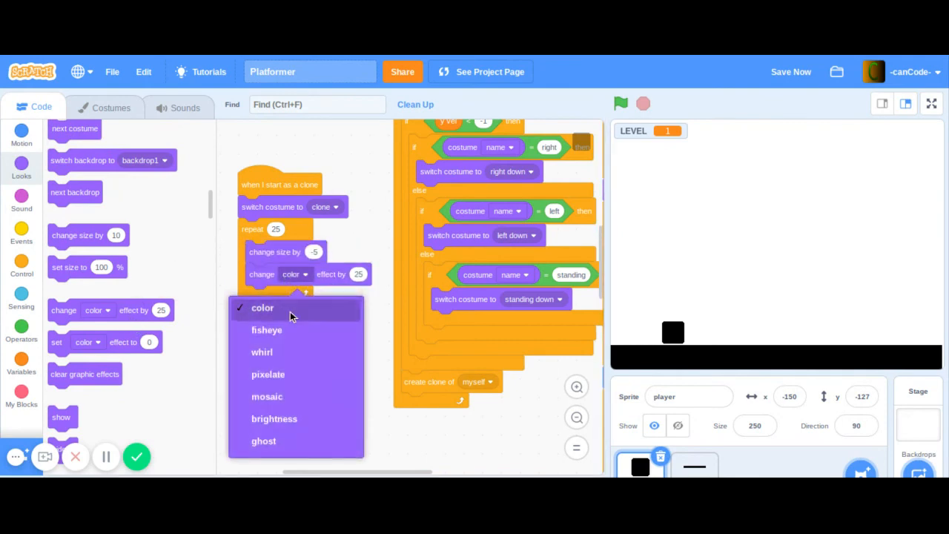
left_click(264, 441)
type("-")
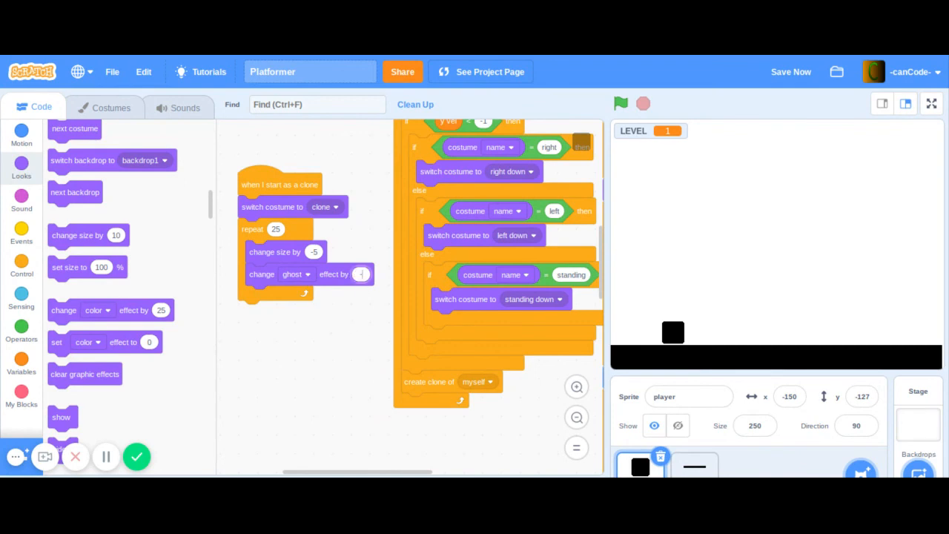
mouse_move(225, 367)
type("5")
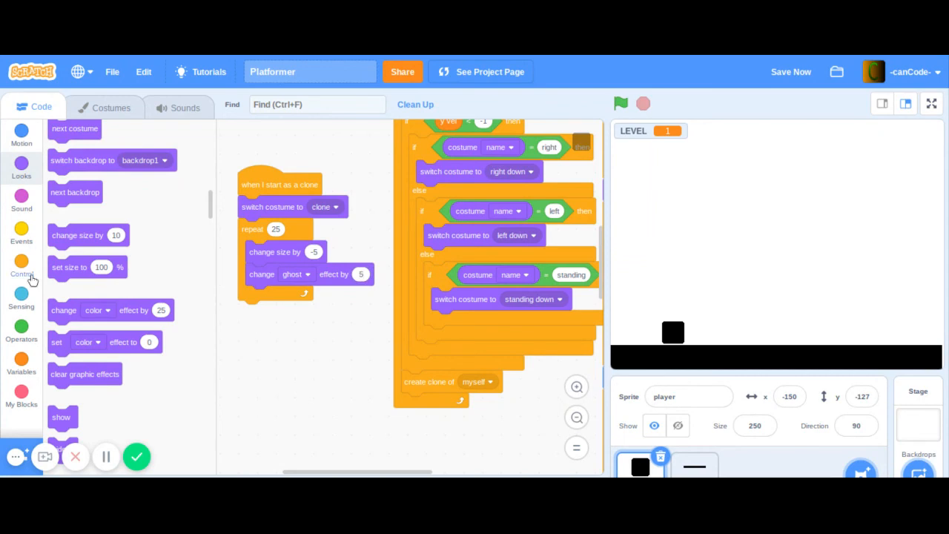
scroll("down", 3)
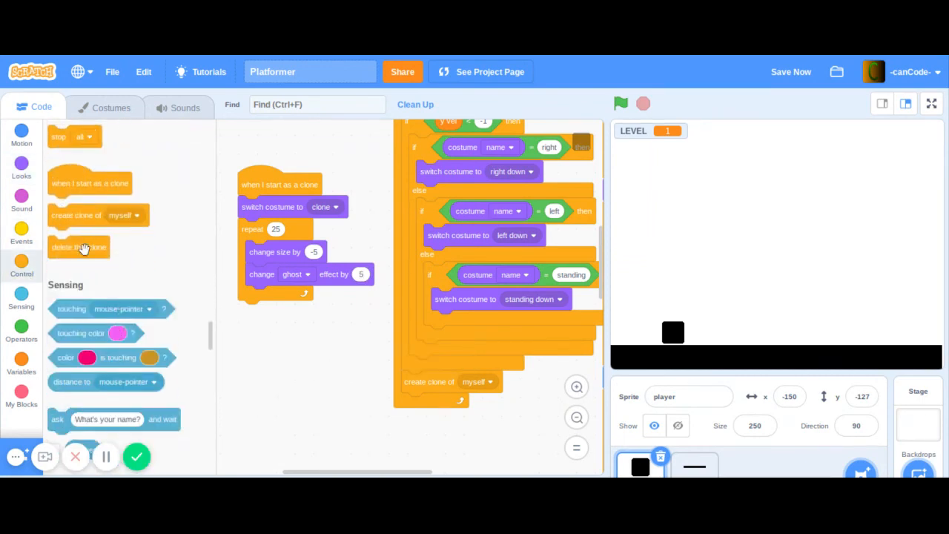
left_click_drag(80, 247, 268, 311)
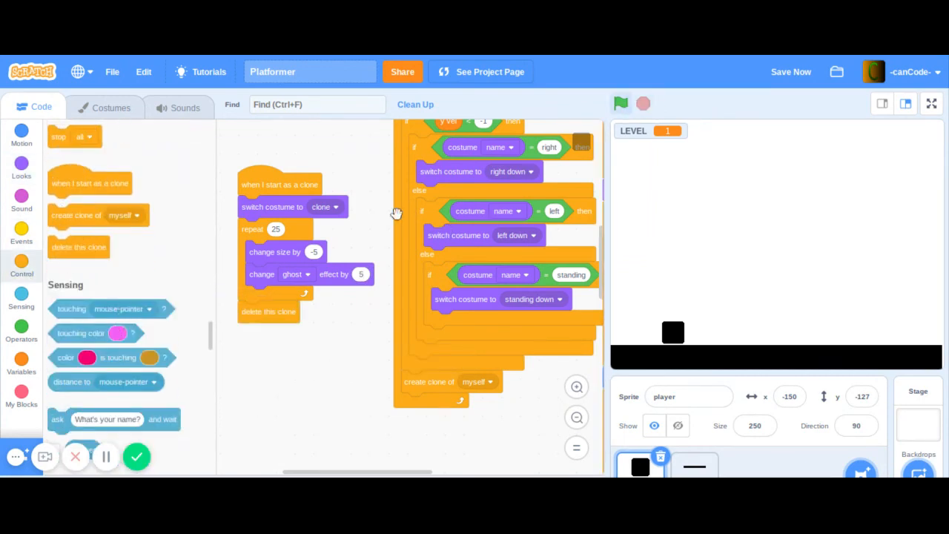
left_click(620, 104)
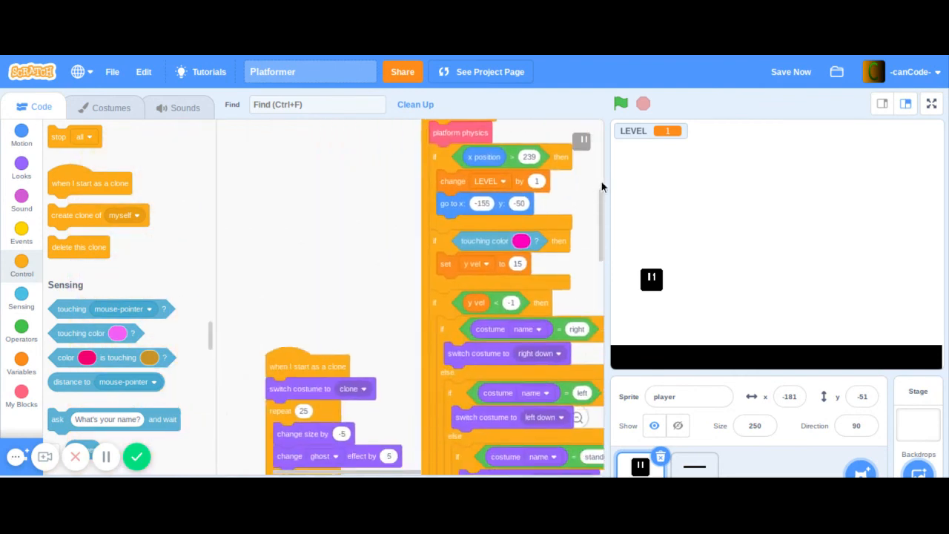
Step: Repaint the clone square and its outline gray using saturation 0, brightness about 50
left_click(110, 107)
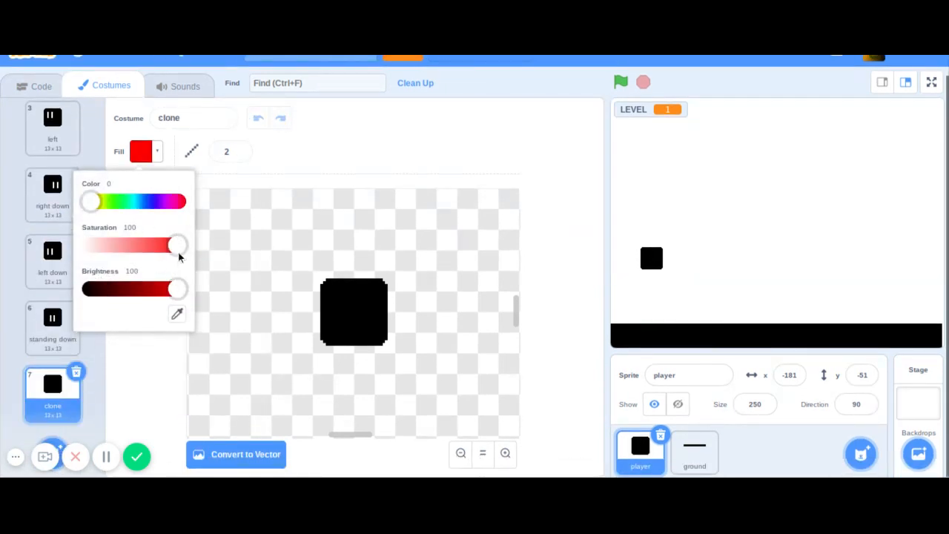
left_click_drag(178, 245, 89, 245)
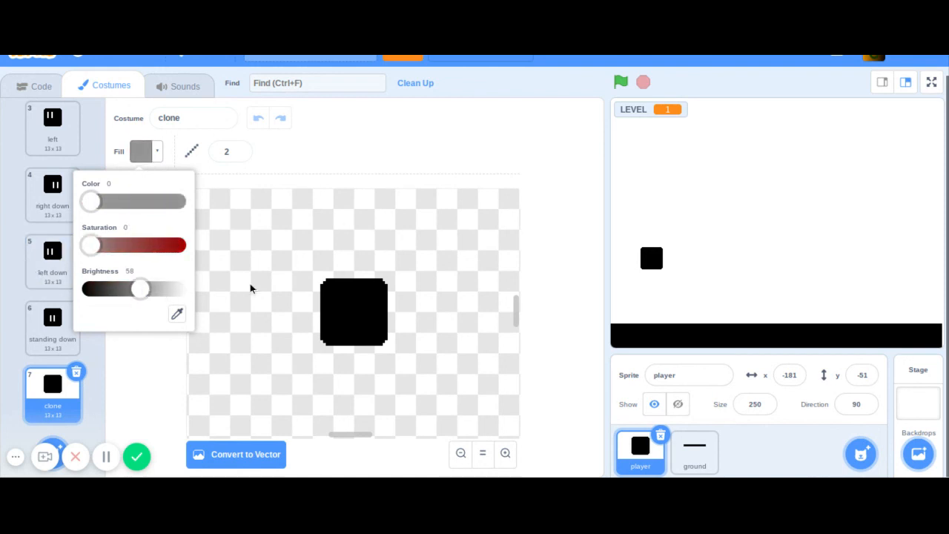
mouse_move(331, 288)
type("8")
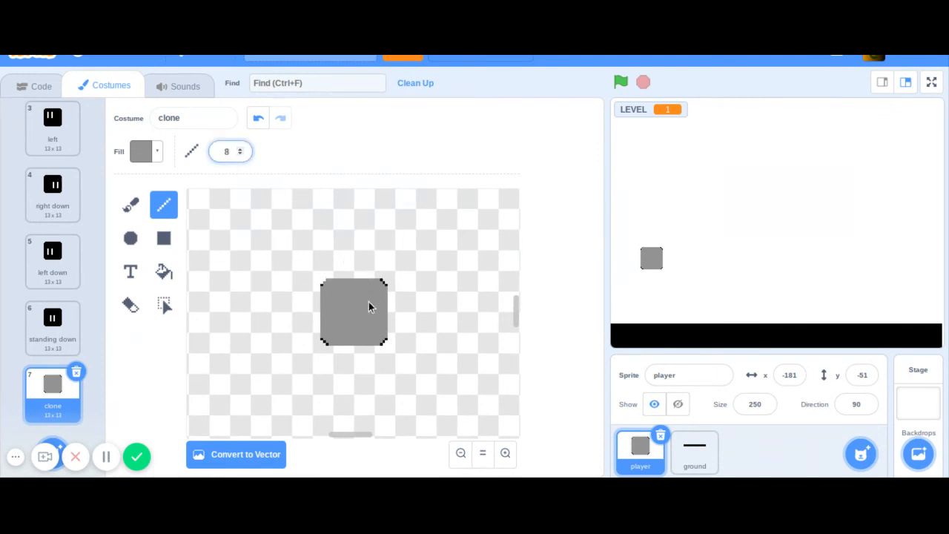
left_click(230, 152)
type("9")
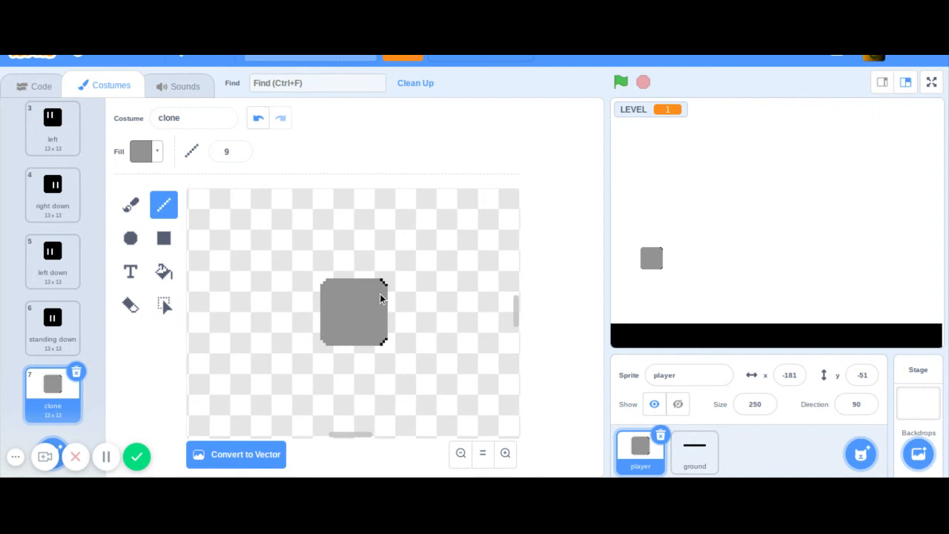
mouse_move(359, 283)
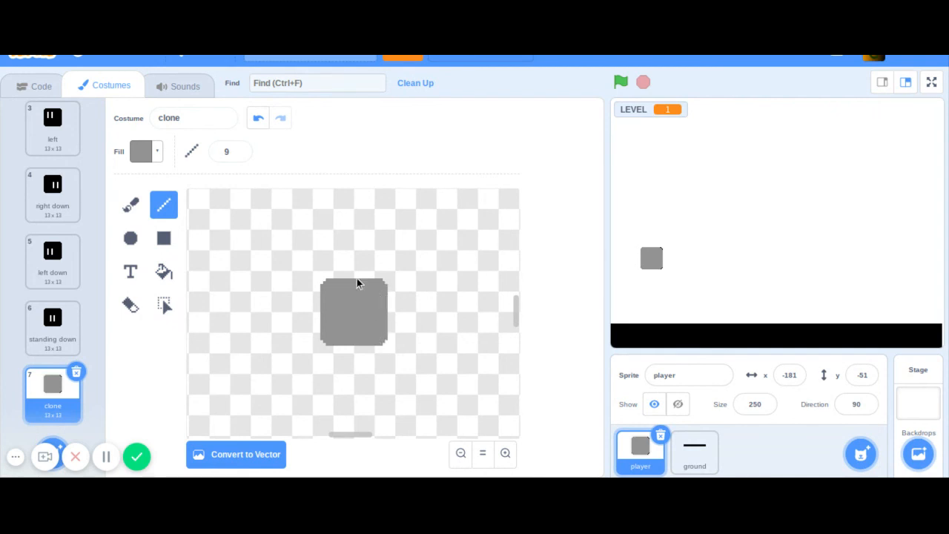
mouse_move(601, 77)
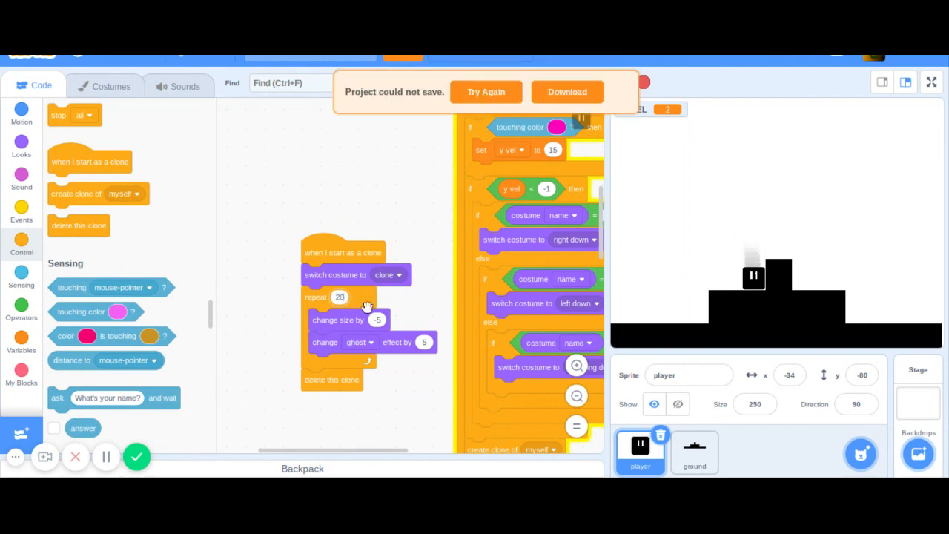
Step: Change the clone's 'change size by' amount from -5 to -10 in its fading loop
left_click(376, 320)
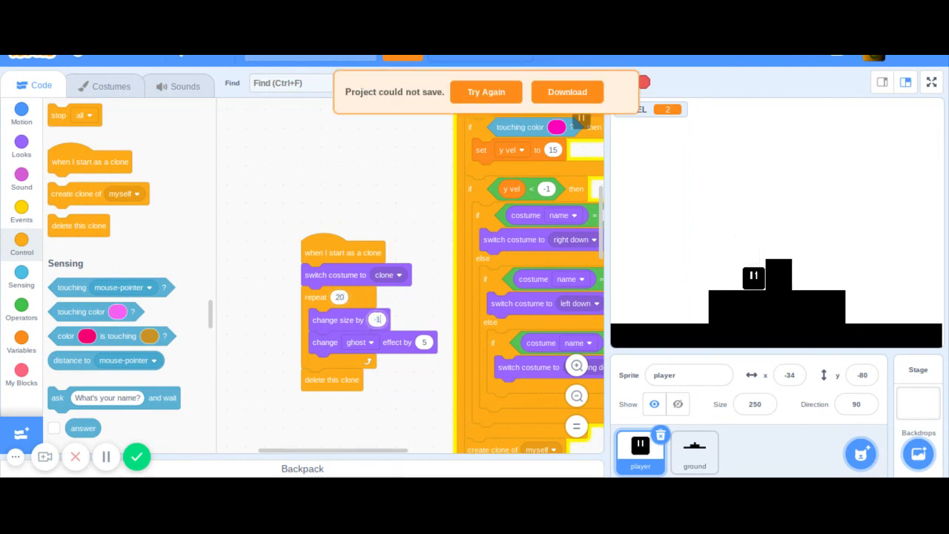
type("10")
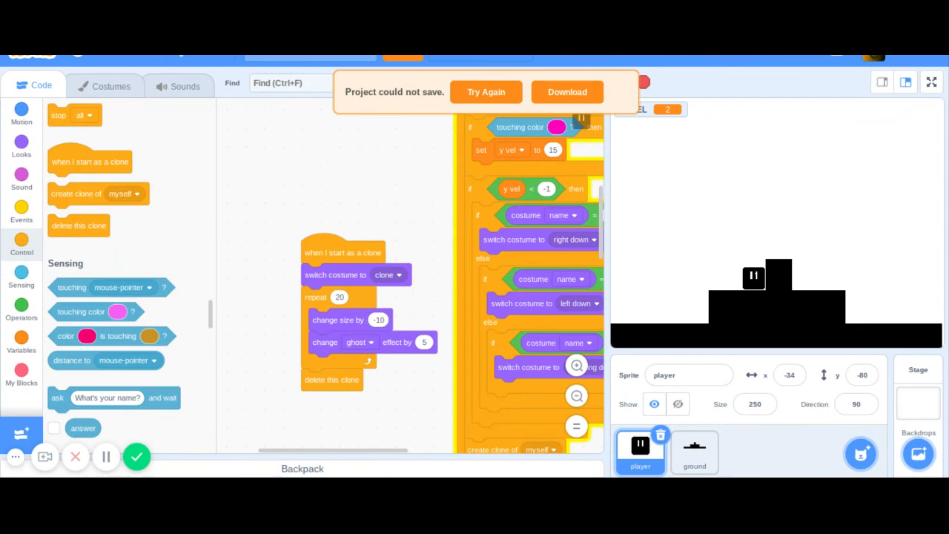